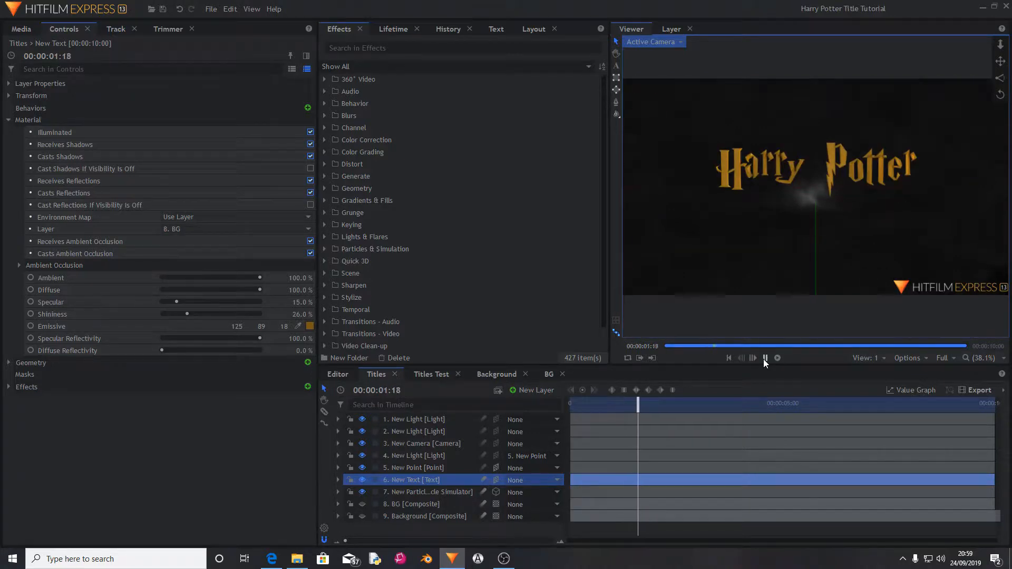
# Step: Play the finished Harry Potter title in the viewer, then pause it
pyautogui.click(764, 358)
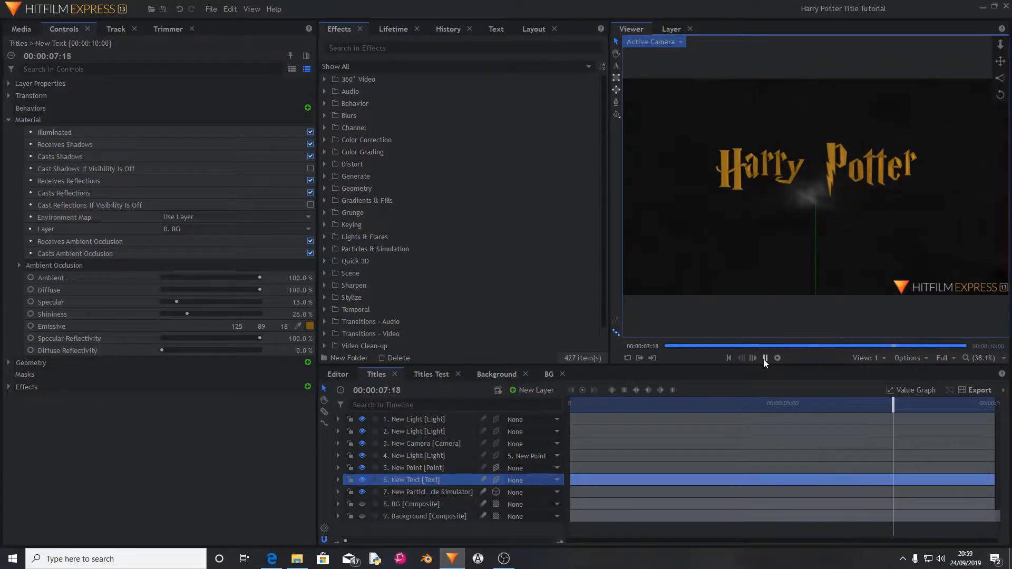
pyautogui.click(764, 358)
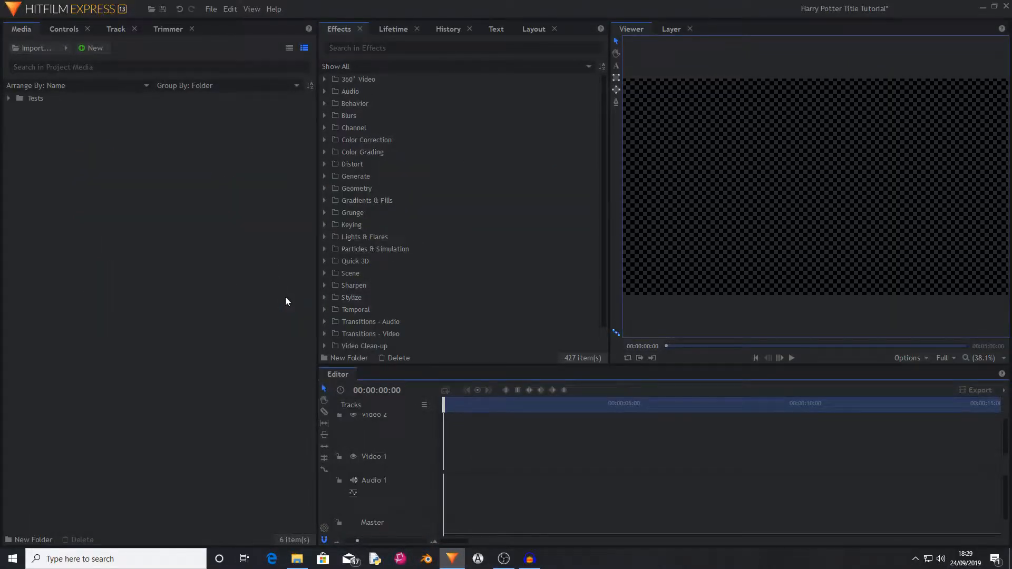
pyautogui.moveTo(169, 79)
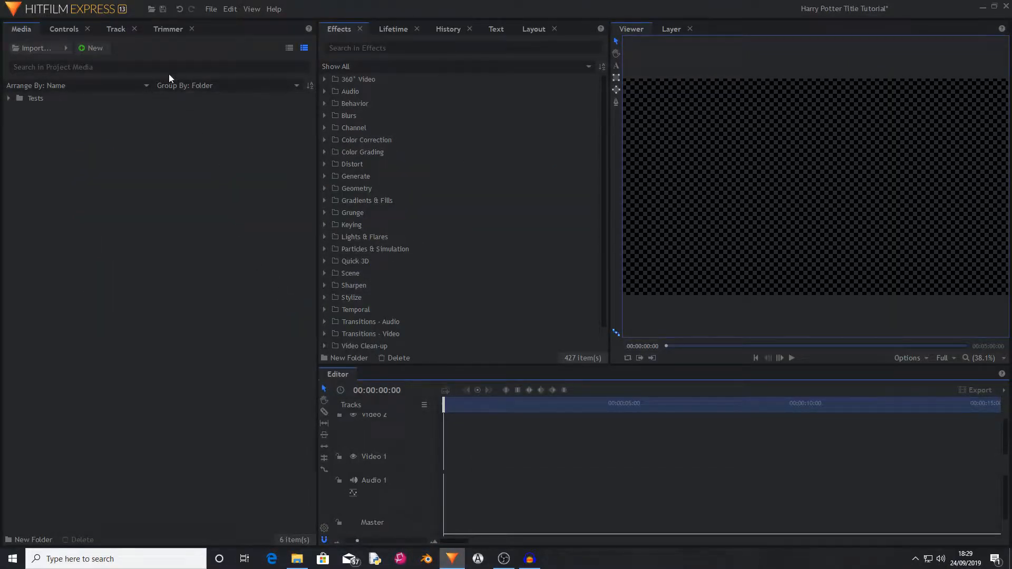
pyautogui.moveTo(92, 47)
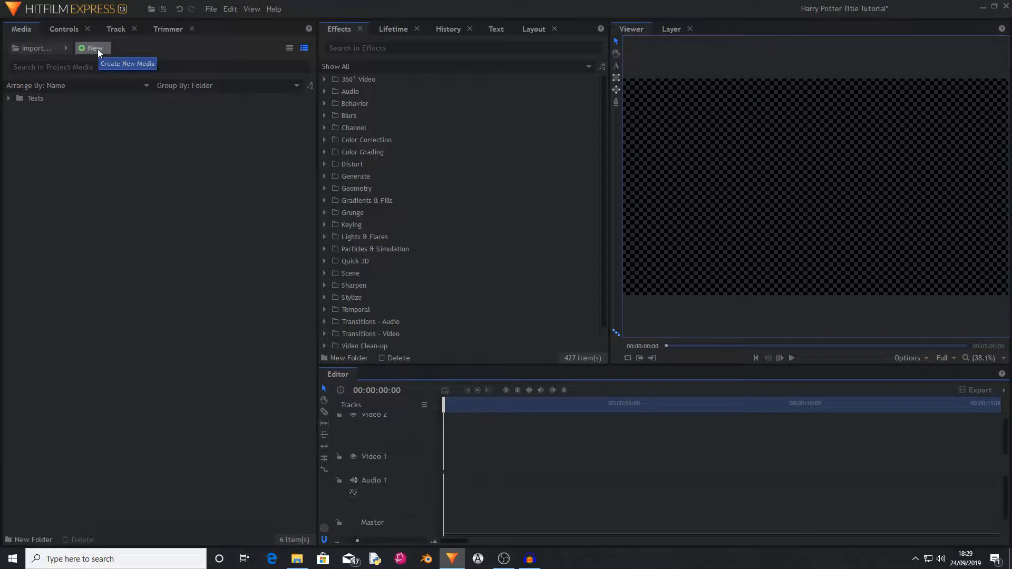
# Step: Create a new ten-second 1920×1080 composite shot named 'Titles' and open it
pyautogui.click(93, 47)
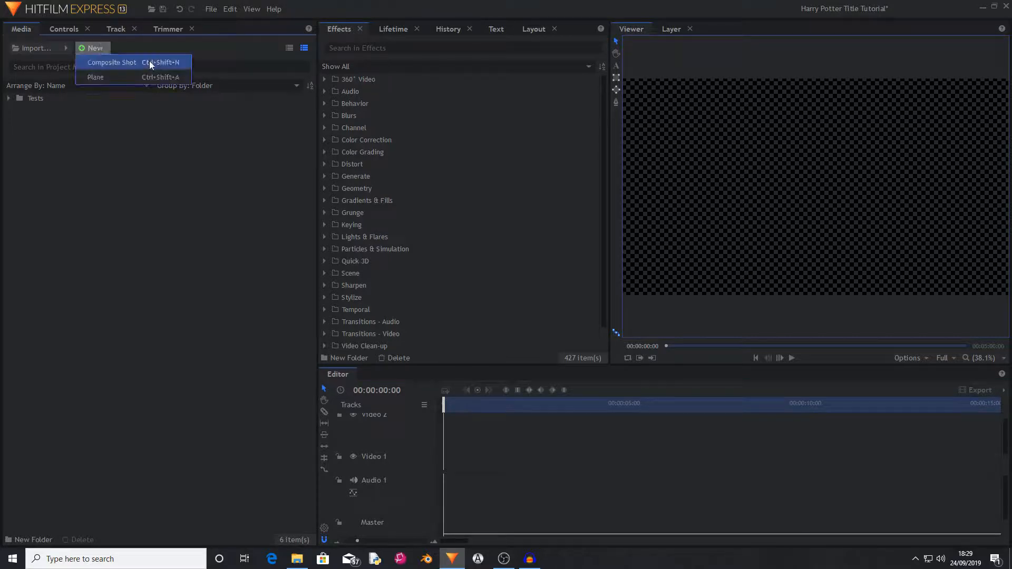
pyautogui.click(111, 63)
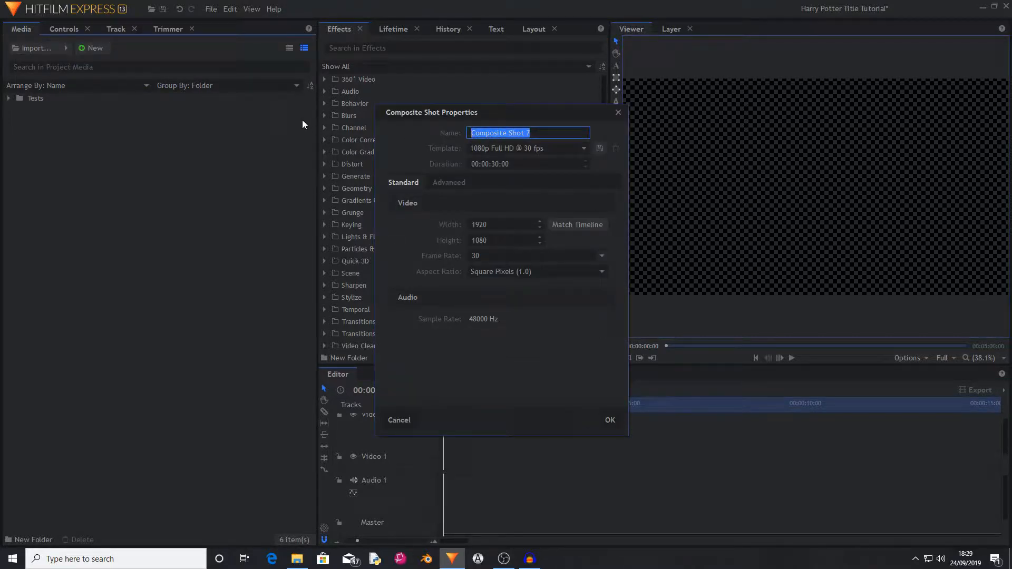
pyautogui.write('Titles')
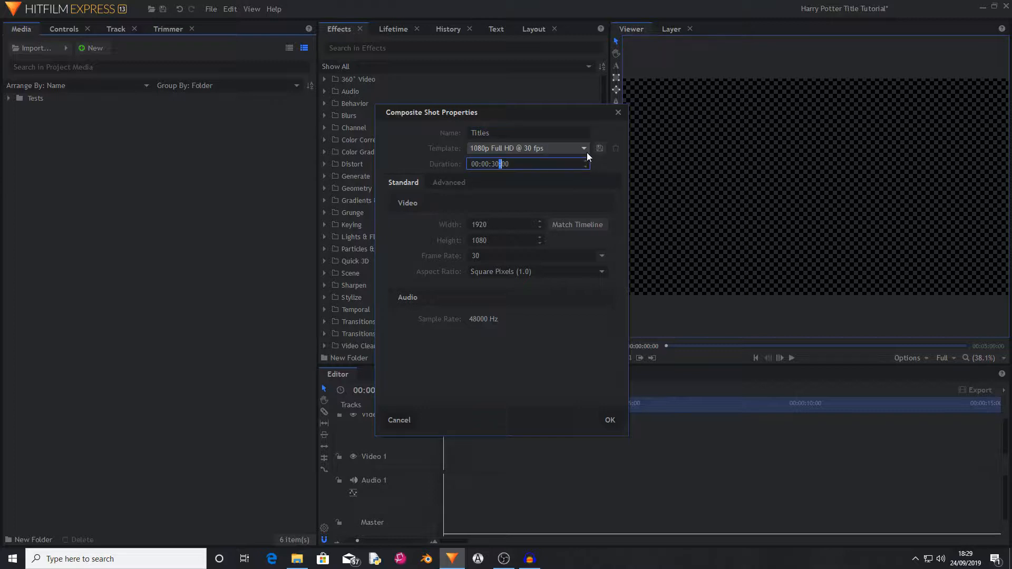
pyautogui.click(608, 420)
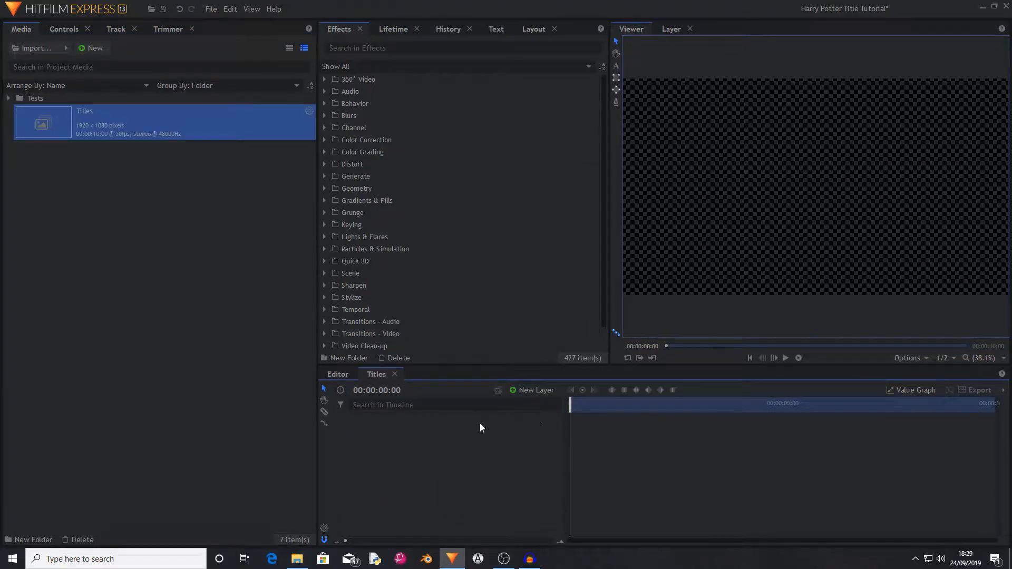
# Step: Add a Particle Simulator layer to Titles from the Effects search for 'part'
pyautogui.write('particle')
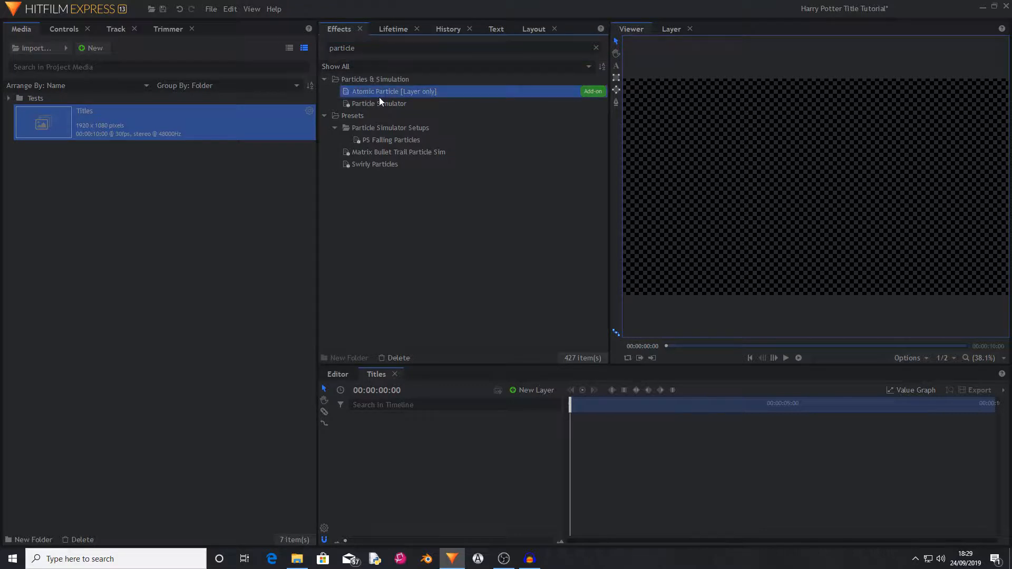
pyautogui.click(379, 104)
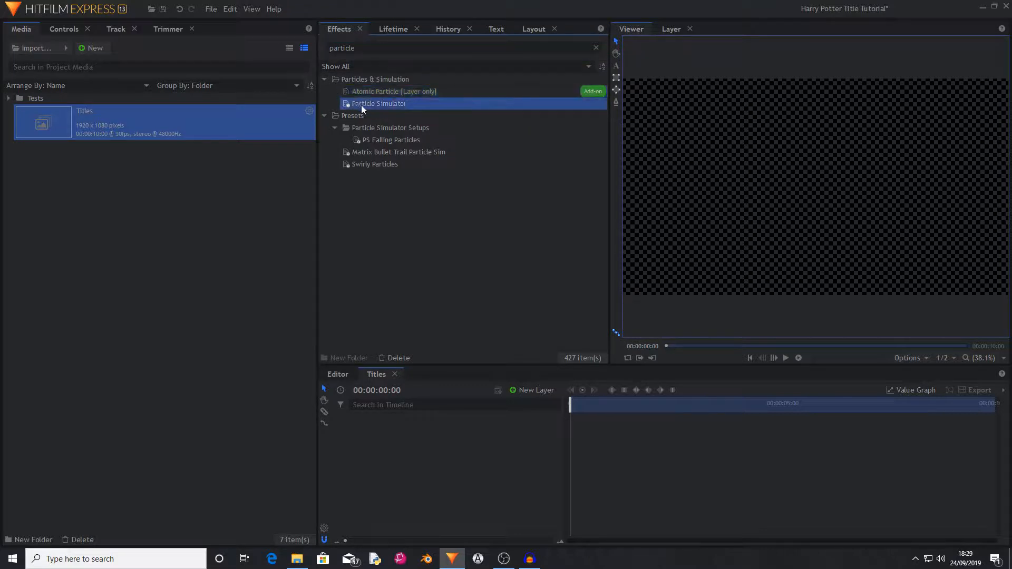
pyautogui.doubleClick(379, 103)
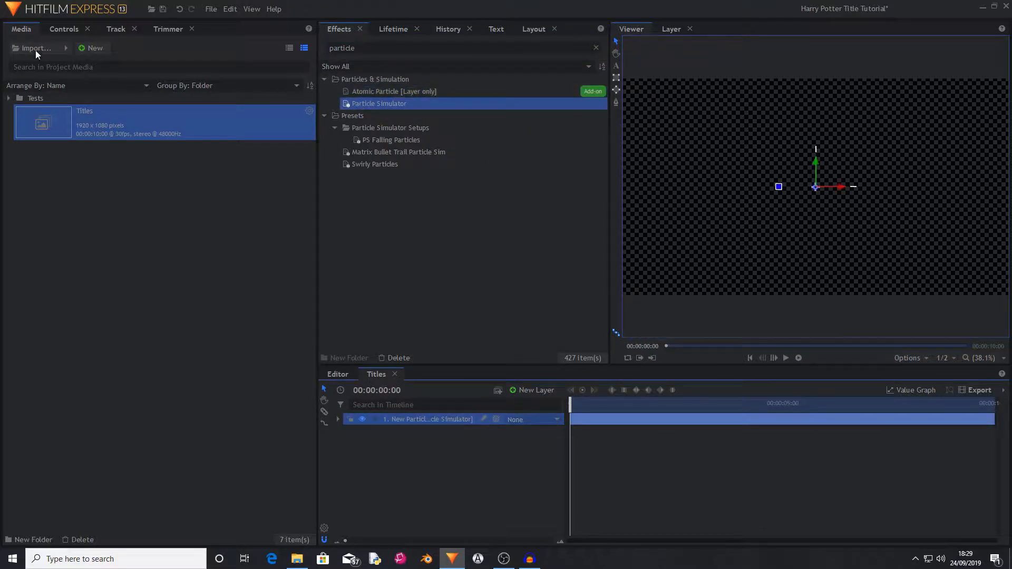
pyautogui.click(63, 29)
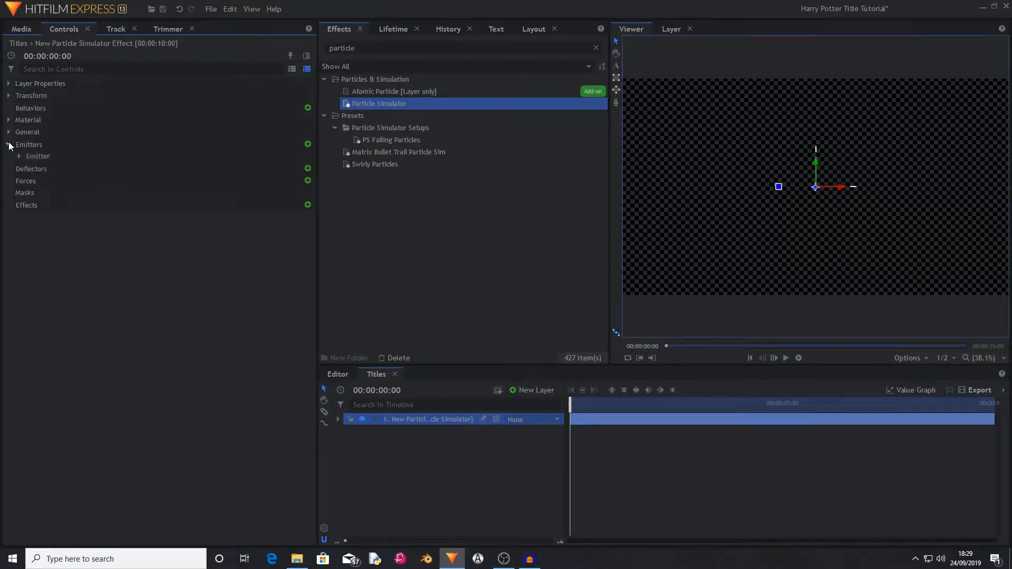
# Step: Make the emitter a cube 1920 px wide and 1080 px high
pyautogui.click(19, 156)
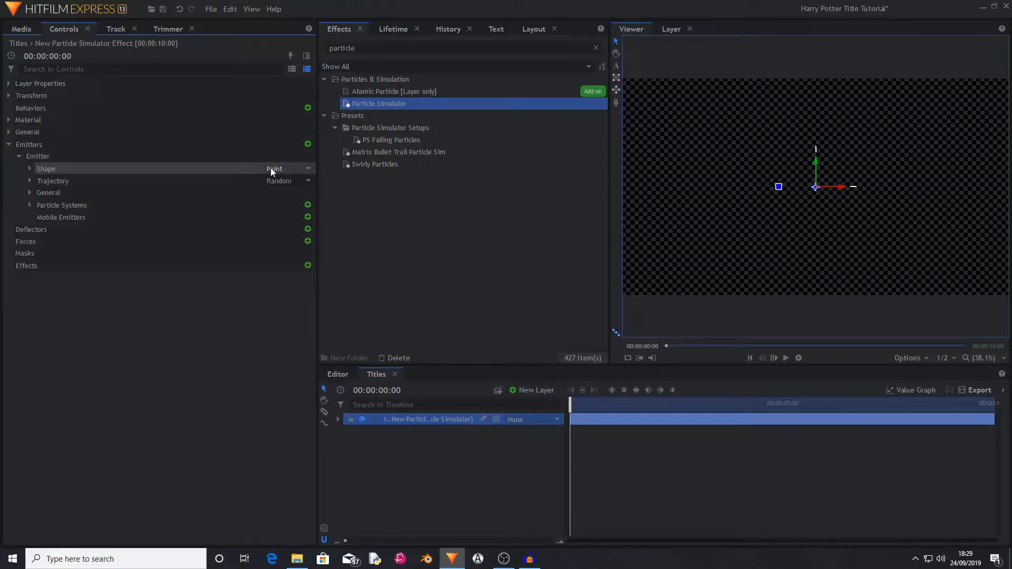
pyautogui.click(288, 169)
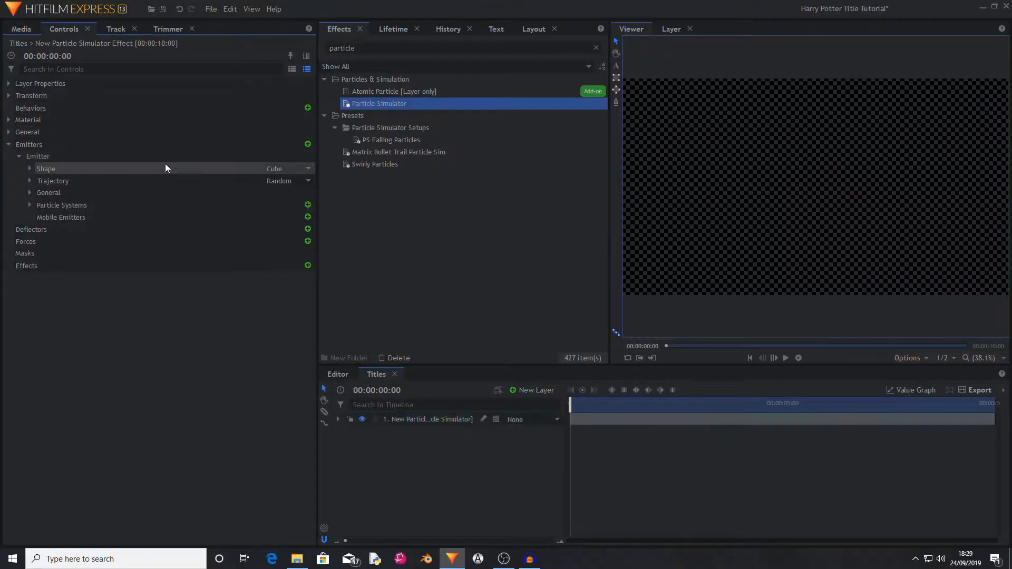
pyautogui.click(45, 169)
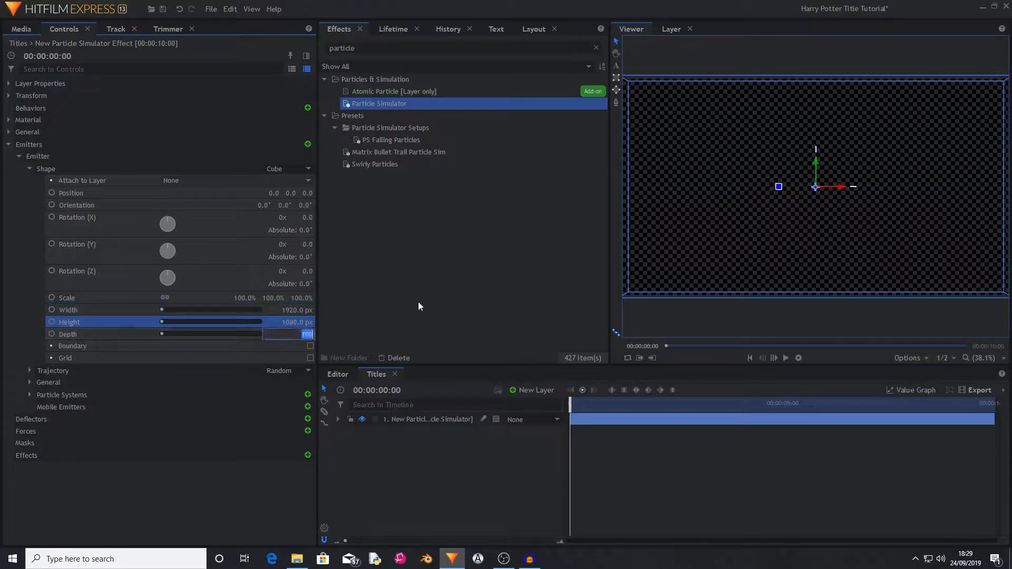
pyautogui.click(19, 169)
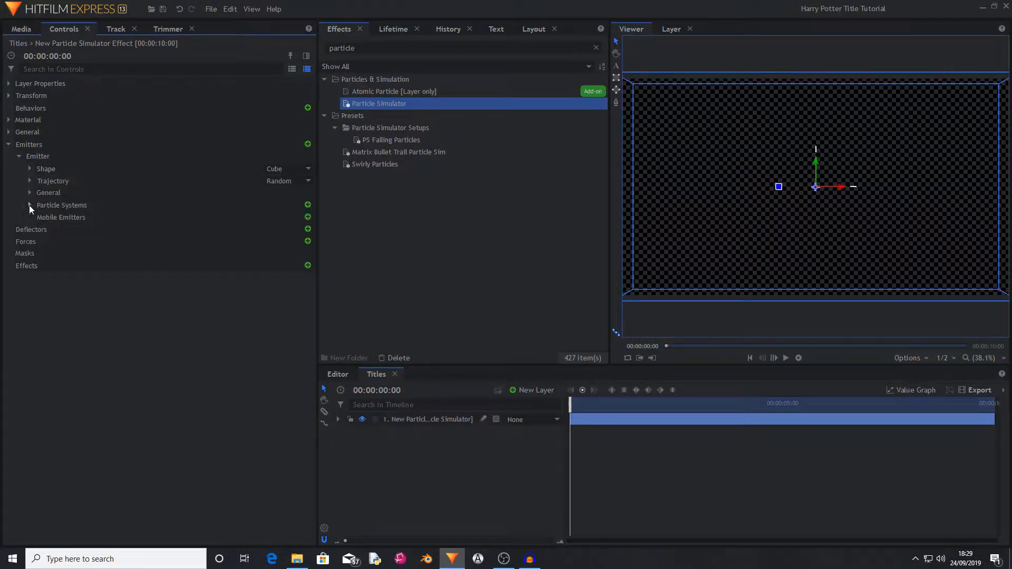
# Step: Change the Particles Per Second rate in the particle system's General settings
pyautogui.click(30, 204)
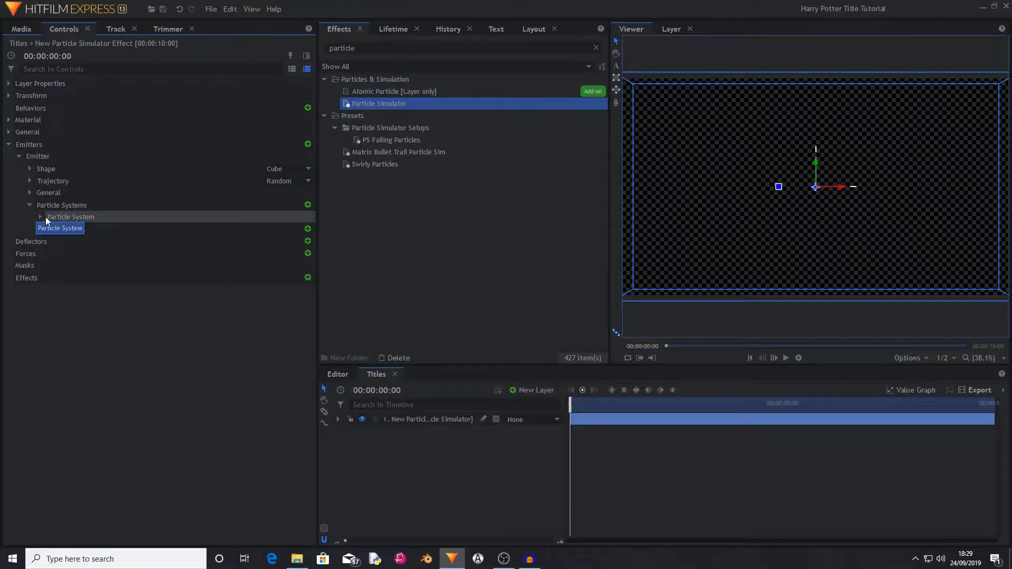
pyautogui.click(40, 217)
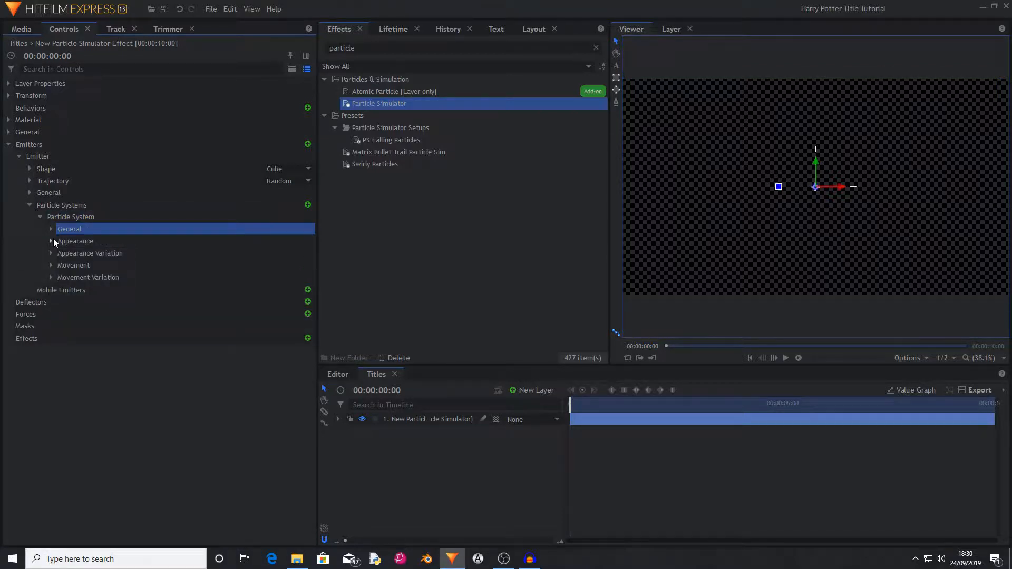
pyautogui.click(51, 229)
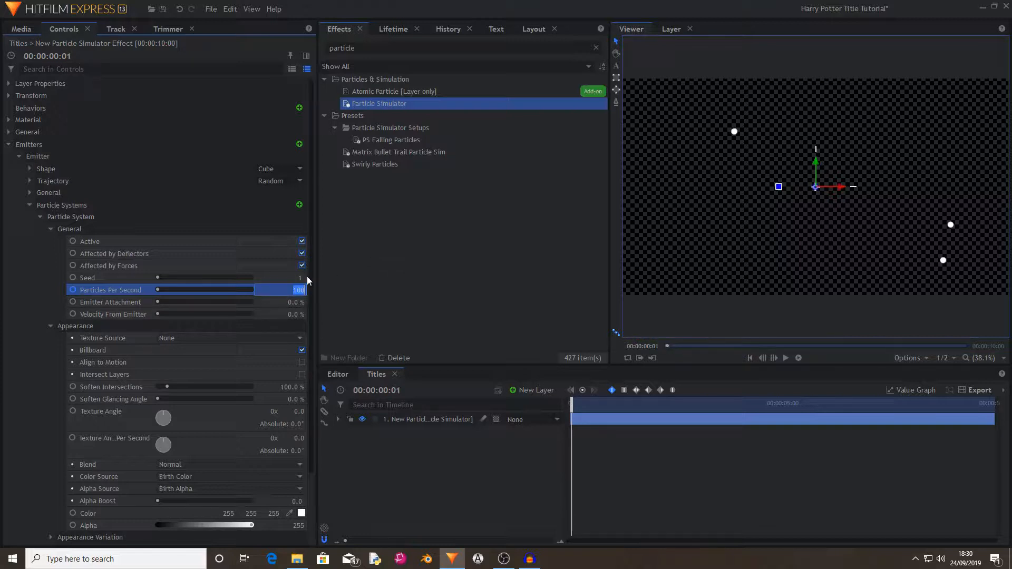
pyautogui.click(51, 229)
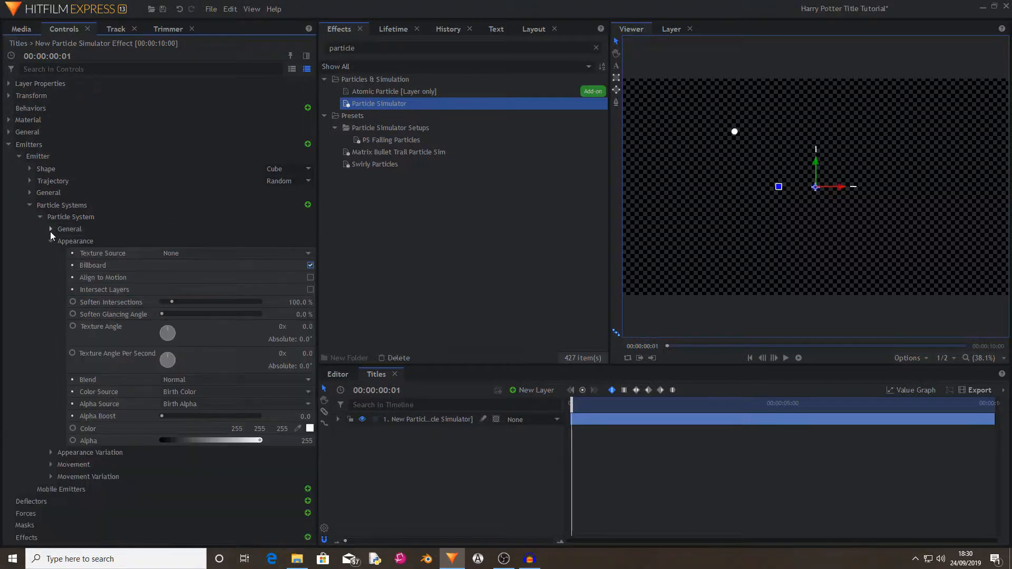
# Step: Give the particles the built-in Fluffy Cloud texture
pyautogui.click(102, 252)
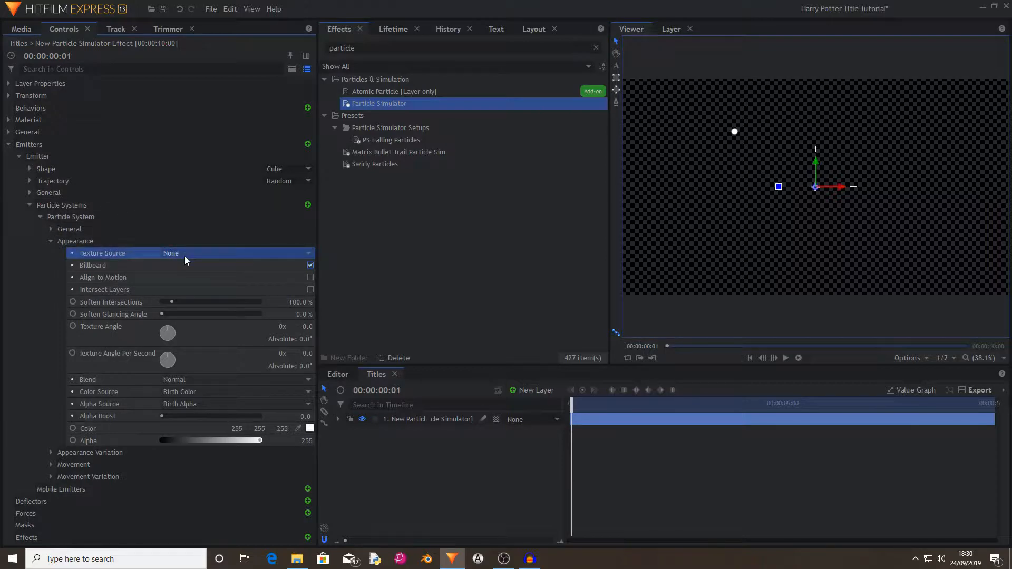
pyautogui.click(229, 254)
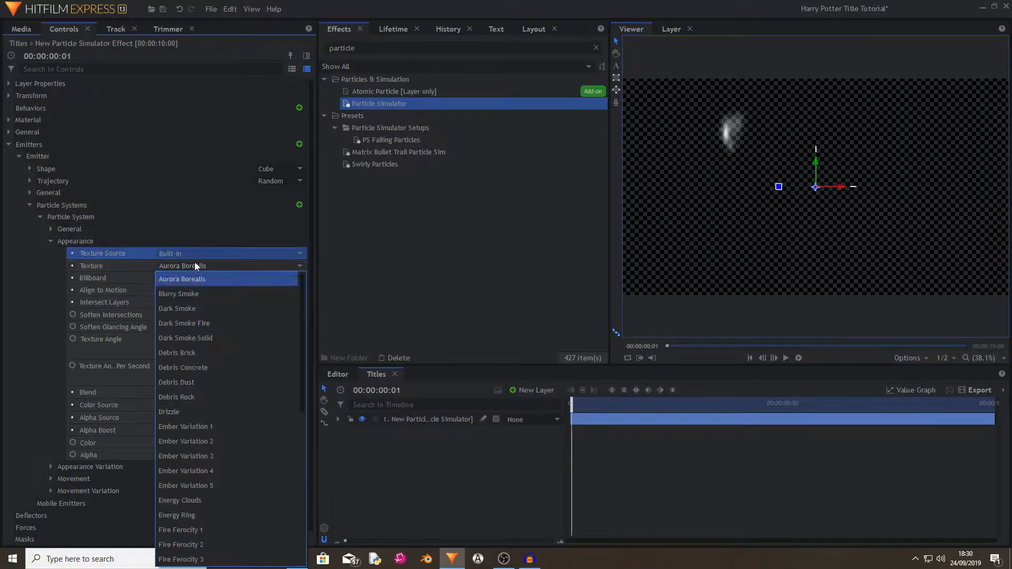
pyautogui.click(188, 266)
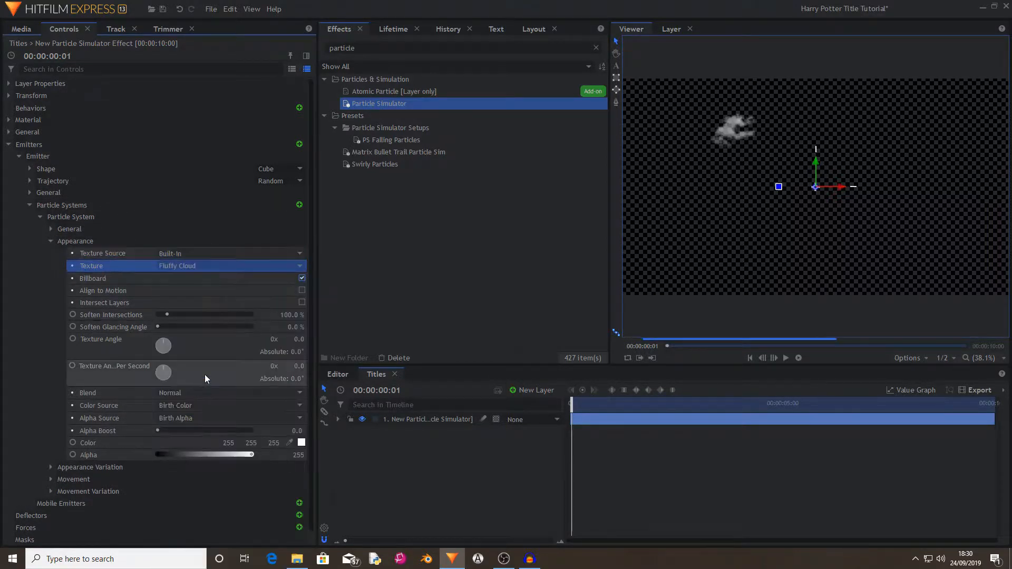
pyautogui.click(51, 240)
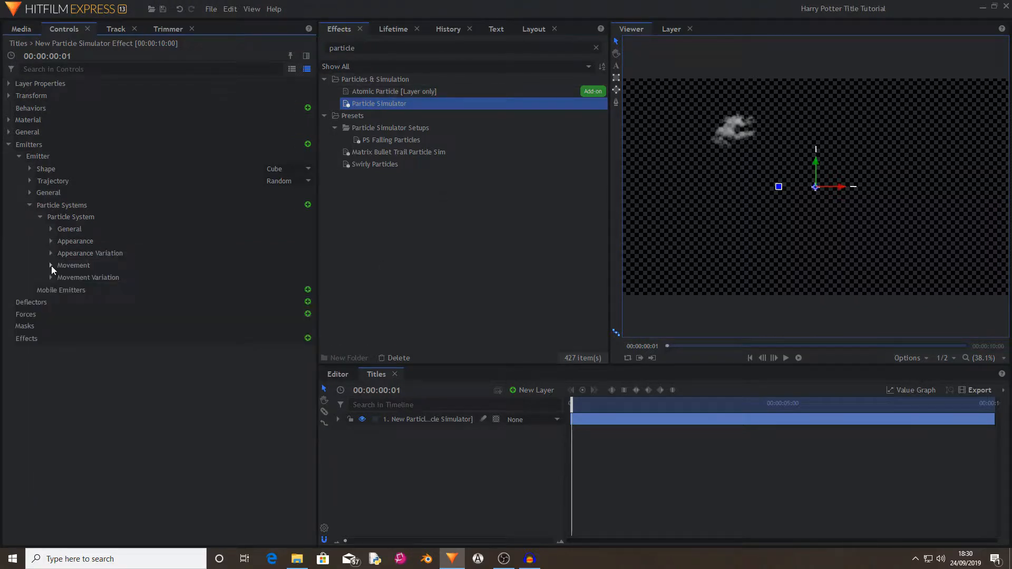
# Step: Set particle life to 60 seconds and increase the scale for larger cloud puffs
pyautogui.click(51, 266)
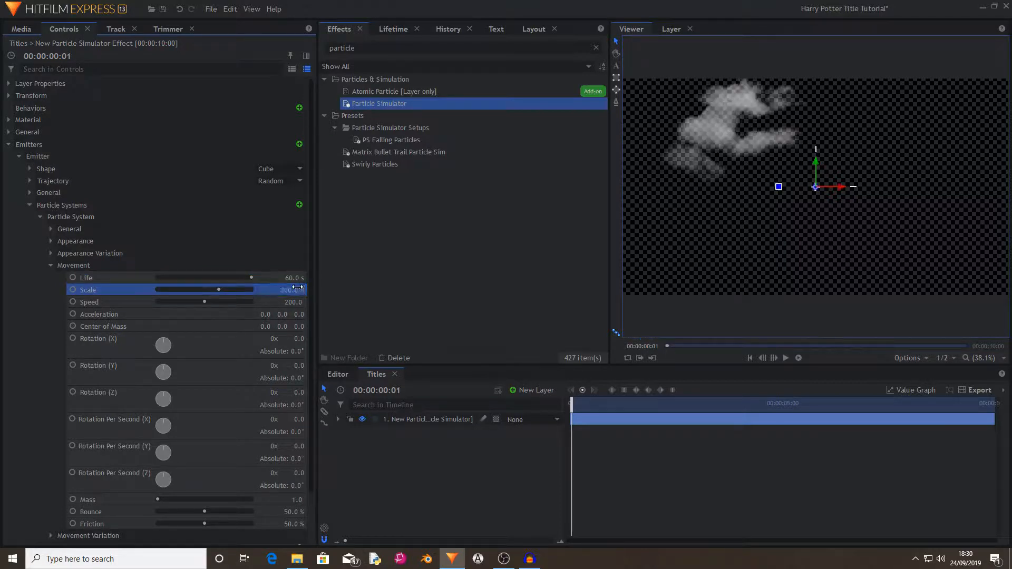
pyautogui.doubleClick(292, 303)
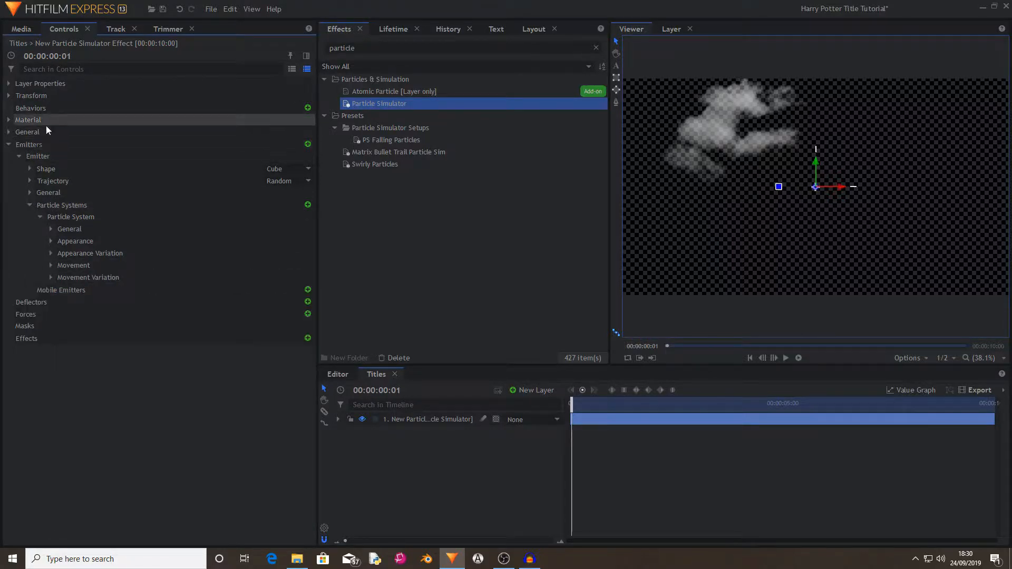
# Step: Set the particle layer's Time Shift to -2.0 seconds so clouds fill the frame at the start
pyautogui.click(27, 132)
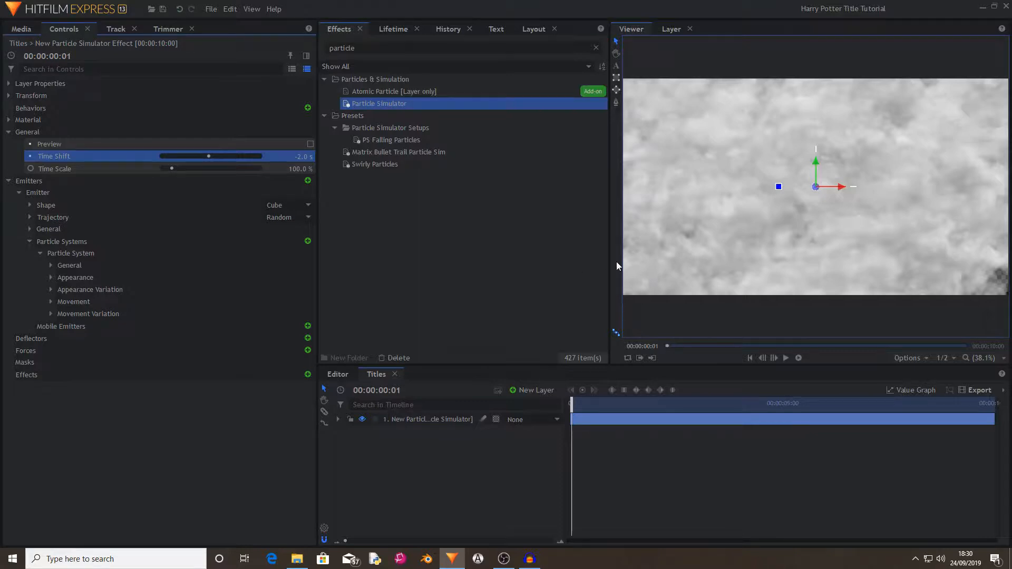
pyautogui.moveTo(502, 461)
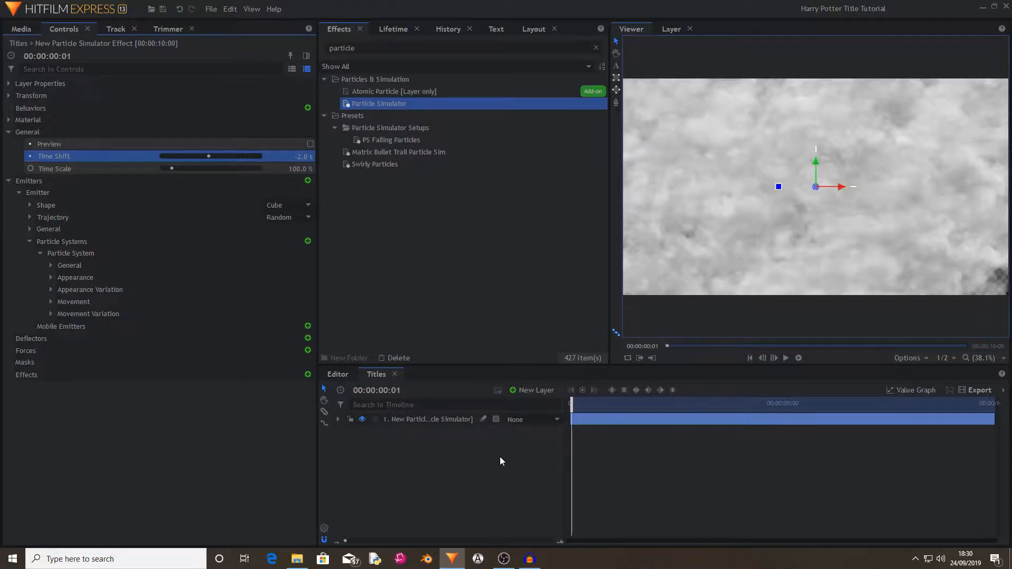
# Step: Add a text layer reading 'Harry Potter' above the clouds and select the text
pyautogui.click(532, 390)
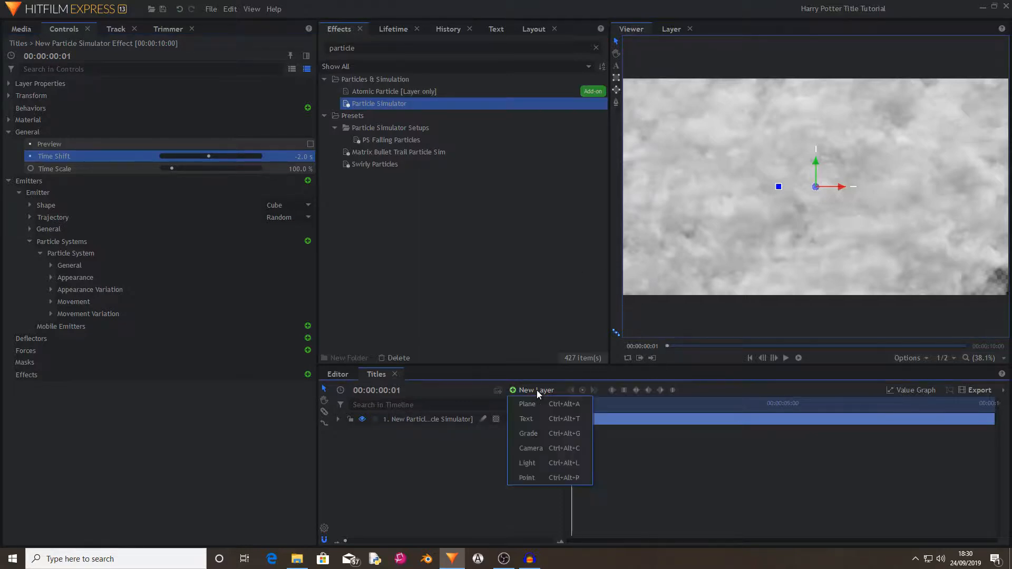
pyautogui.click(526, 419)
pyautogui.write('Harry Potter')
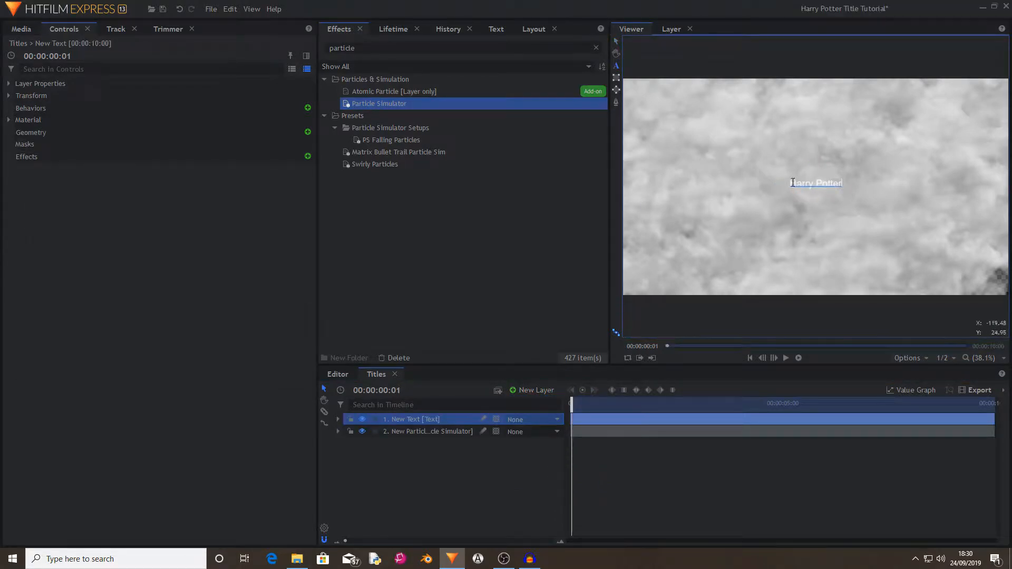
pyautogui.doubleClick(815, 182)
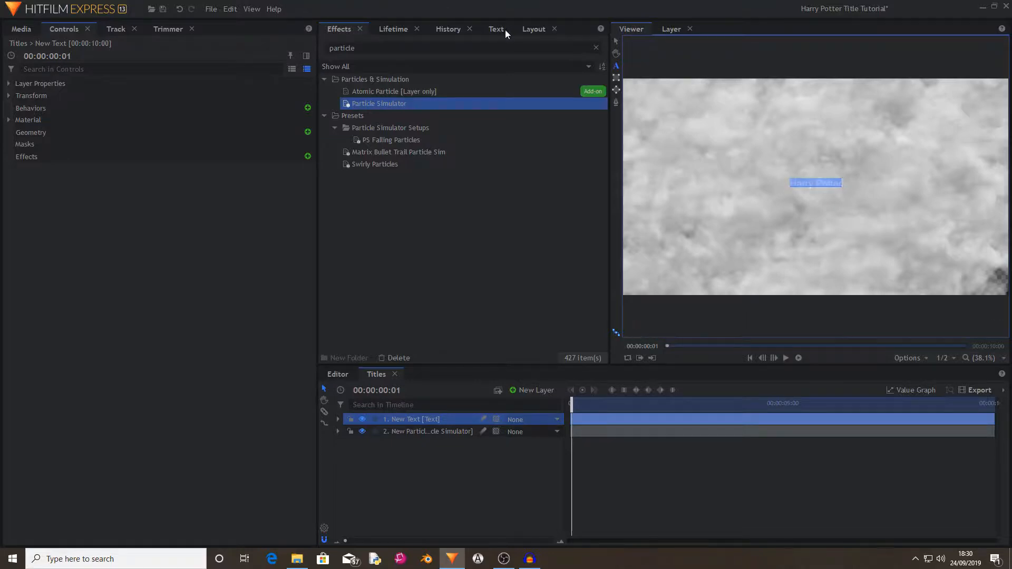
# Step: Set the title in the Harry P font at size 250
pyautogui.click(496, 28)
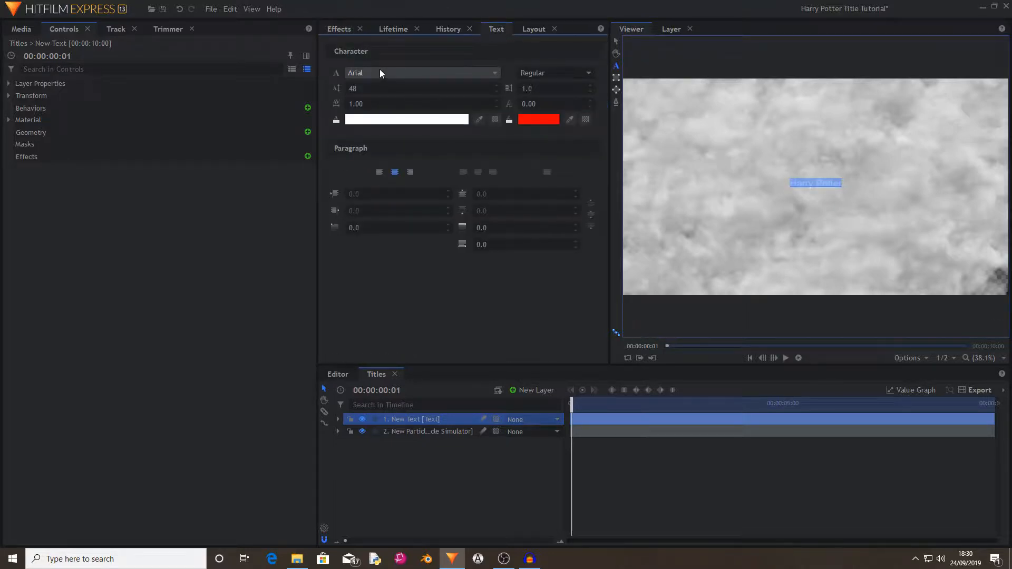
pyautogui.click(422, 73)
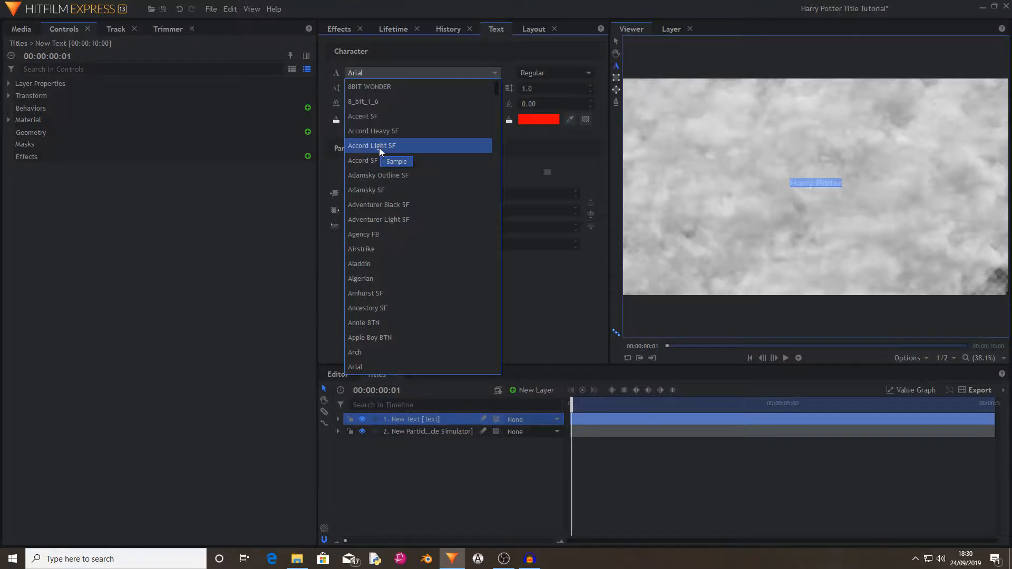
pyautogui.scroll(-3)
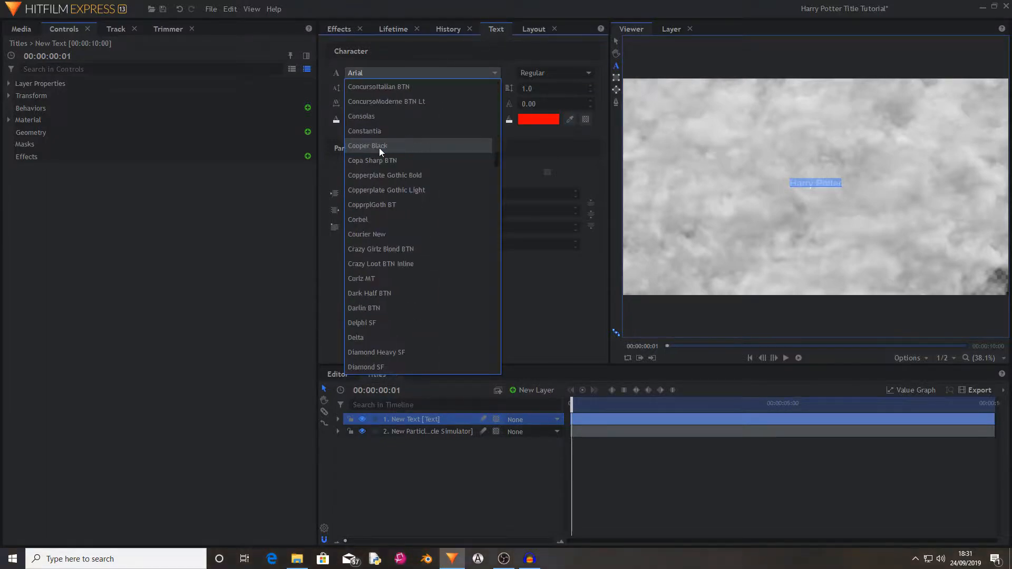
pyautogui.scroll(-3)
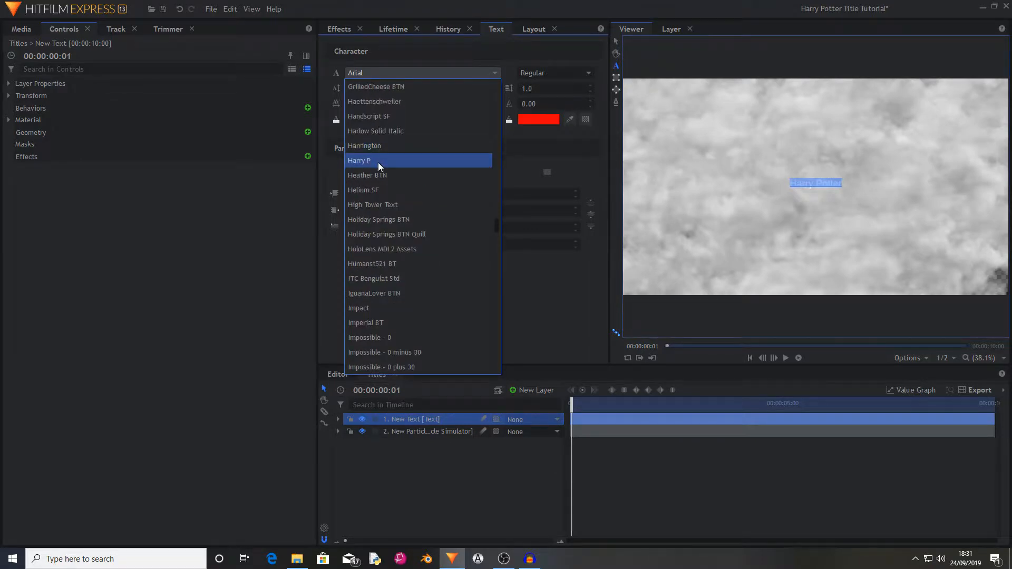
pyautogui.click(359, 160)
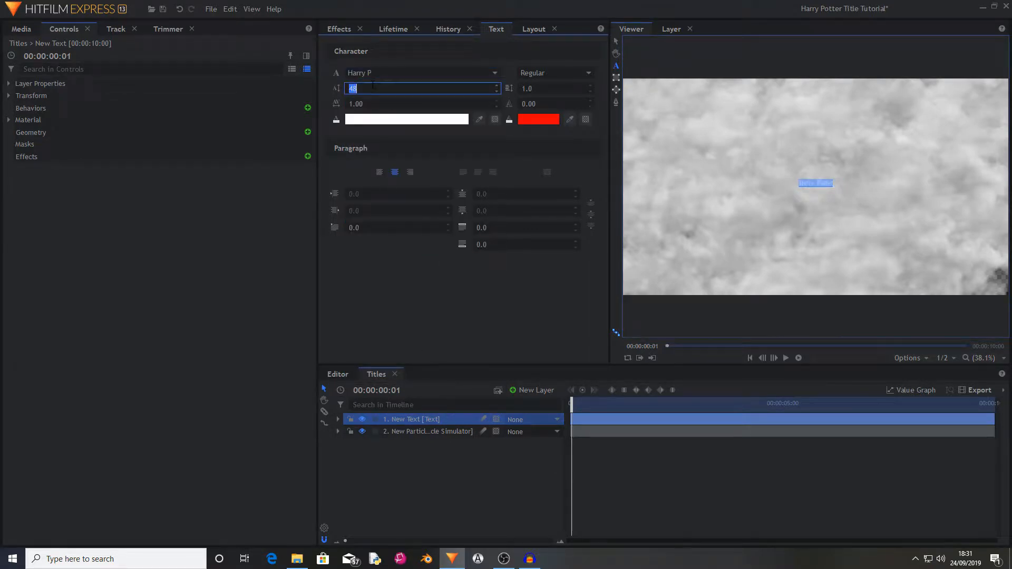
pyautogui.write('250')
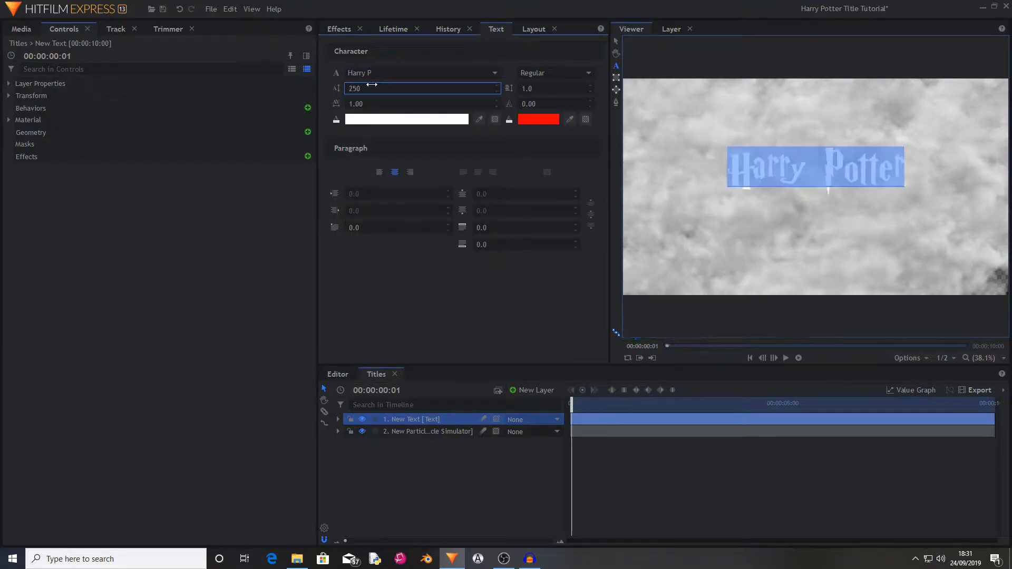
# Step: Colour the text orange and make the particle layer a 3D plane
pyautogui.click(406, 119)
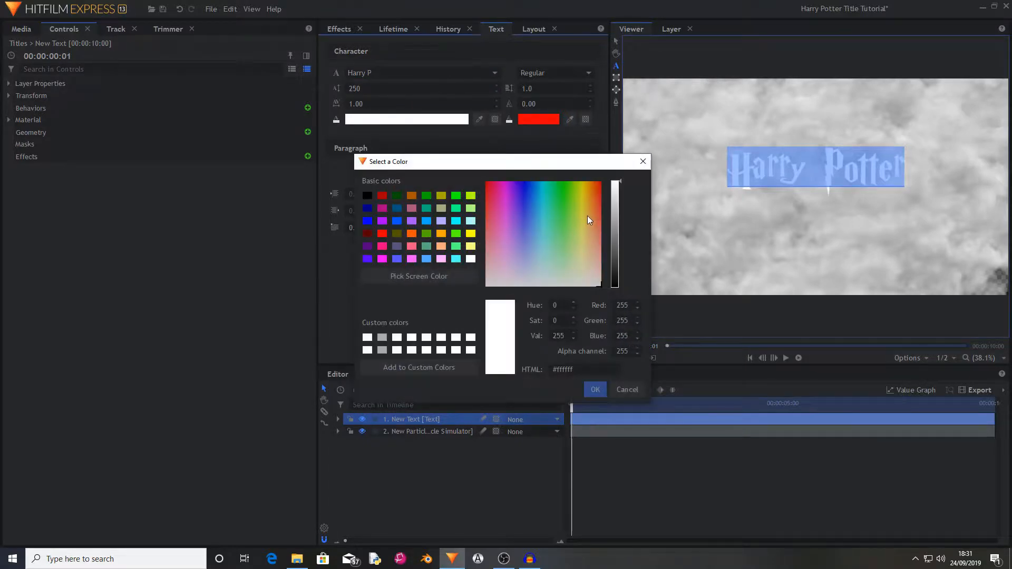
pyautogui.click(592, 198)
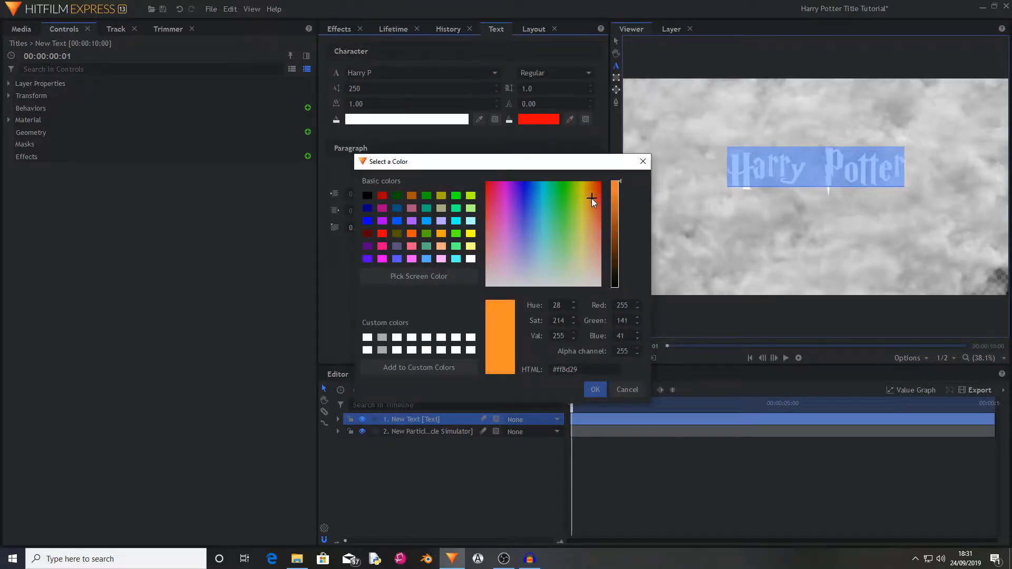
pyautogui.click(593, 389)
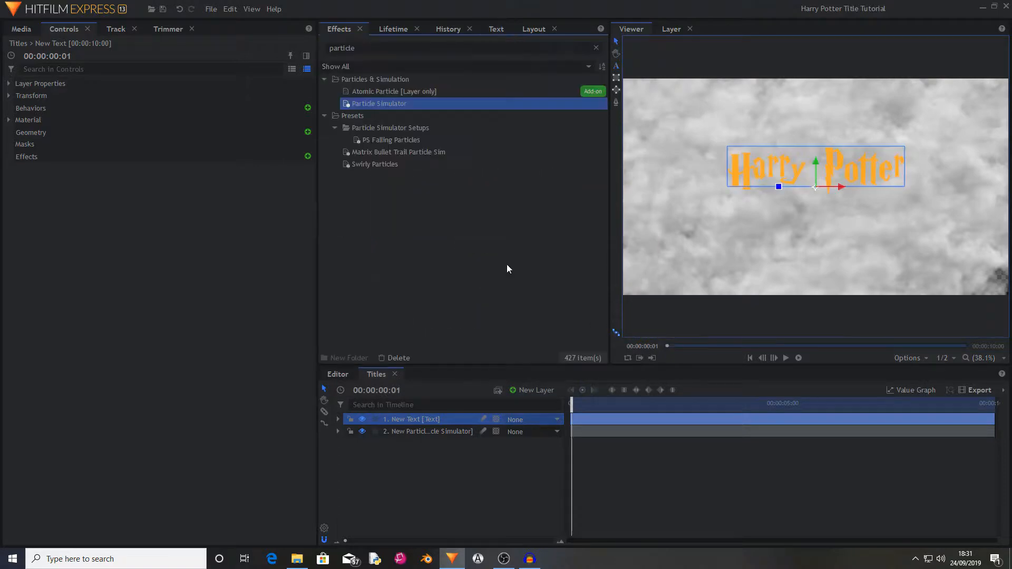
pyautogui.click(426, 432)
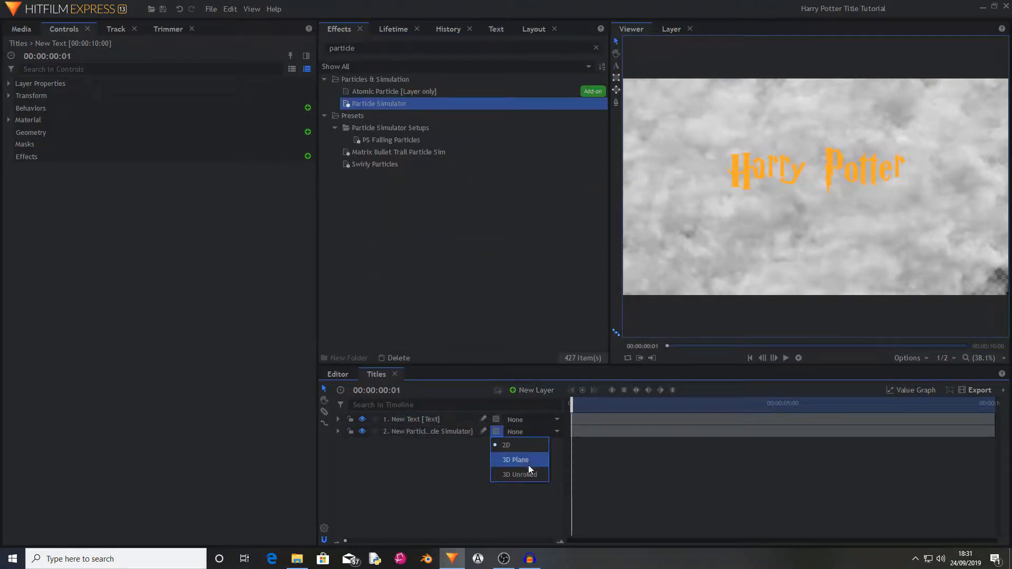
pyautogui.click(515, 460)
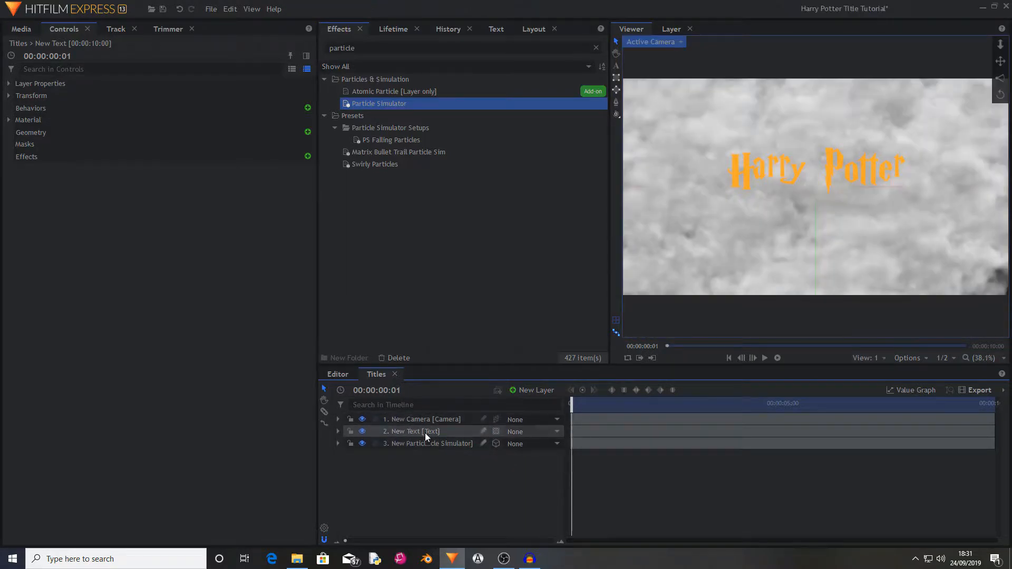
# Step: Add a point light layer to the 3D scene and reselect the title text layer
pyautogui.click(414, 431)
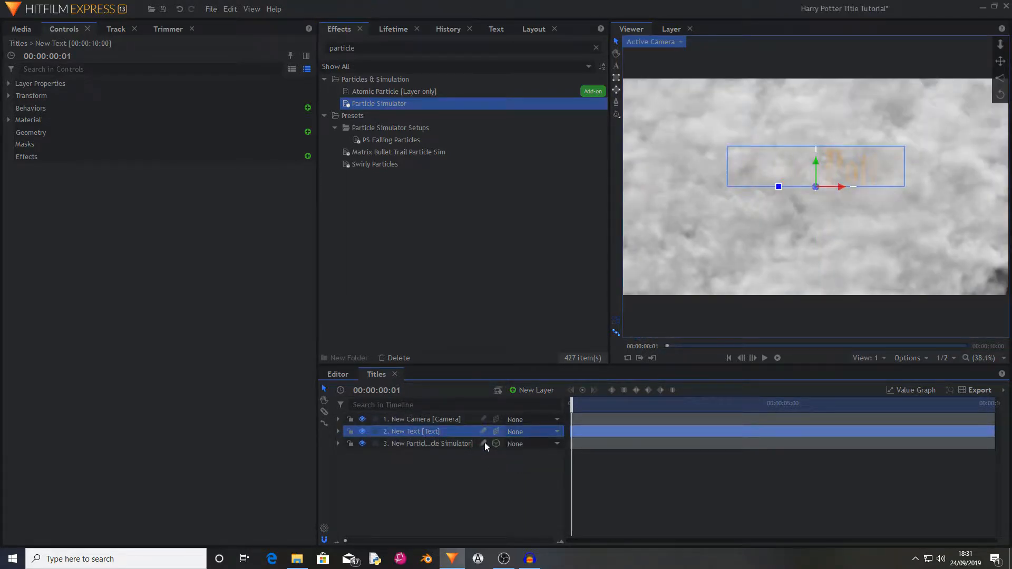
pyautogui.moveTo(805, 160)
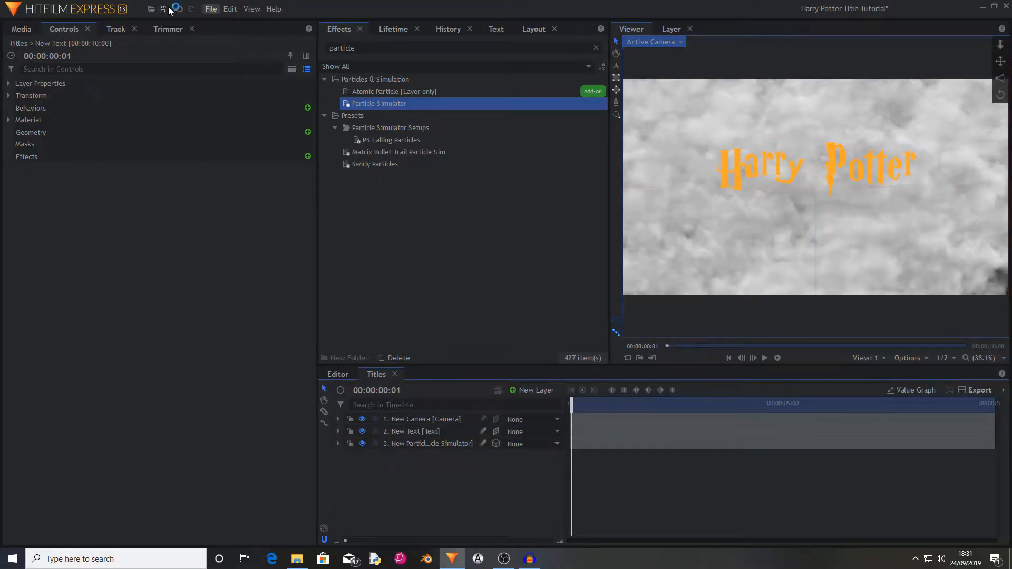
pyautogui.click(414, 431)
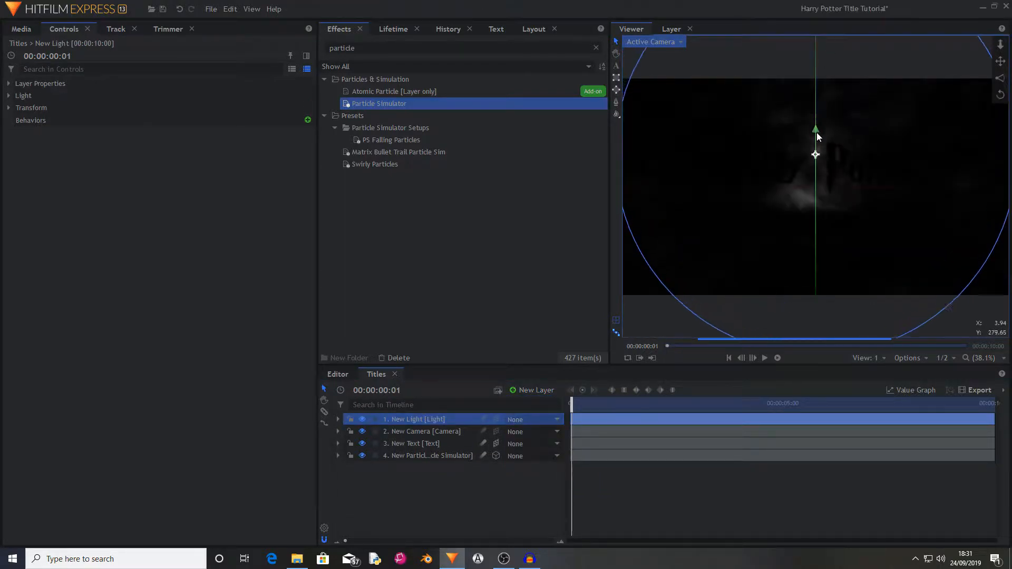
pyautogui.click(23, 96)
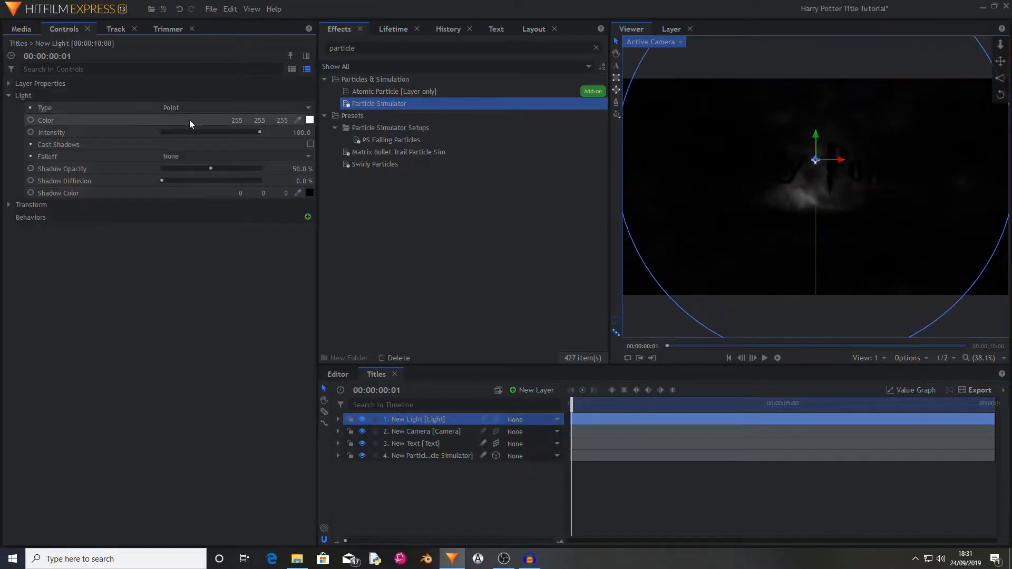
pyautogui.click(416, 444)
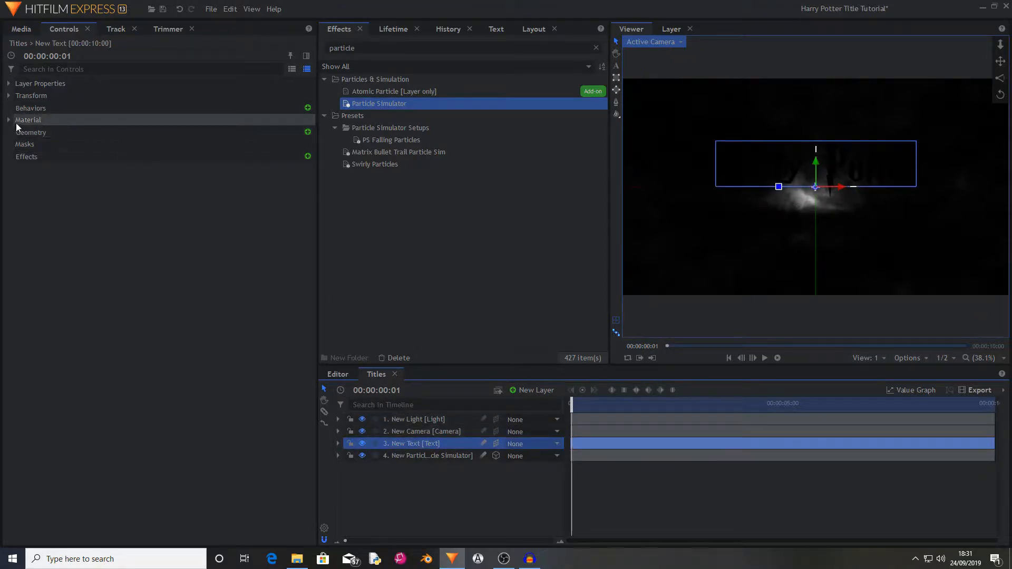
# Step: Let the title's material receive and cast reflections, shadows and ambient occlusion
pyautogui.click(9, 121)
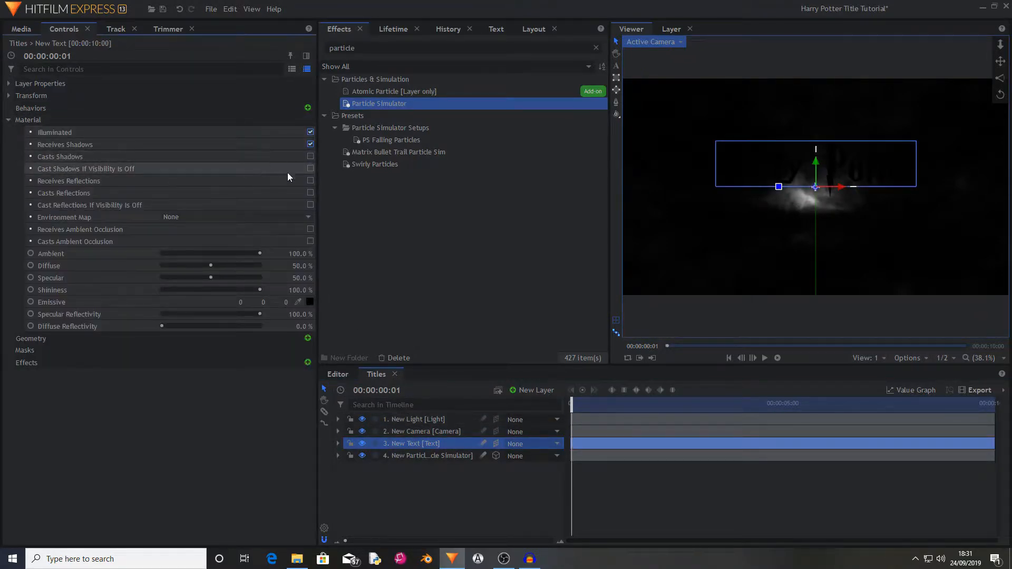
pyautogui.click(310, 181)
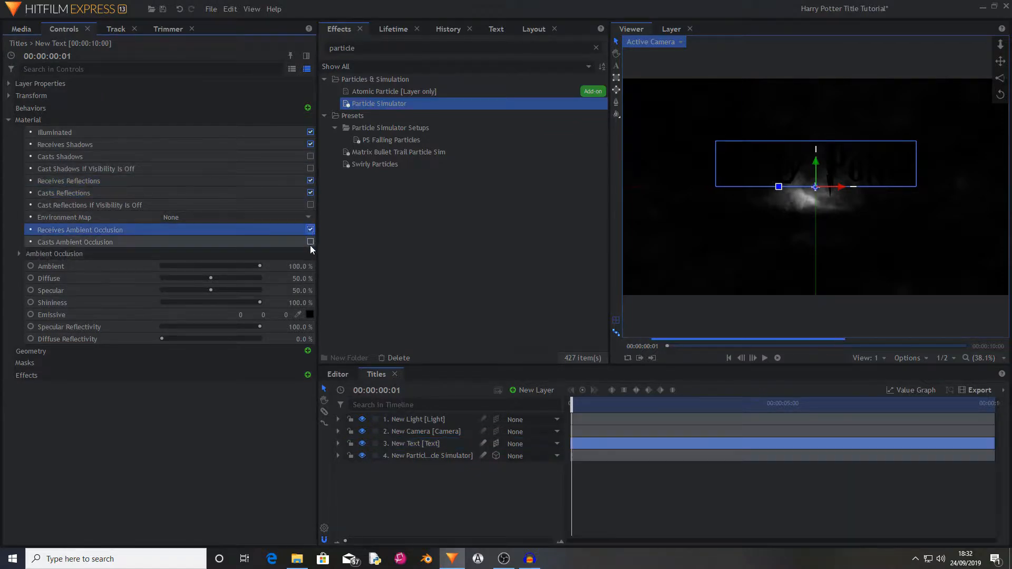
pyautogui.click(310, 242)
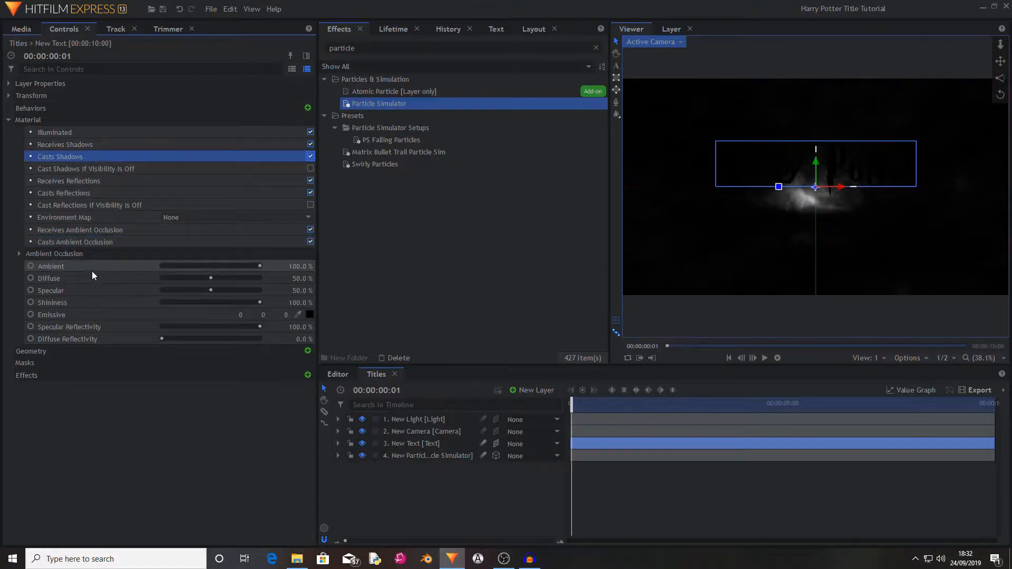
# Step: Adjust the diffuse strength and set a gold emissive colour on the title
pyautogui.click(50, 266)
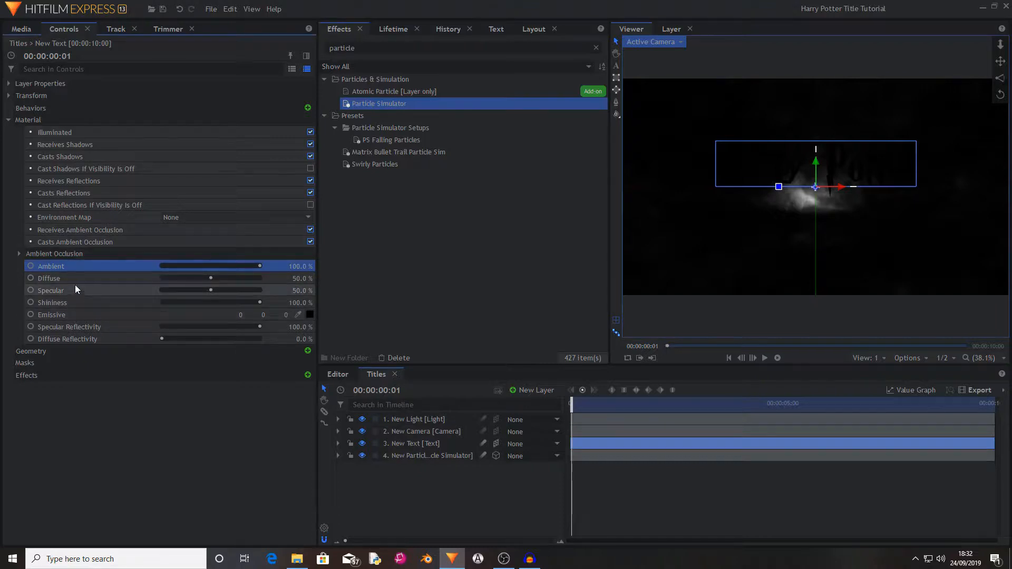
pyautogui.doubleClick(298, 278)
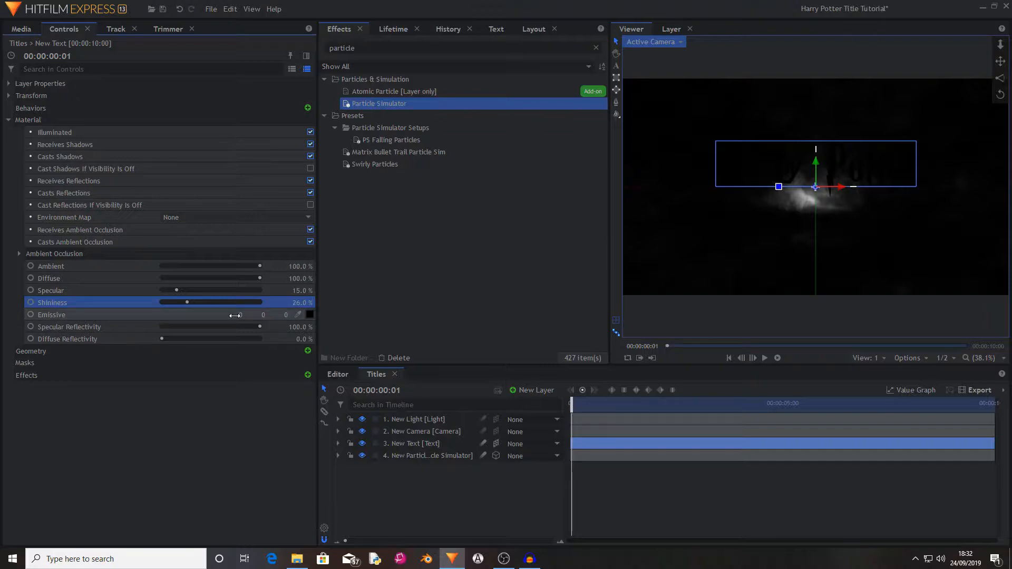
pyautogui.moveTo(235, 315)
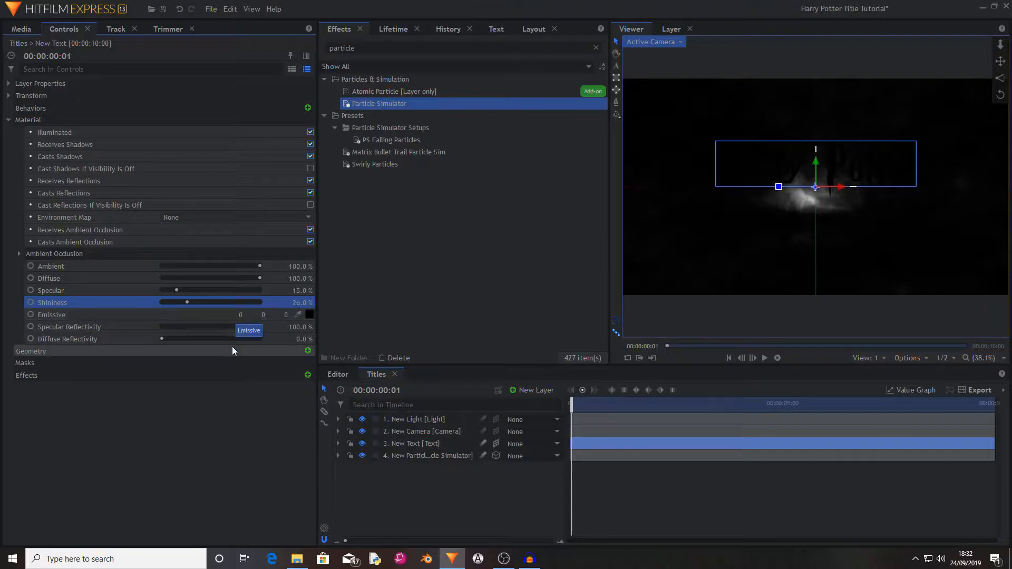
pyautogui.doubleClick(240, 314)
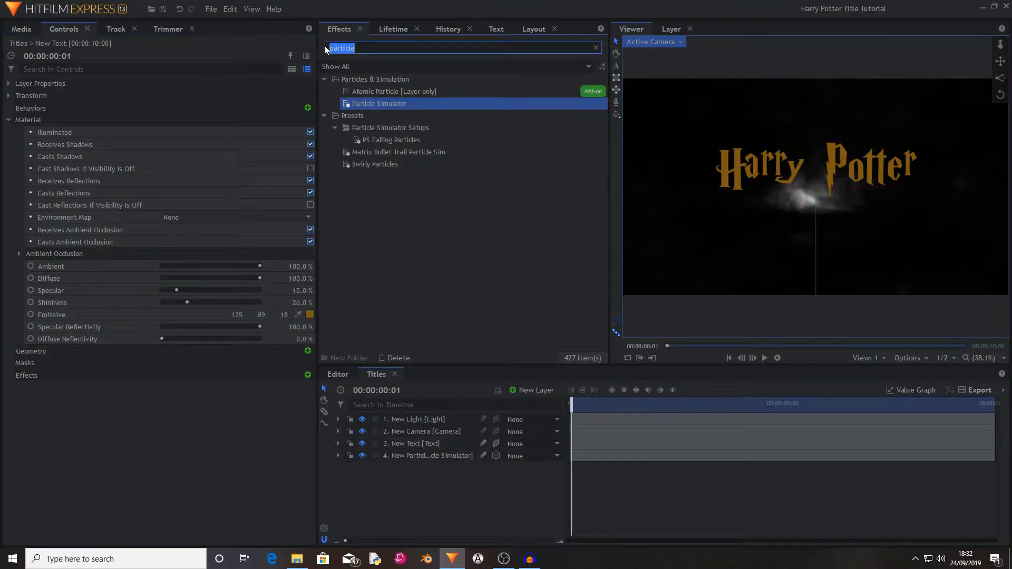
# Step: Apply a Bevel geometry effect to the title text and enable Internal Edges
pyautogui.write('bevel')
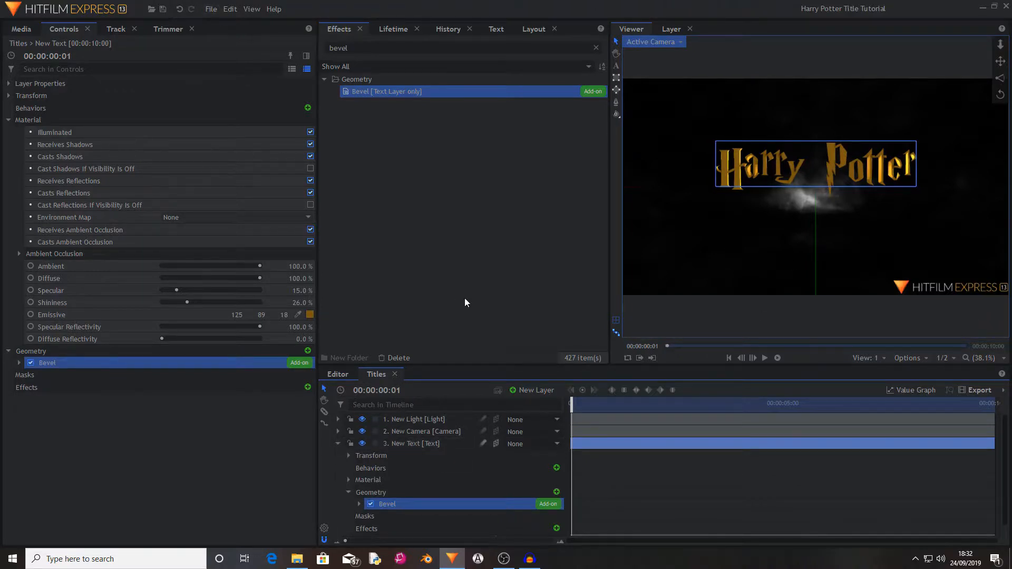
pyautogui.moveTo(56, 303)
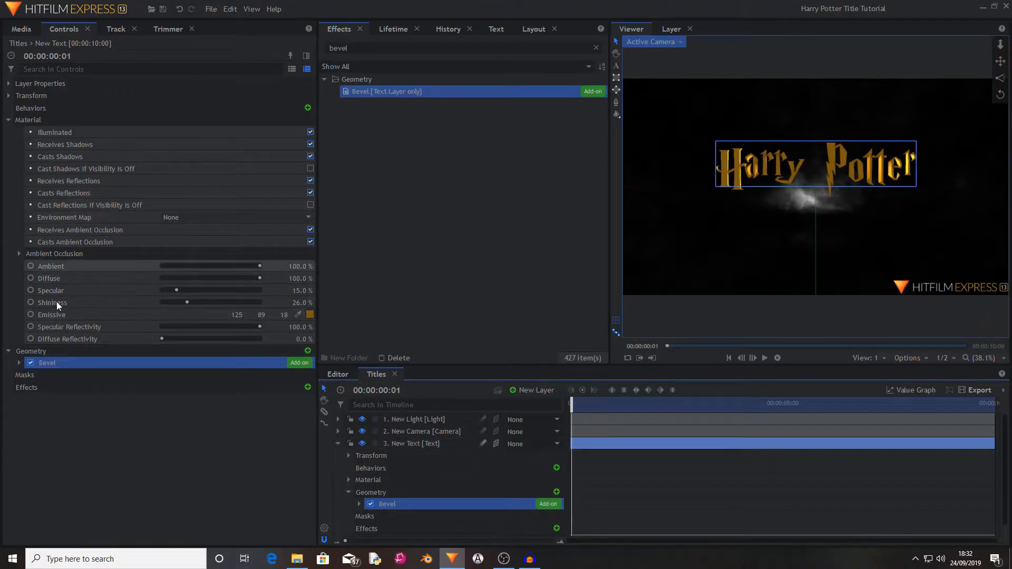
pyautogui.click(19, 362)
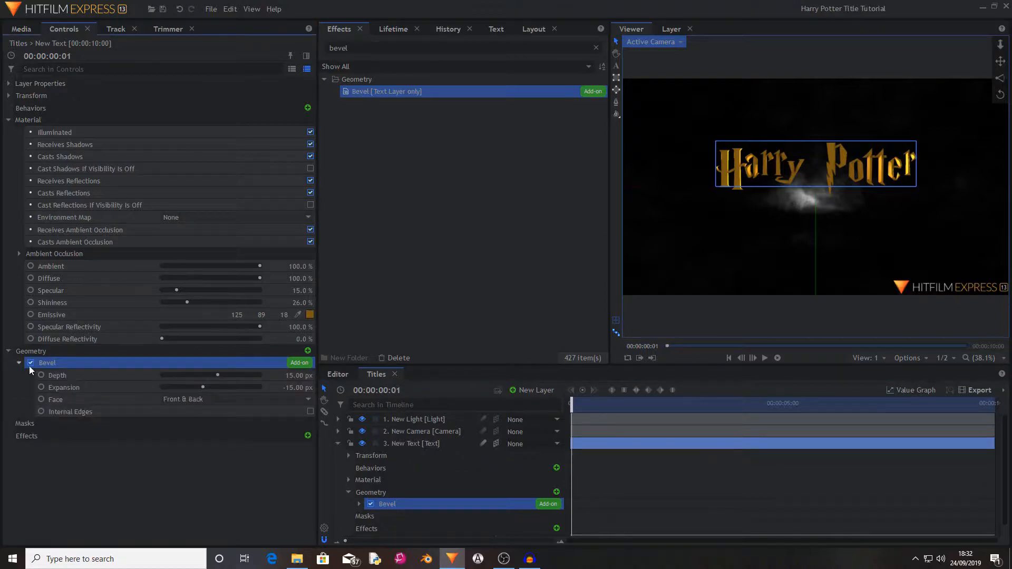
pyautogui.click(69, 411)
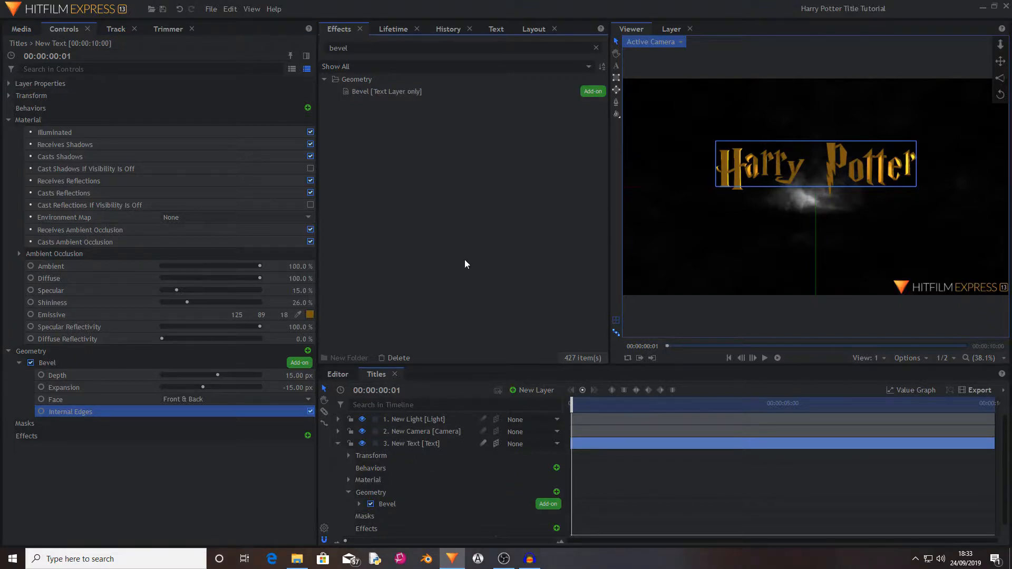
pyautogui.click(531, 390)
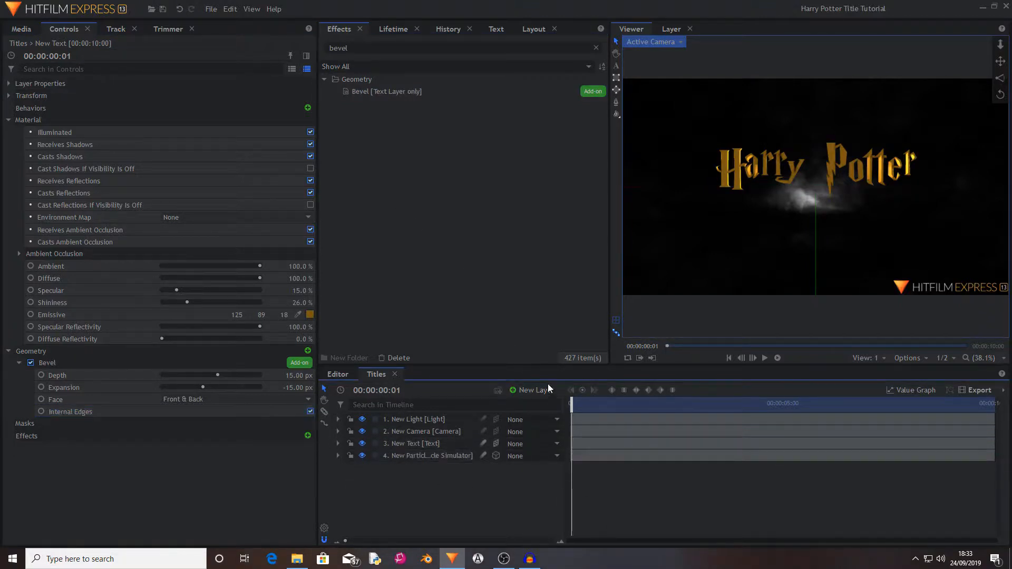
# Step: Add a new light, set it to Ambient with Intensity 3.0
pyautogui.click(430, 456)
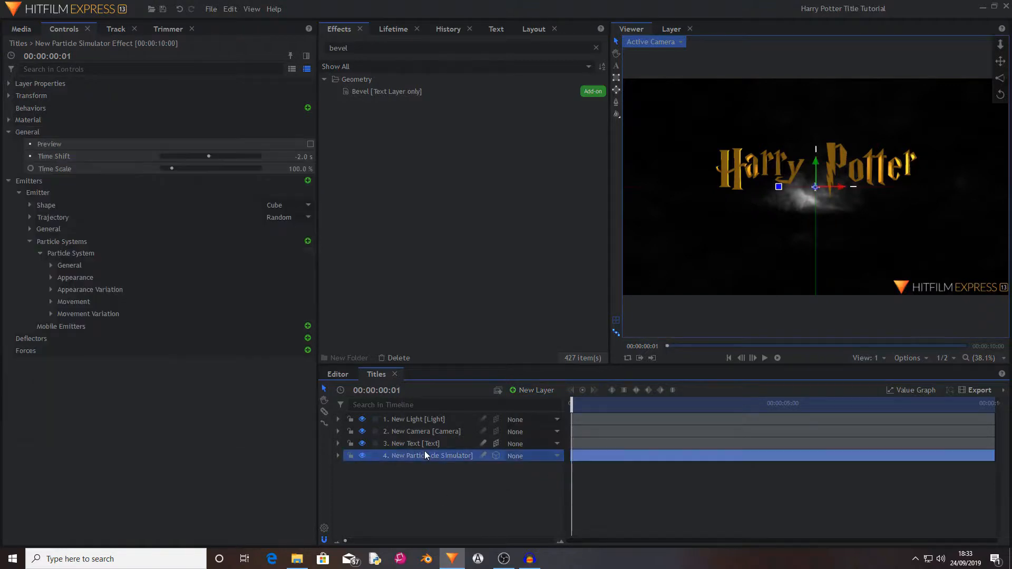
pyautogui.click(416, 419)
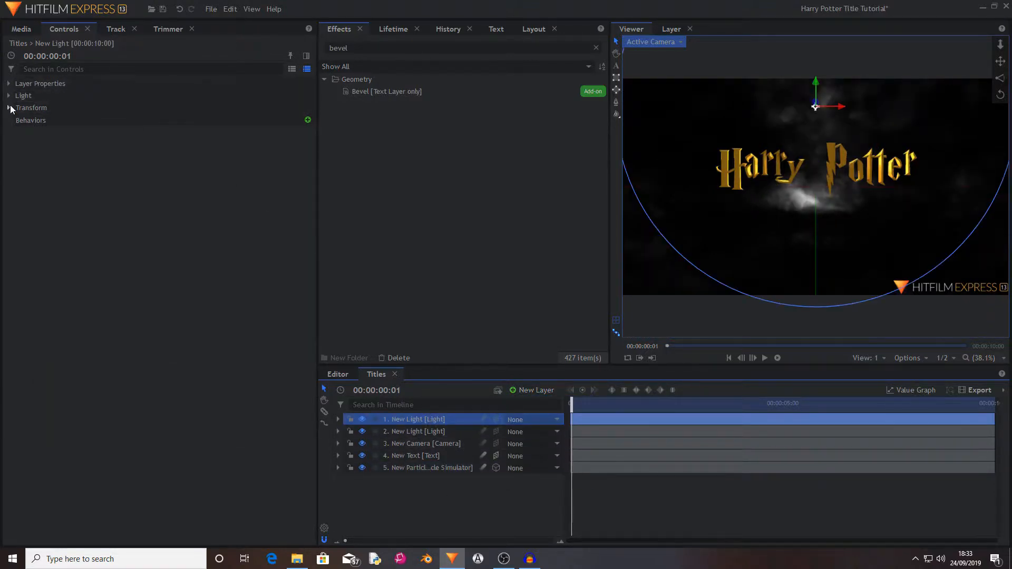
pyautogui.click(9, 96)
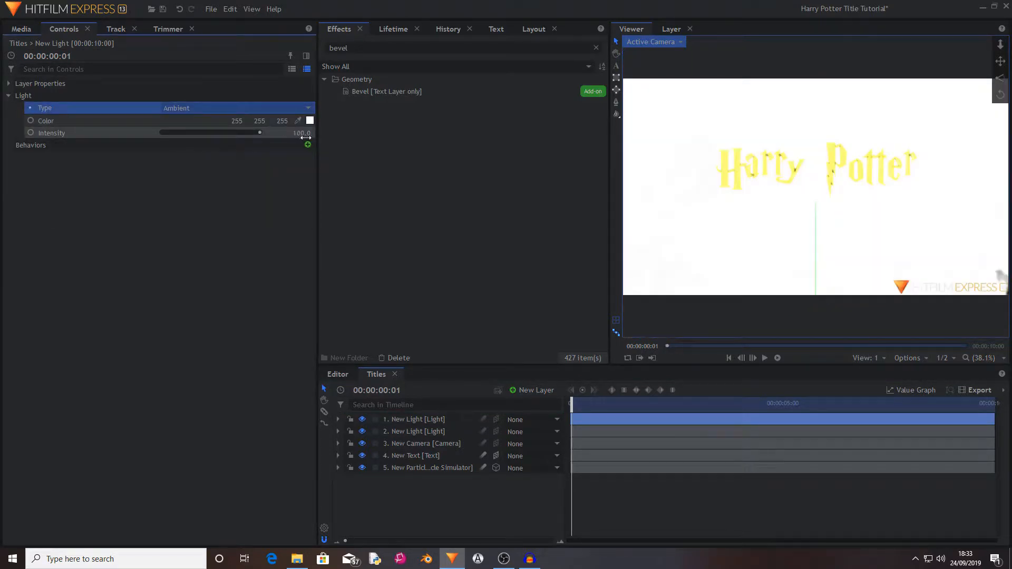
pyautogui.doubleClick(289, 132)
pyautogui.write('5')
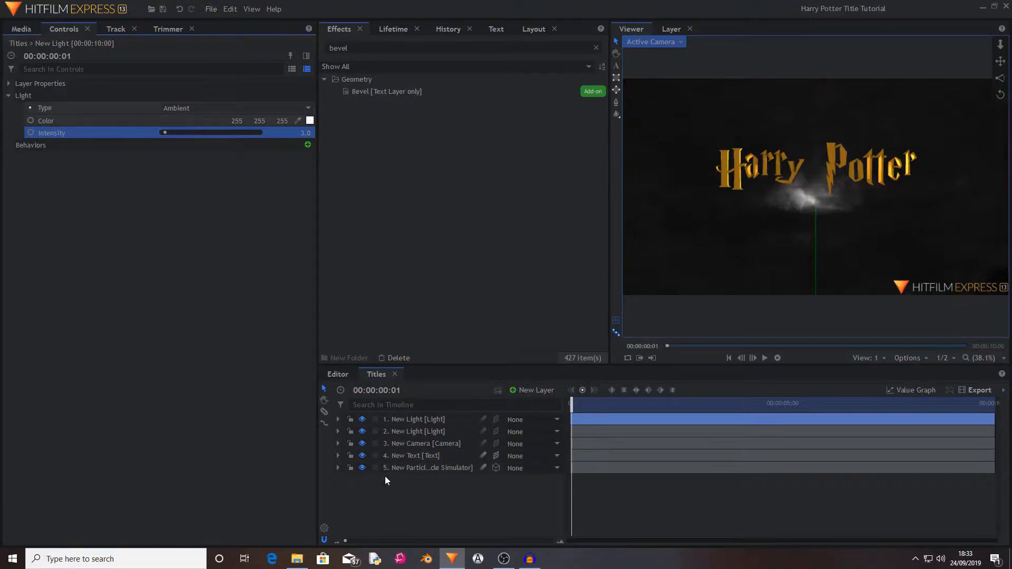
# Step: Copy the camera, both lights and the particle simulator layers
pyautogui.click(429, 467)
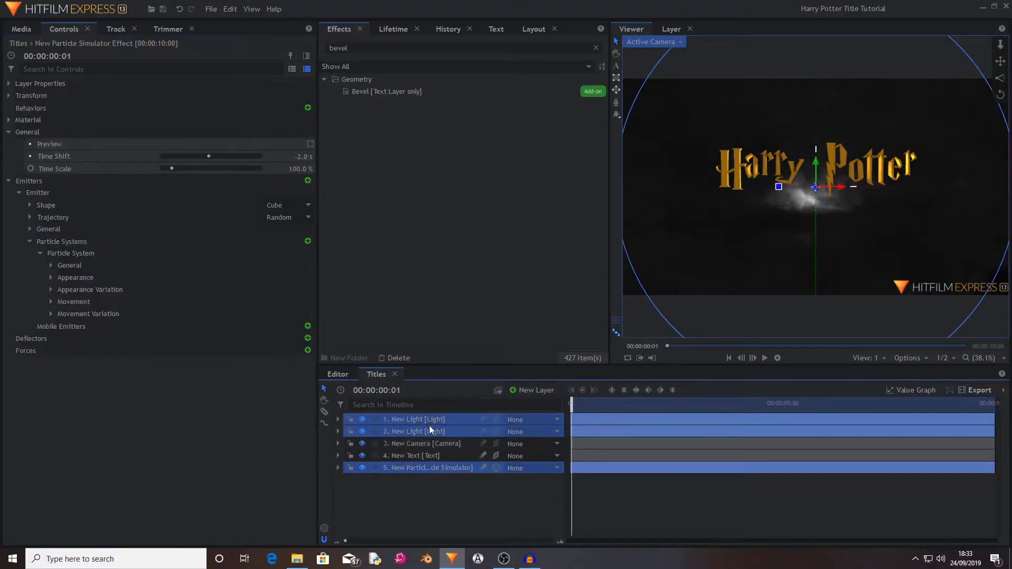
pyautogui.rightClick(430, 431)
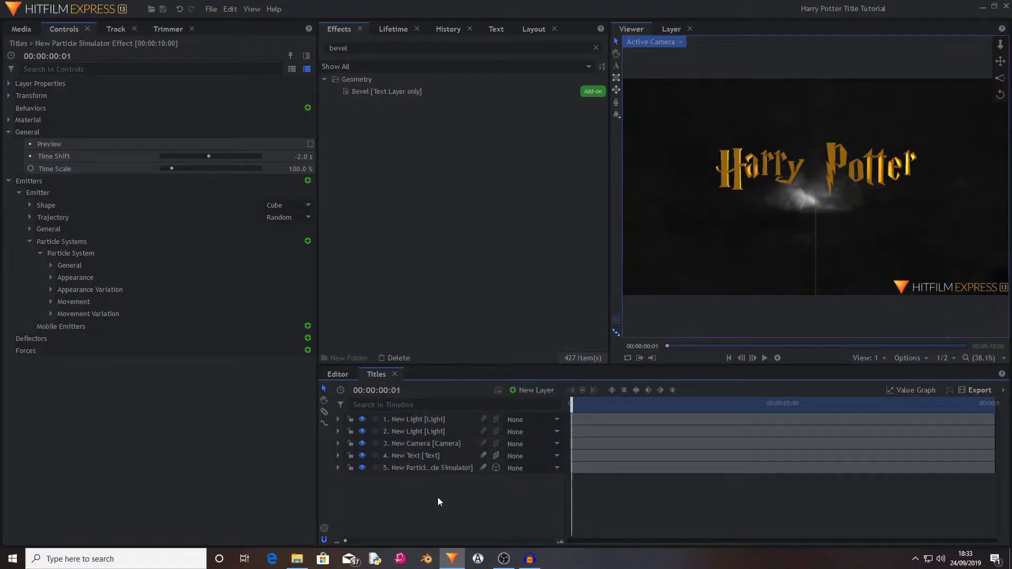
pyautogui.click(428, 468)
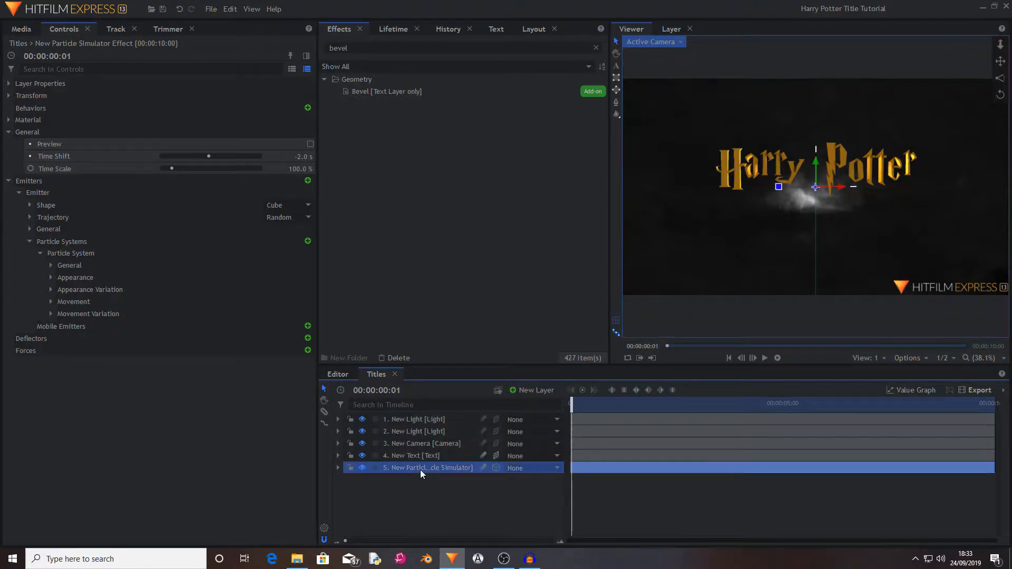
pyautogui.click(423, 444)
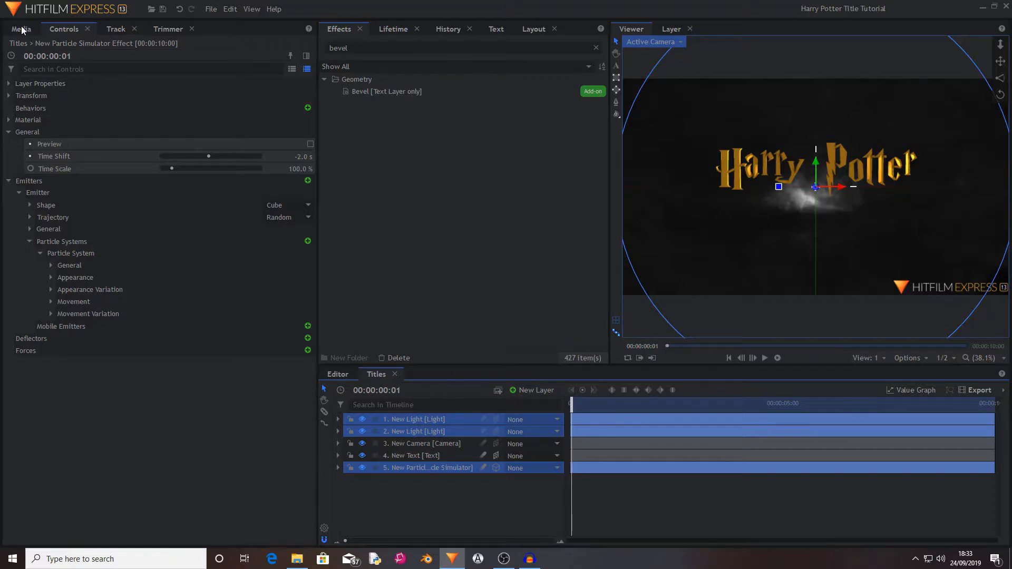
# Step: Create a new composite shot named BG and paste the copied layers into it
pyautogui.click(21, 29)
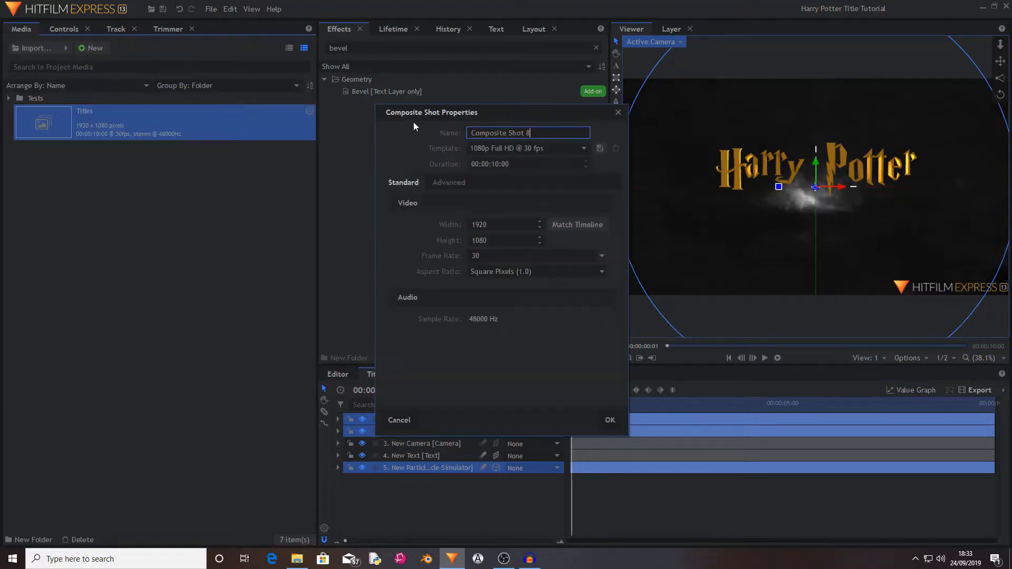
pyautogui.press('Backspace')
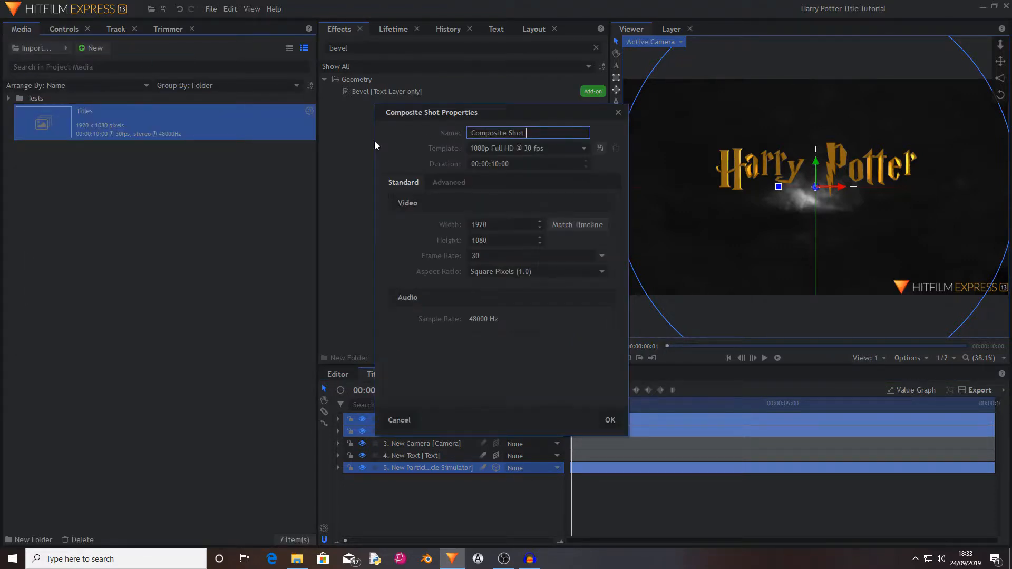
pyautogui.write('BG')
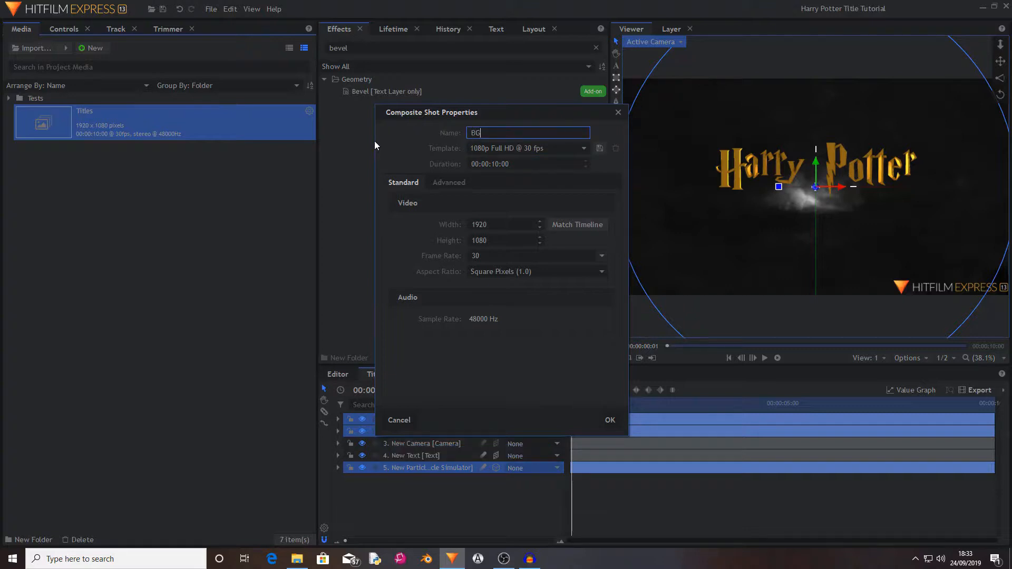
pyautogui.moveTo(551, 370)
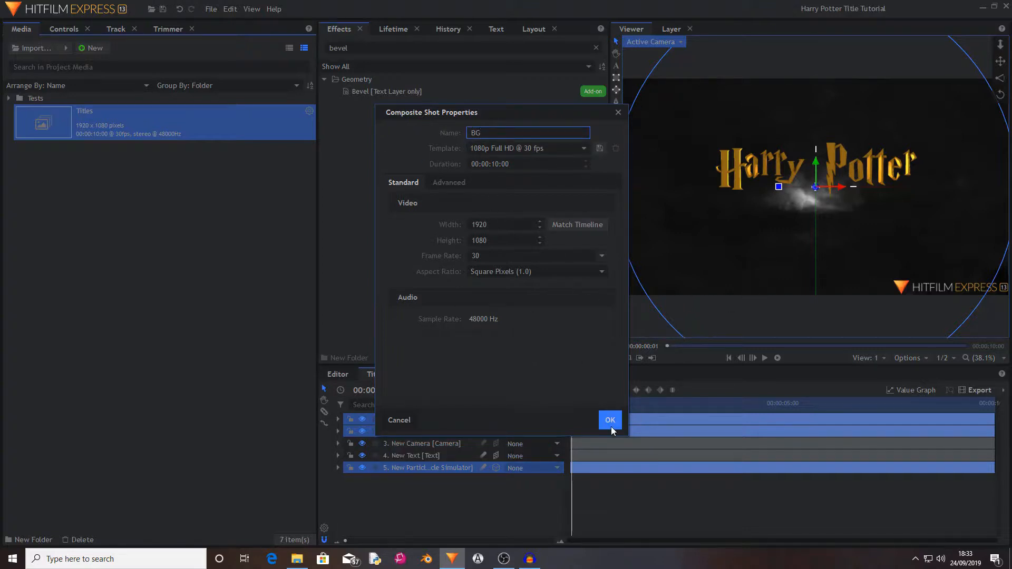
pyautogui.click(609, 420)
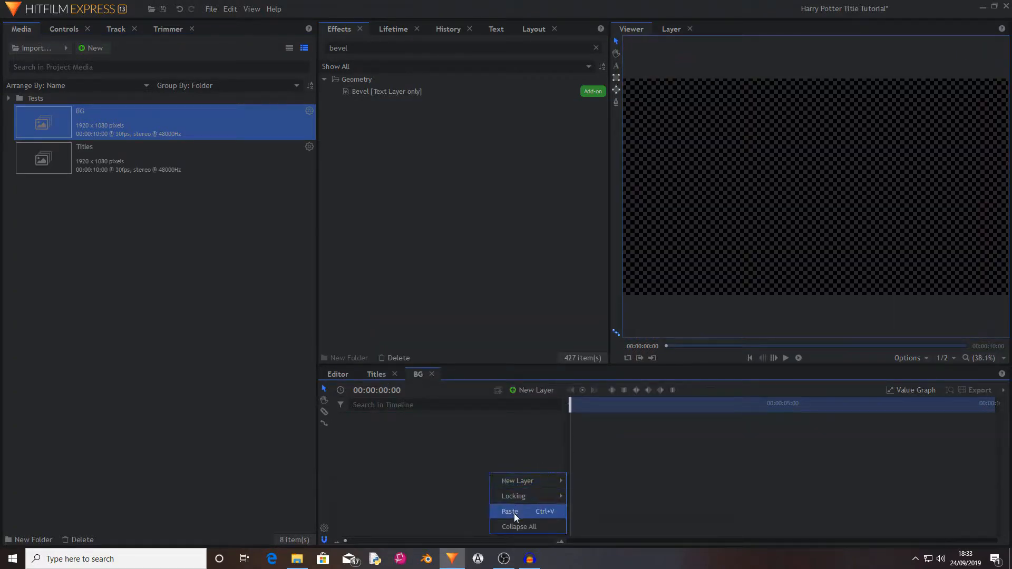
pyautogui.click(509, 512)
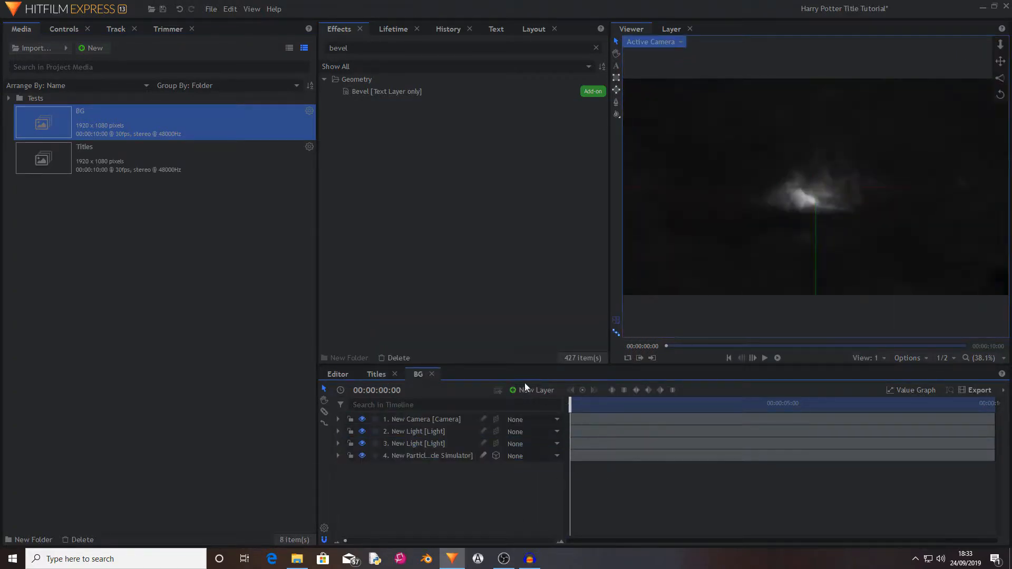
# Step: In Titles, set the text material's Environment Map to Use Layer with layer 6. BG
pyautogui.click(375, 373)
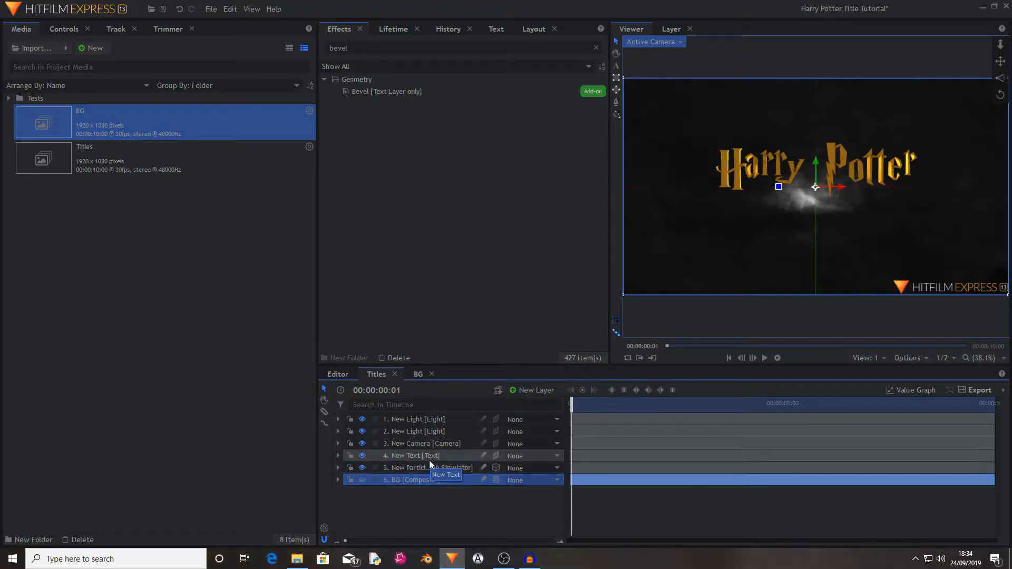
pyautogui.click(414, 456)
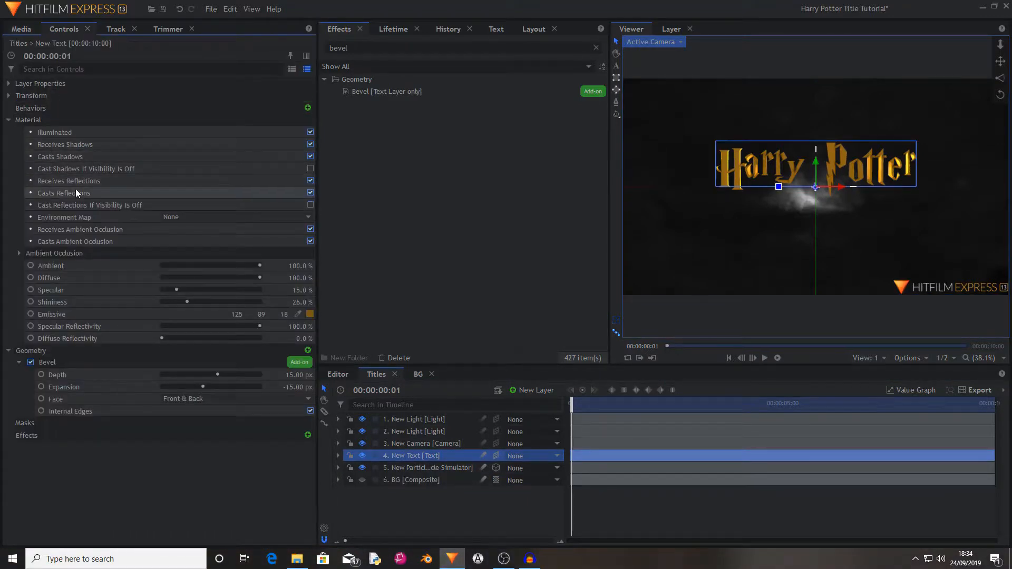
pyautogui.click(109, 217)
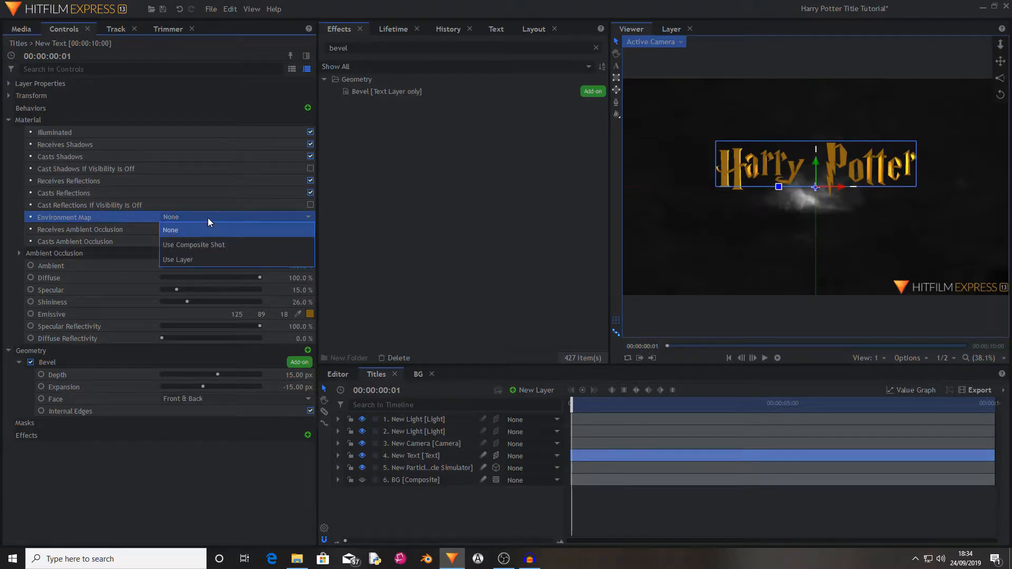
pyautogui.click(177, 260)
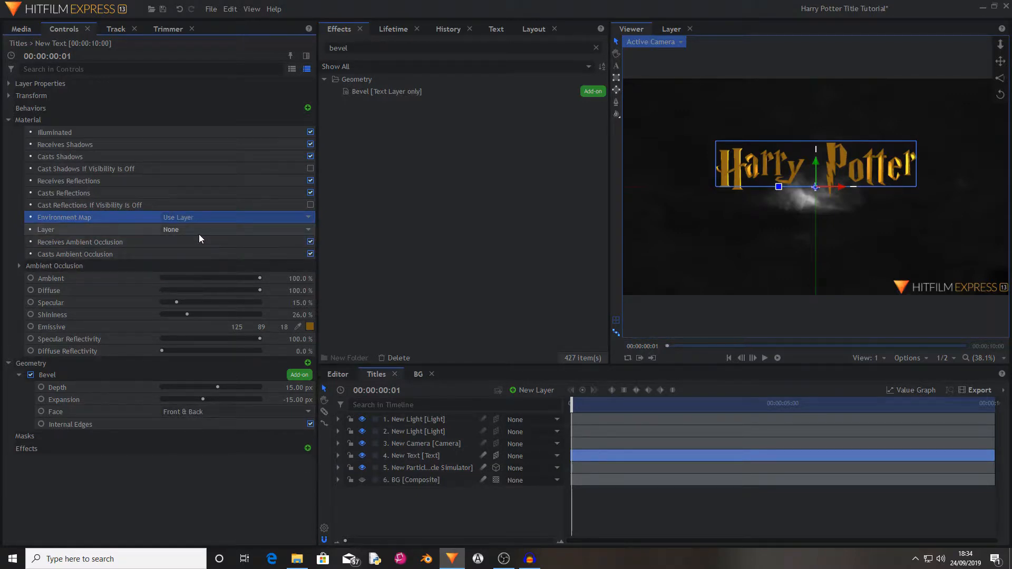
pyautogui.click(232, 229)
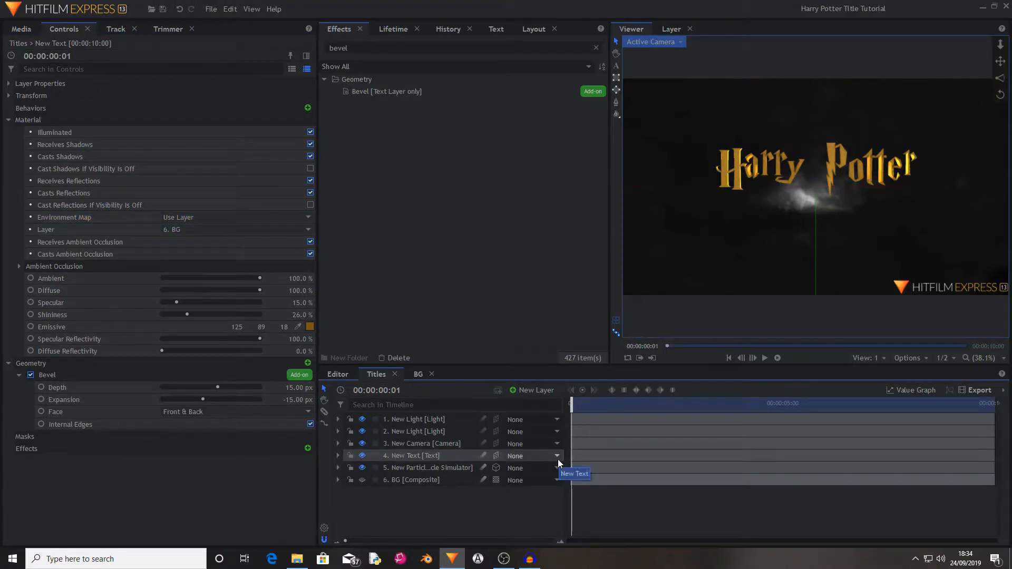
pyautogui.click(429, 467)
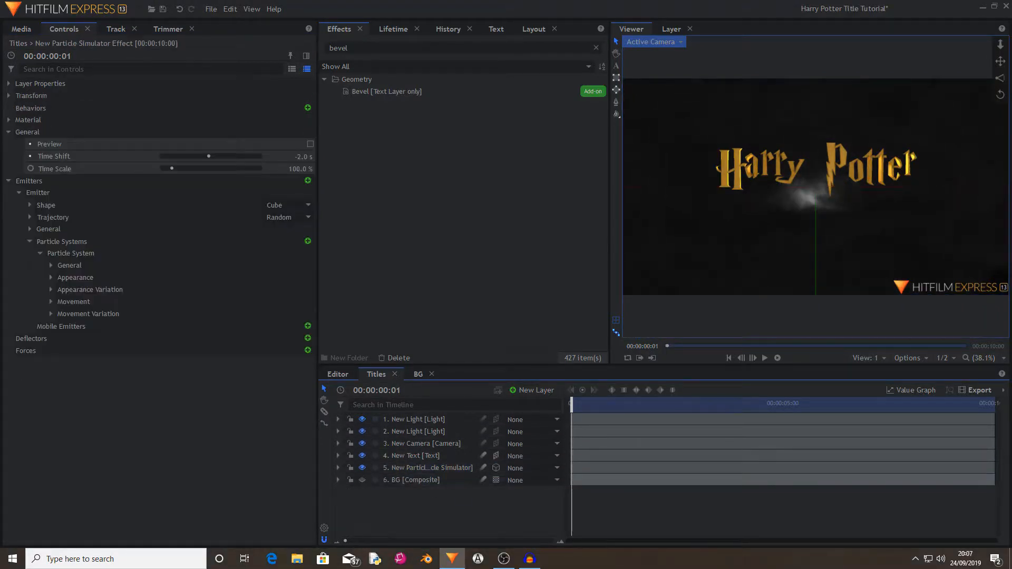
# Step: Add a new Point layer to Titles and keyframe its position along a zigzag path
pyautogui.click(416, 431)
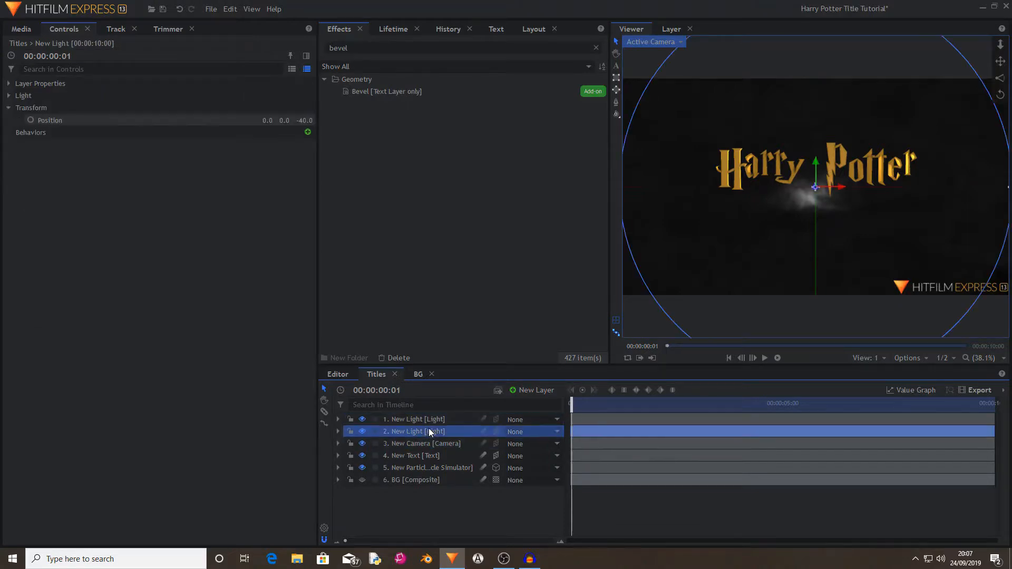
pyautogui.click(416, 419)
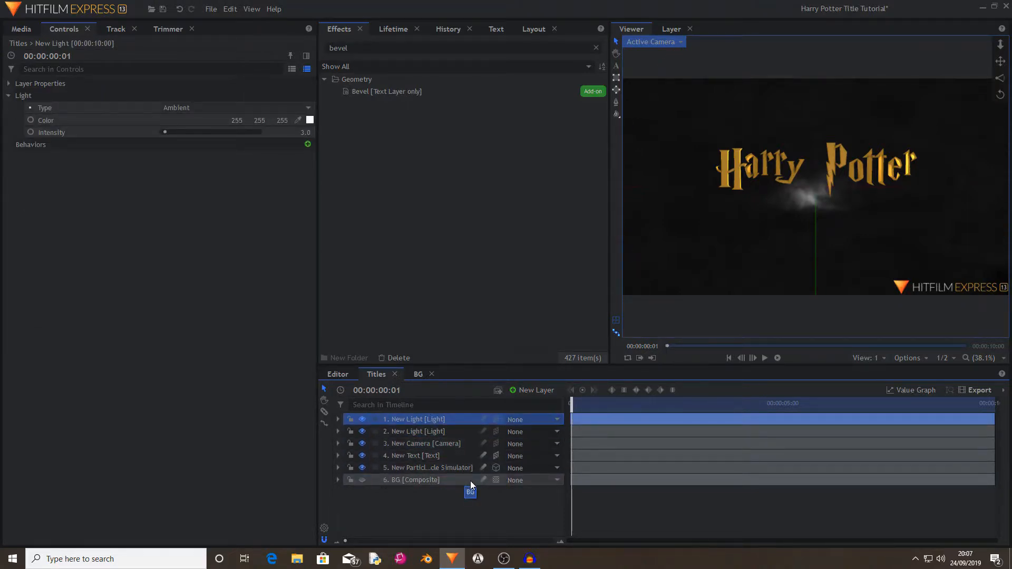
pyautogui.click(535, 390)
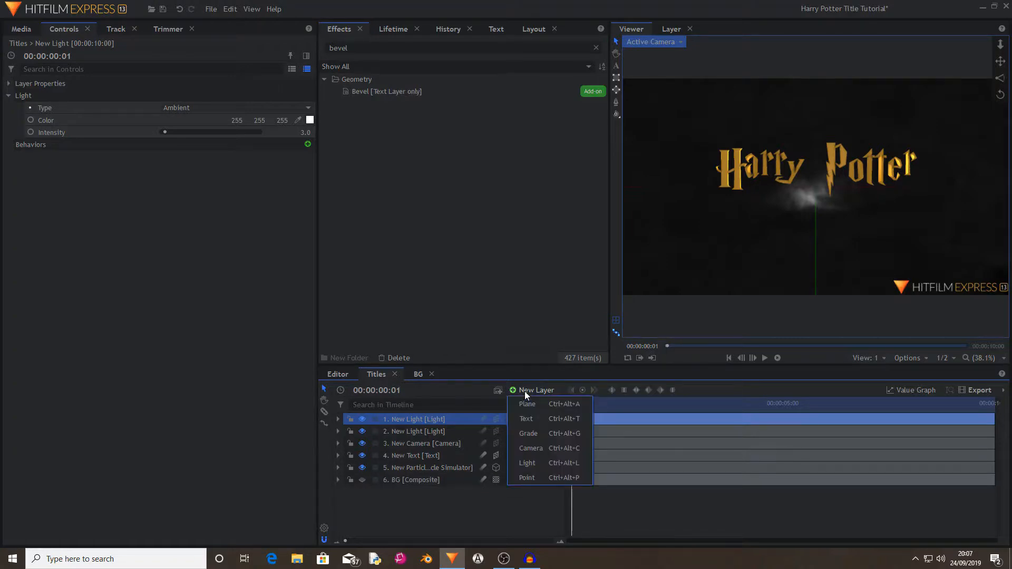
pyautogui.moveTo(545, 393)
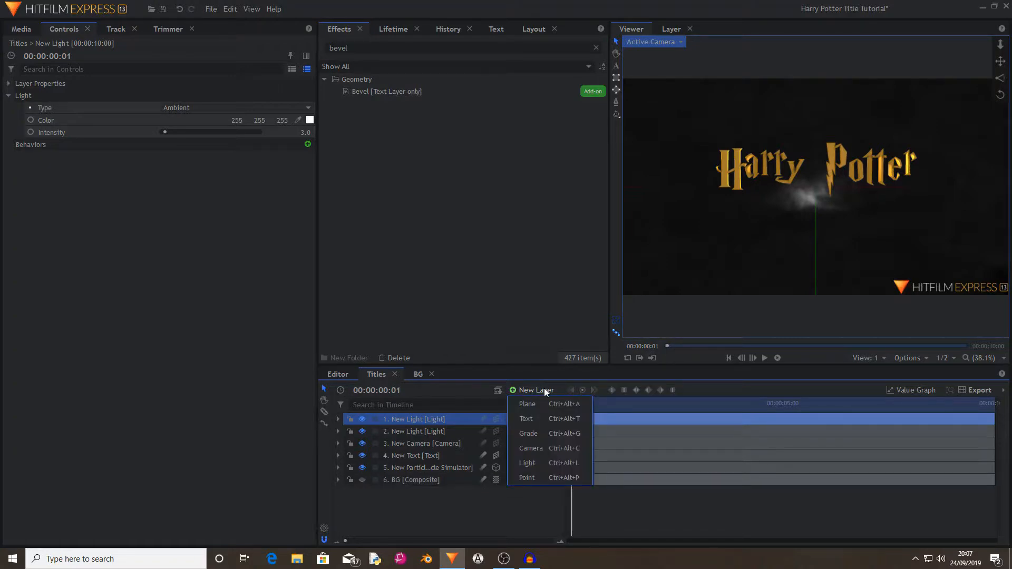
pyautogui.moveTo(542, 476)
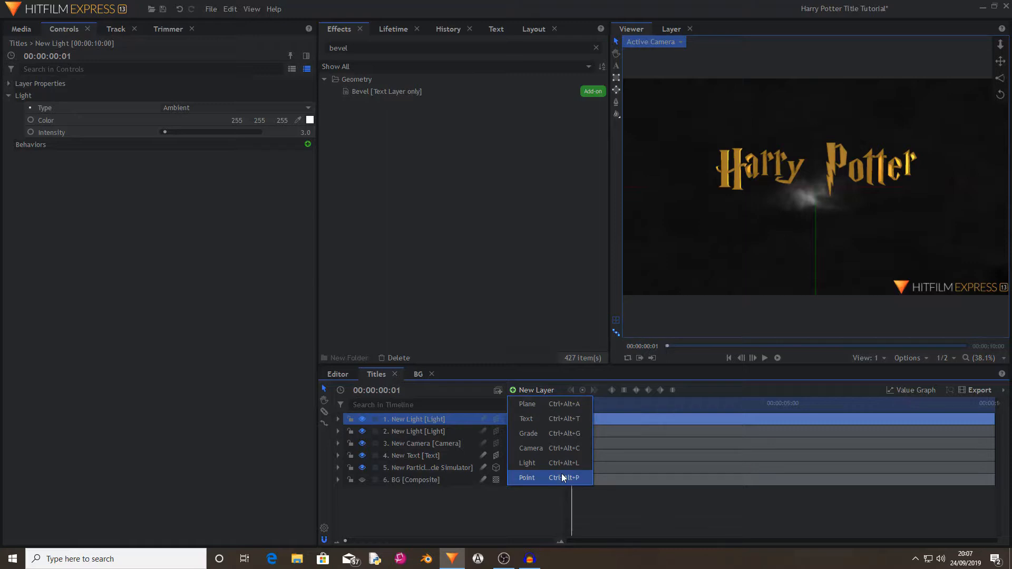
pyautogui.click(528, 477)
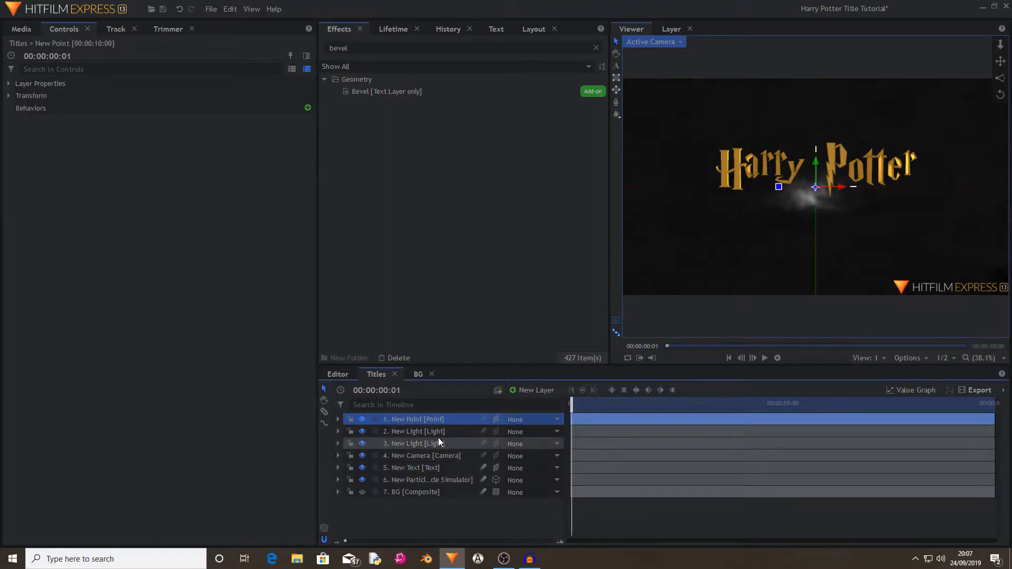
pyautogui.moveTo(775, 118)
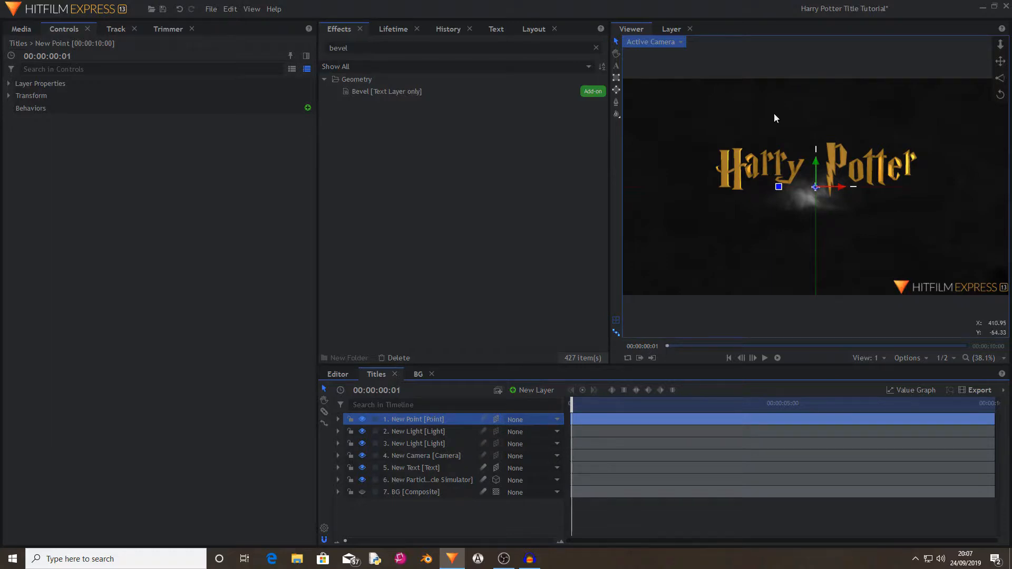
pyautogui.moveTo(840, 74)
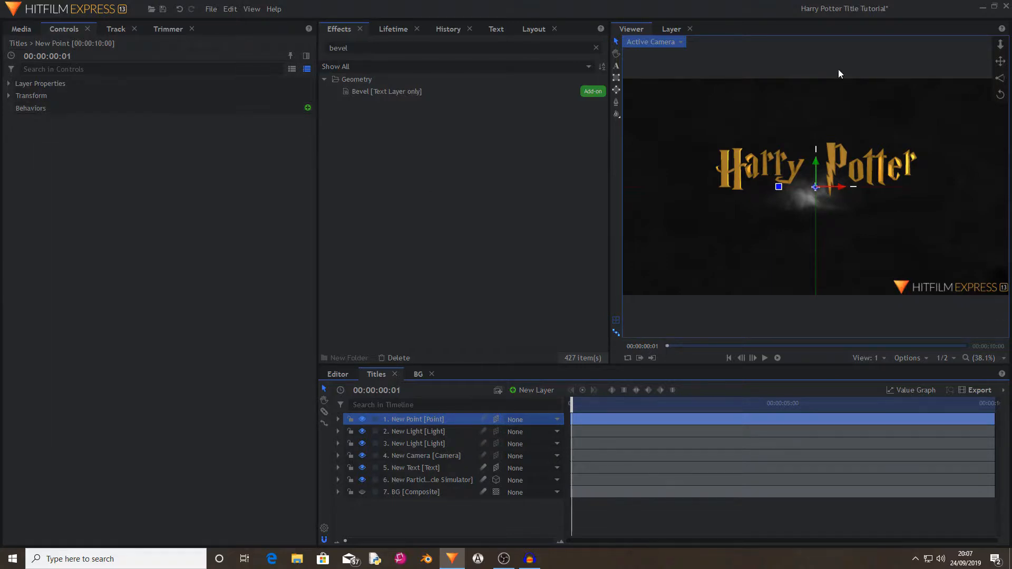
pyautogui.moveTo(636, 405)
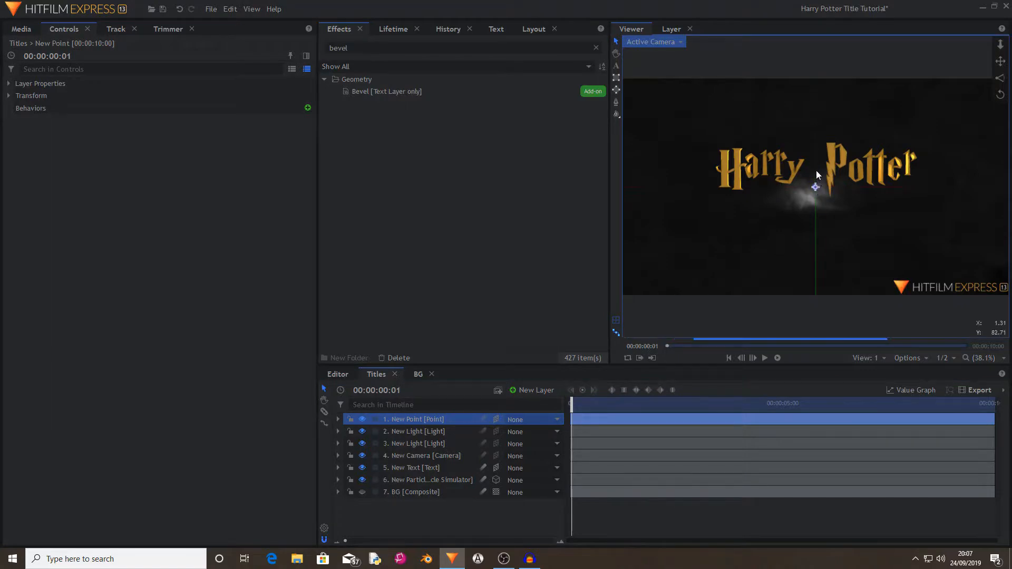
pyautogui.click(10, 96)
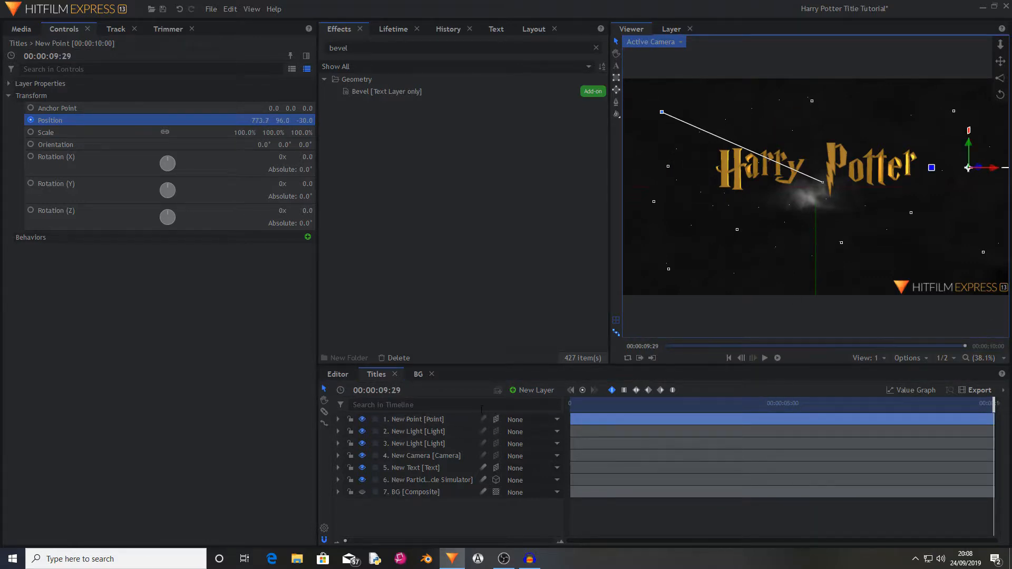
pyautogui.click(415, 419)
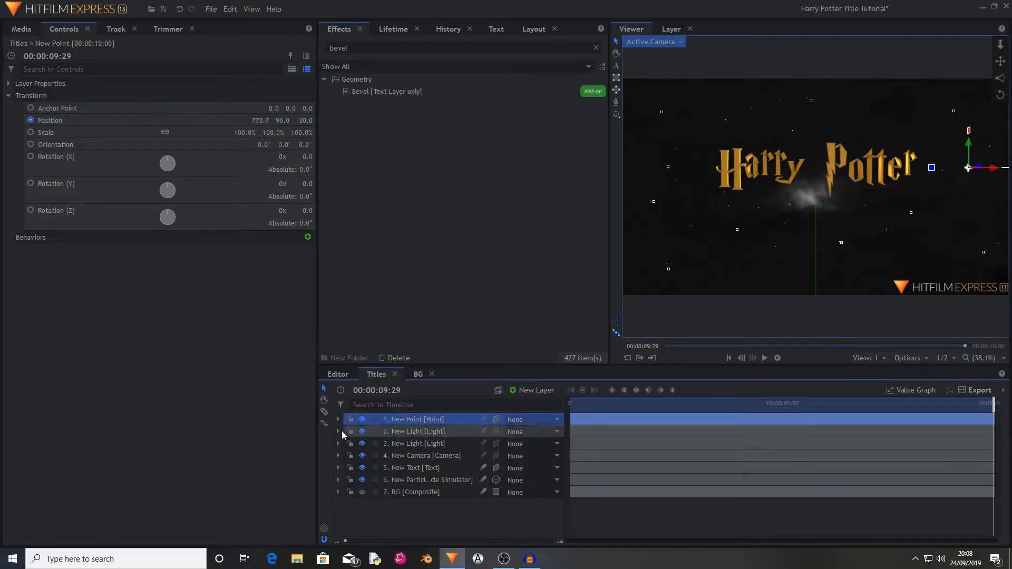
# Step: Paste the point's position keyframes later in the clip and add a new Light layer
pyautogui.click(337, 418)
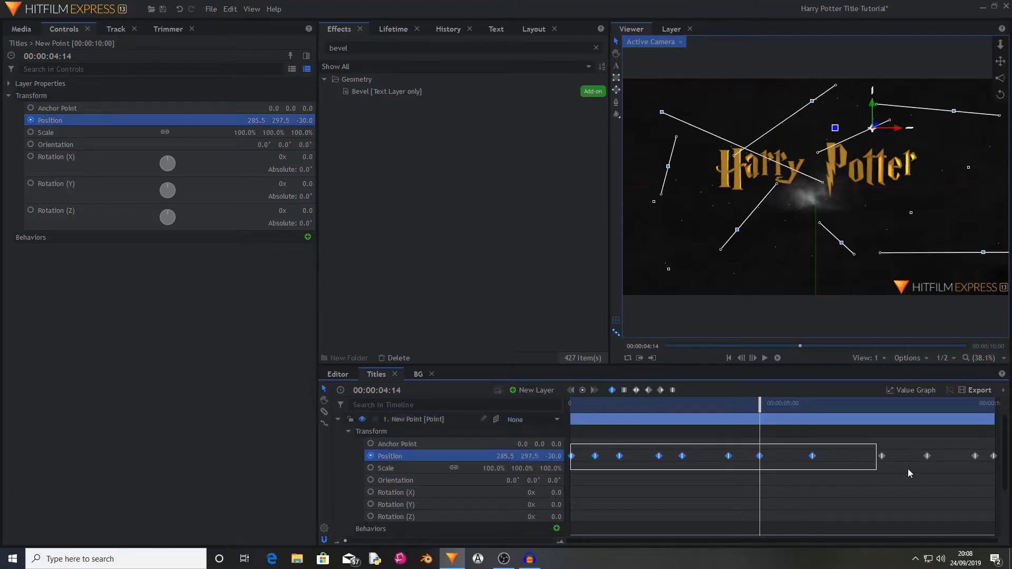
pyautogui.click(624, 390)
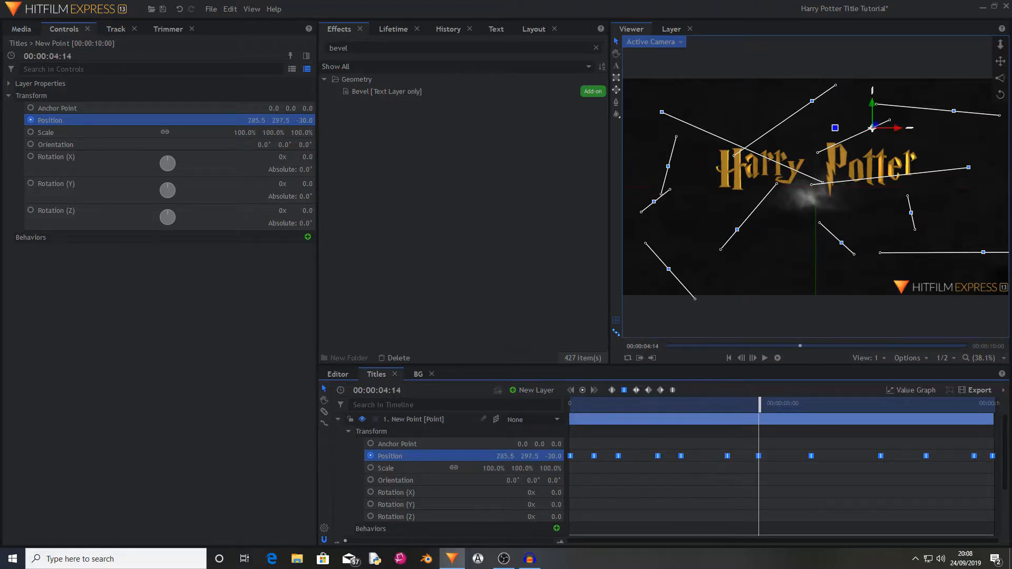
pyautogui.click(339, 419)
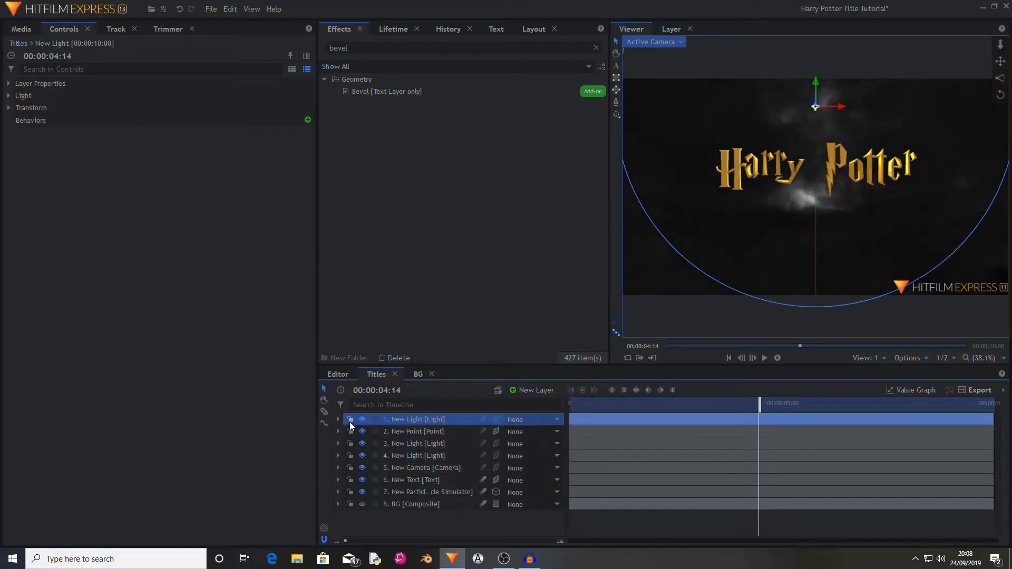
# Step: Parent the new light to the point layer so it sits on the moving point
pyautogui.click(338, 419)
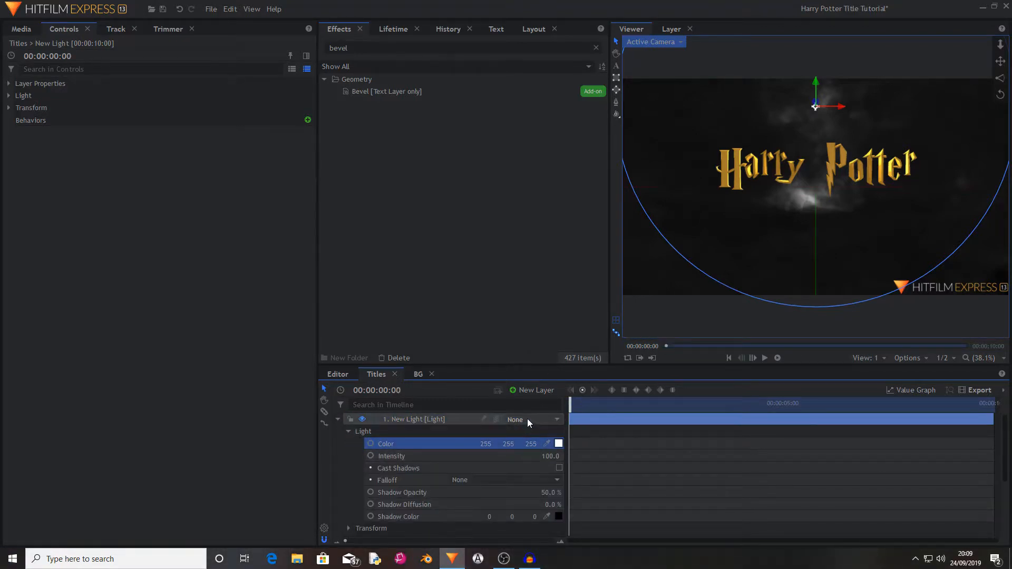
pyautogui.click(535, 420)
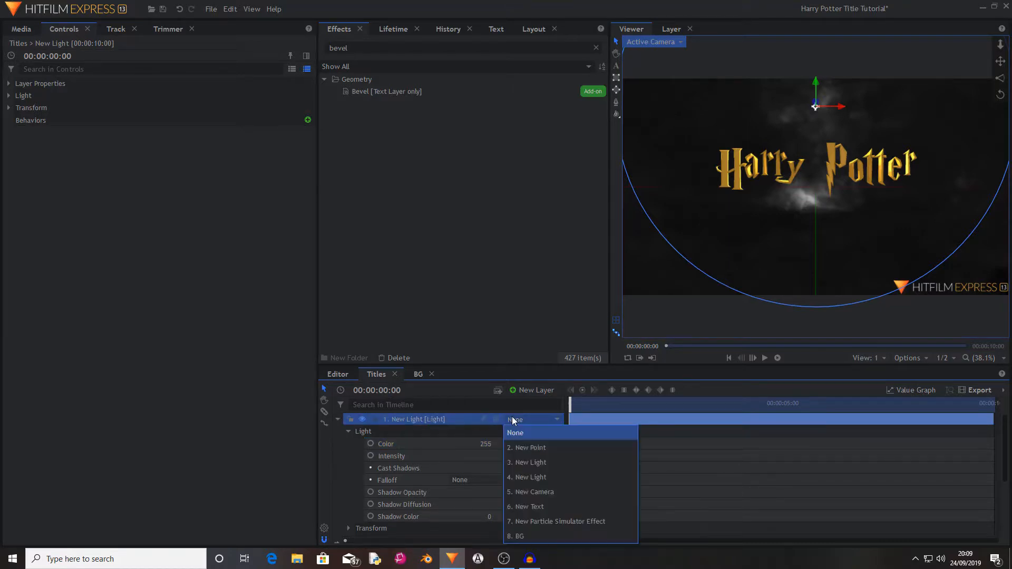
pyautogui.click(530, 448)
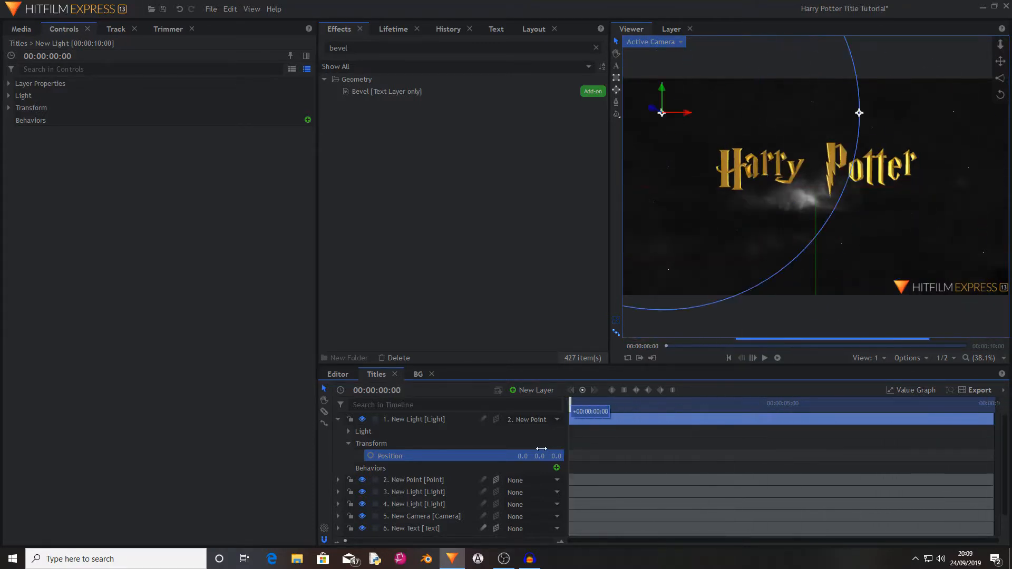
pyautogui.click(416, 480)
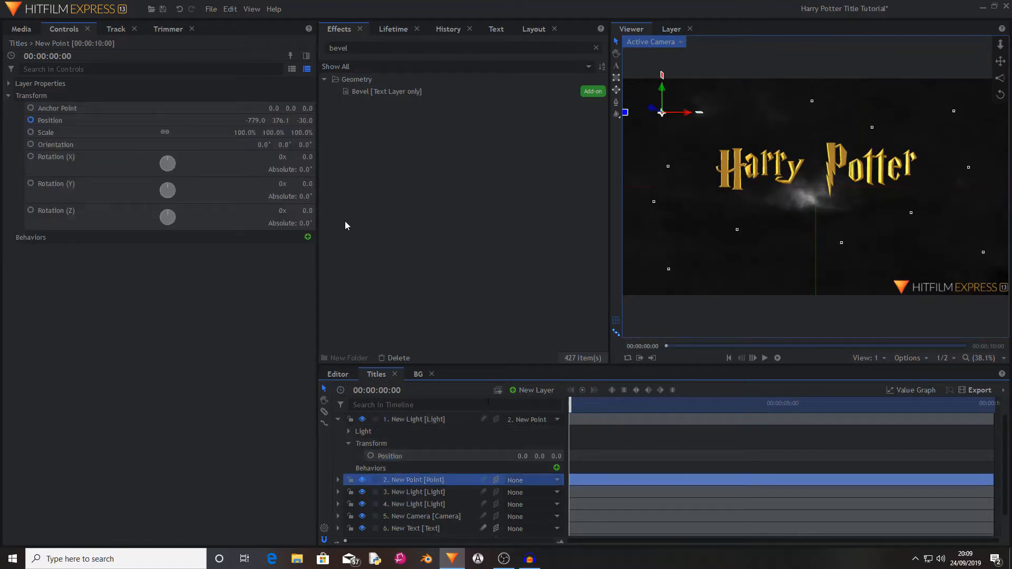
# Step: Collapse the light's Transform and reveal New Point's position keyframes in the timeline
pyautogui.click(420, 418)
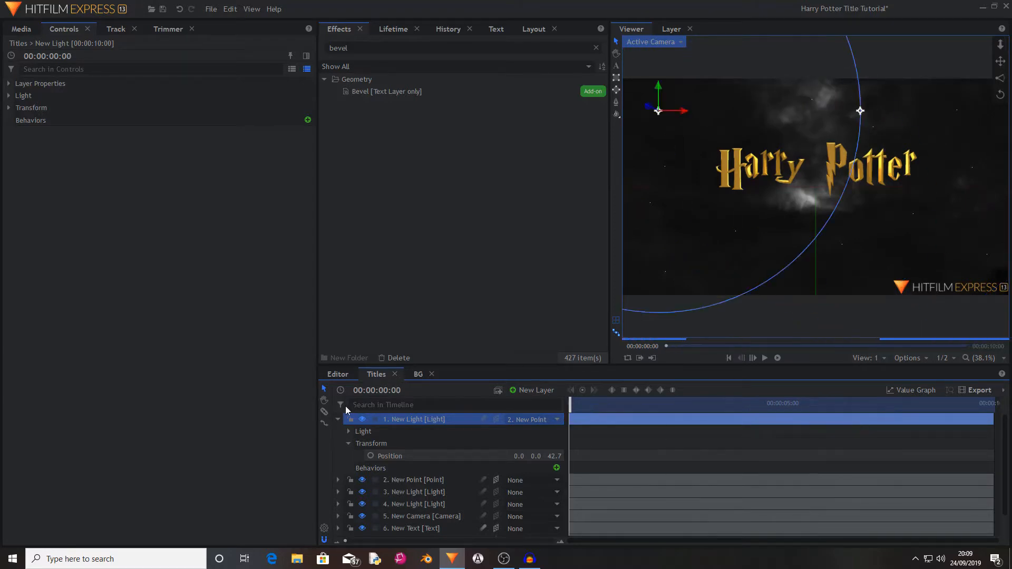
pyautogui.click(349, 444)
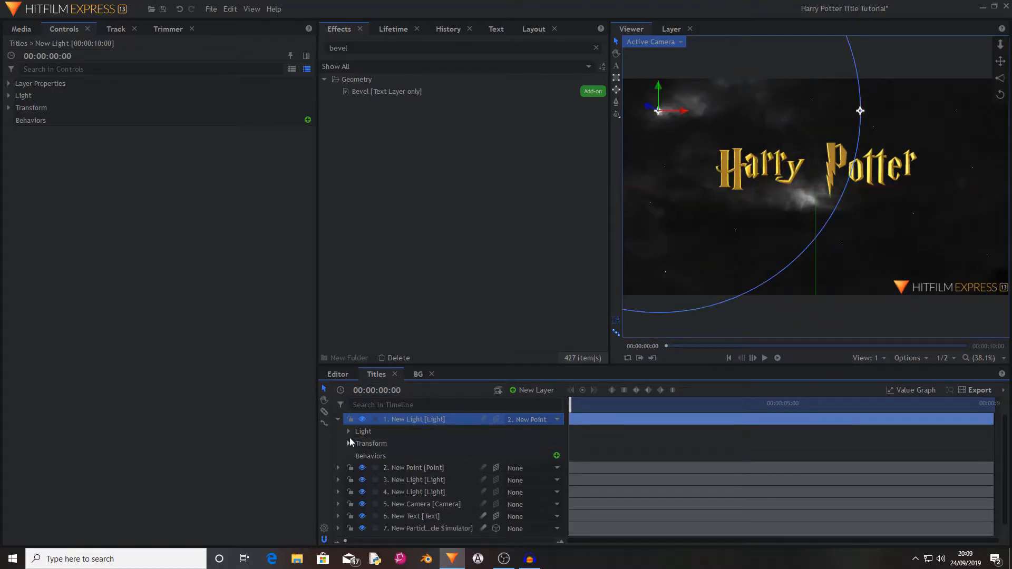
pyautogui.moveTo(371, 444)
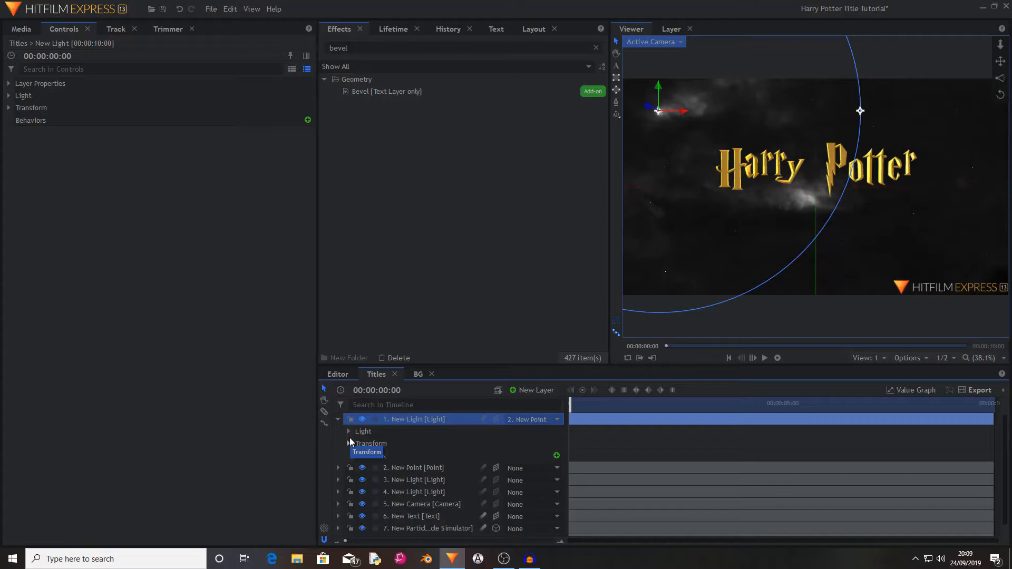
pyautogui.click(339, 468)
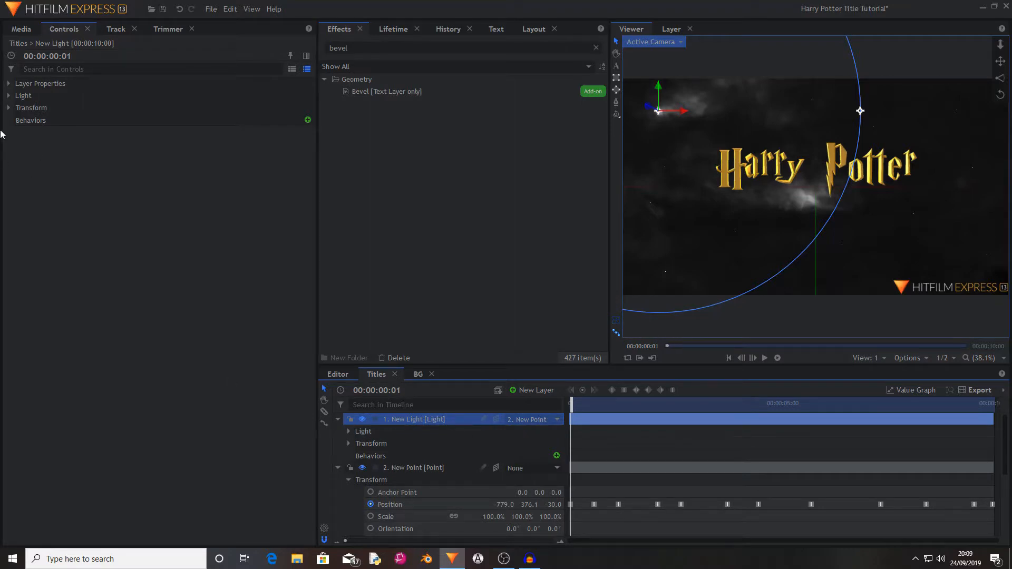
# Step: Enable Intensity keyframing on the light and set keyframes dropping to 0 and back to 100
pyautogui.click(8, 95)
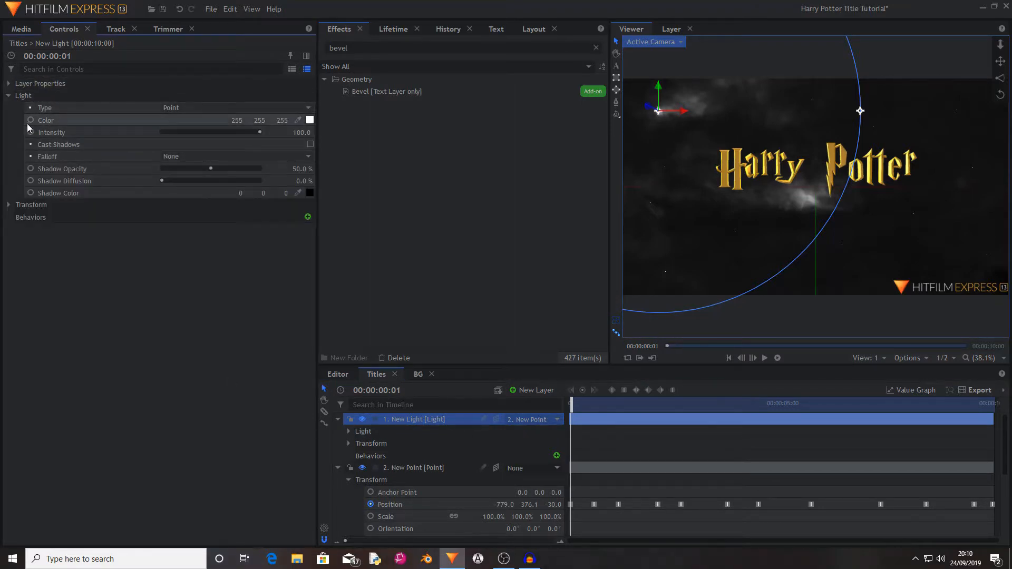
pyautogui.click(52, 133)
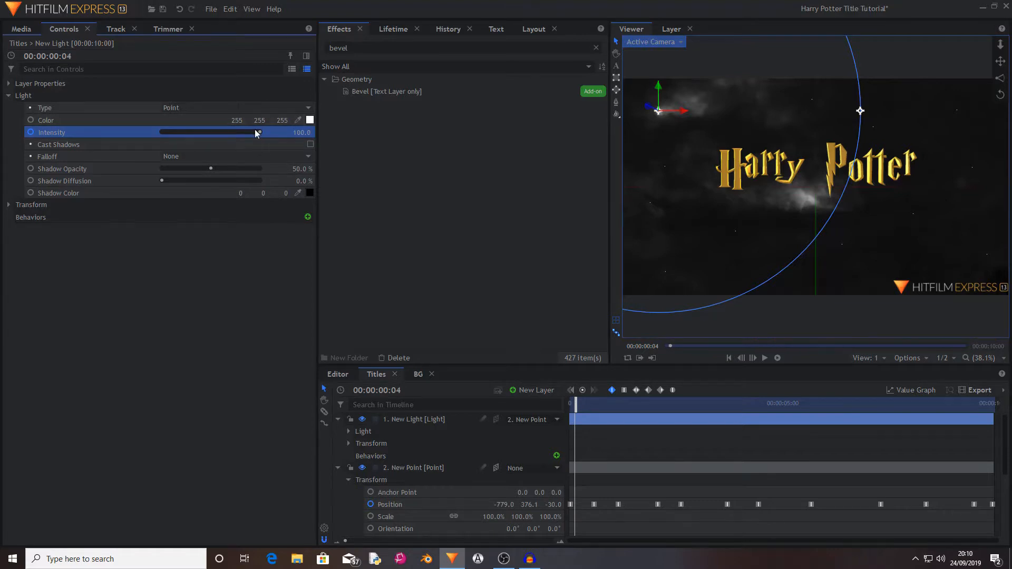
pyautogui.moveTo(258, 133); pyautogui.dragTo(162, 133)
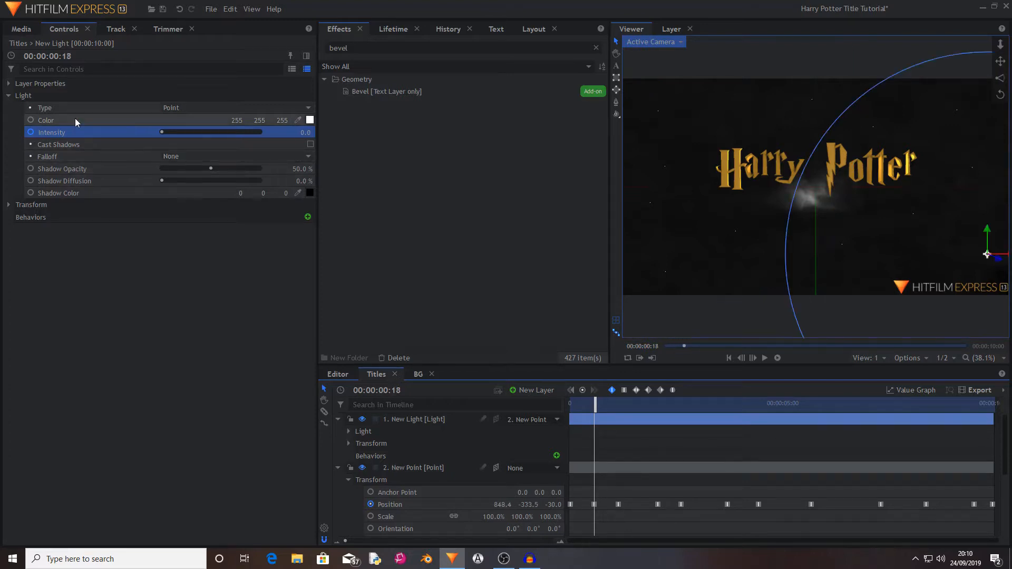
pyautogui.moveTo(161, 133); pyautogui.dragTo(259, 133)
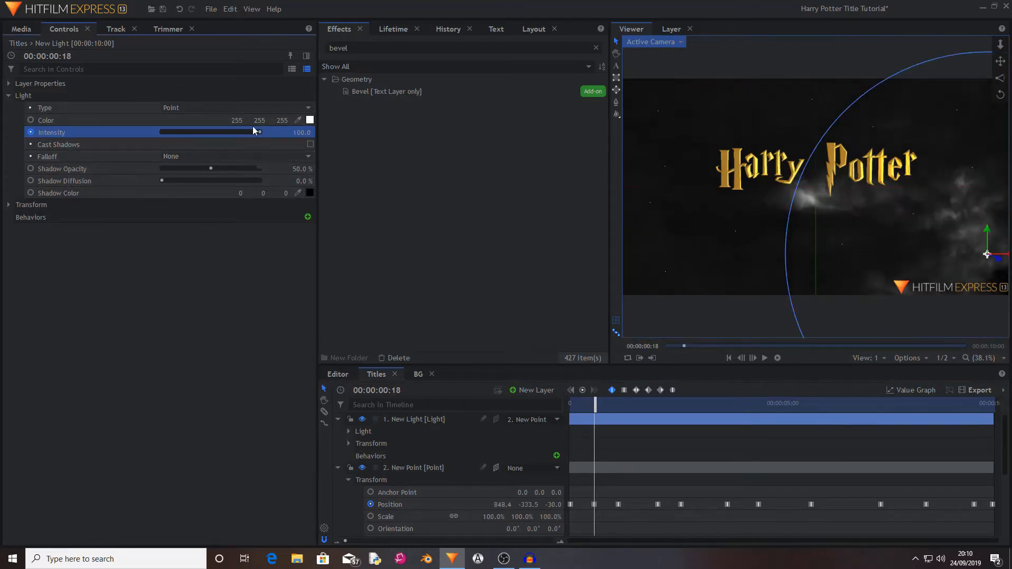
pyautogui.moveTo(257, 133); pyautogui.dragTo(251, 133)
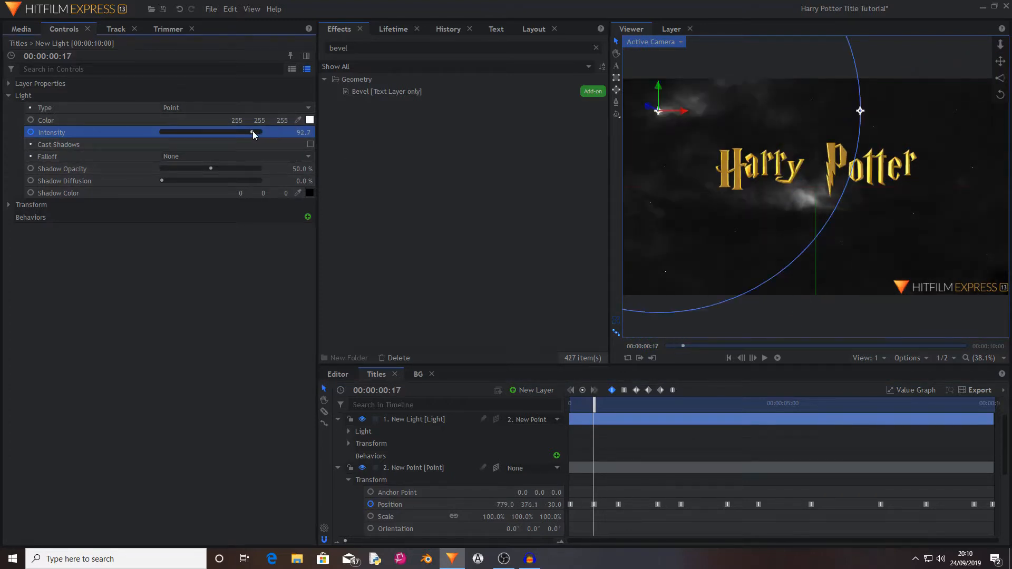
pyautogui.moveTo(252, 133); pyautogui.dragTo(259, 133)
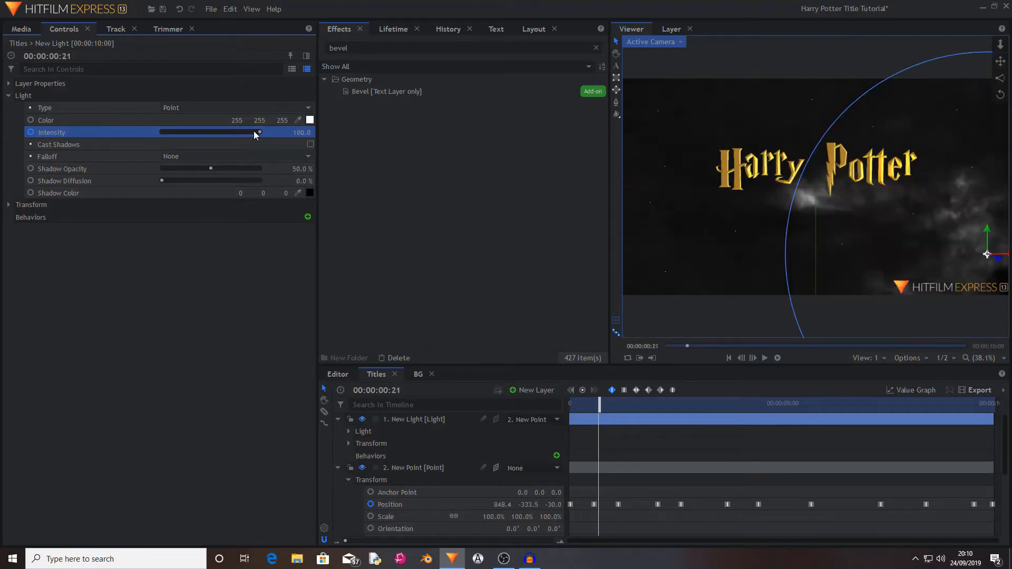
# Step: Add further 0 and 100 intensity keyframes later in the clip so the light keeps flashing
pyautogui.moveTo(259, 132); pyautogui.dragTo(159, 132)
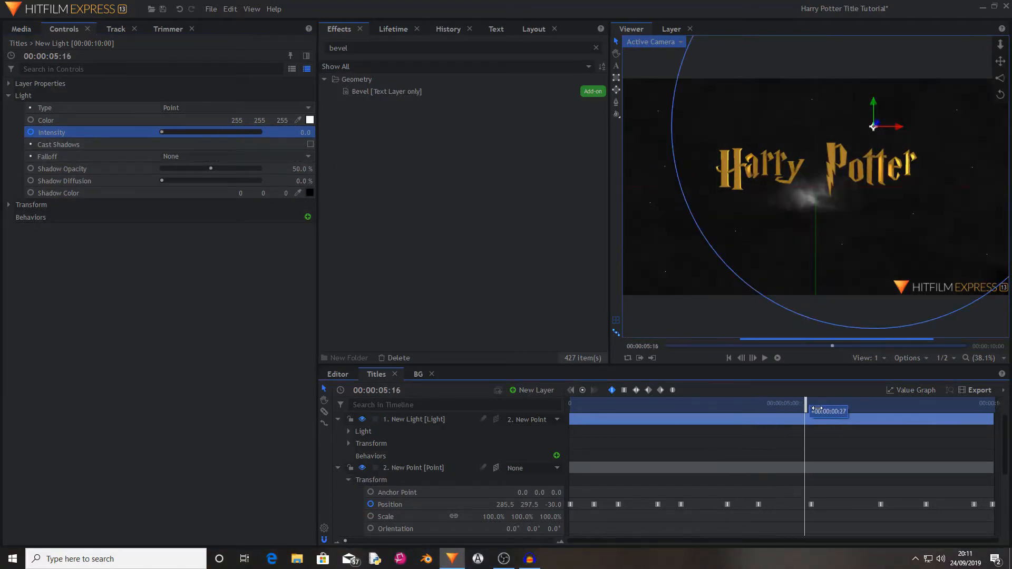
pyautogui.moveTo(161, 131); pyautogui.dragTo(259, 132)
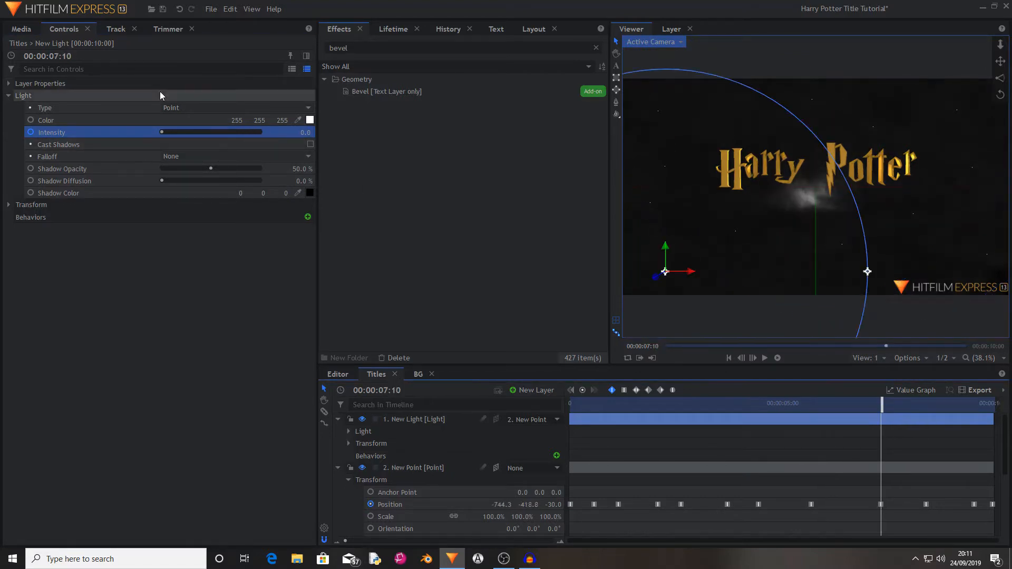
pyautogui.moveTo(162, 131); pyautogui.dragTo(259, 131)
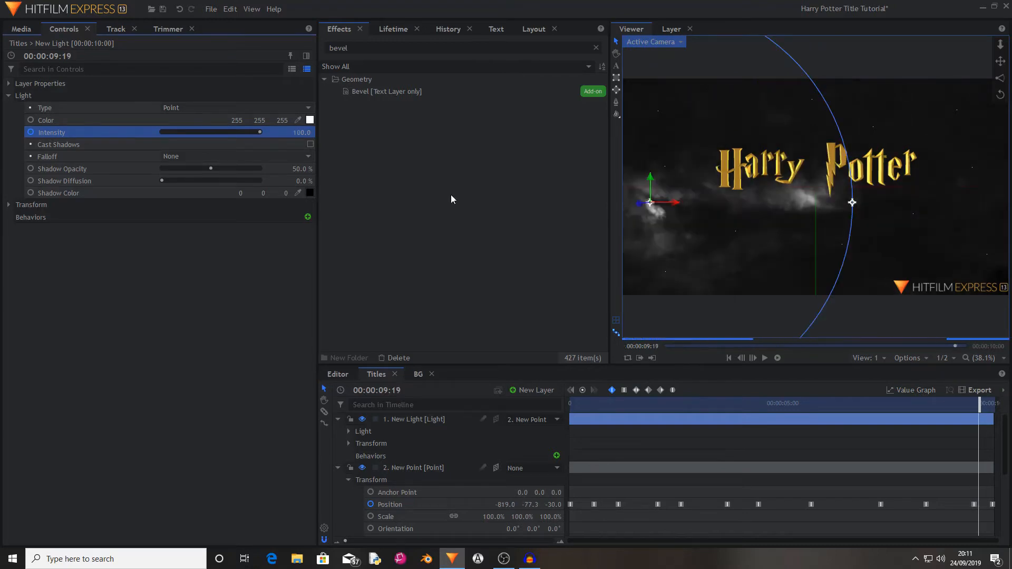
pyautogui.moveTo(260, 133); pyautogui.dragTo(249, 133)
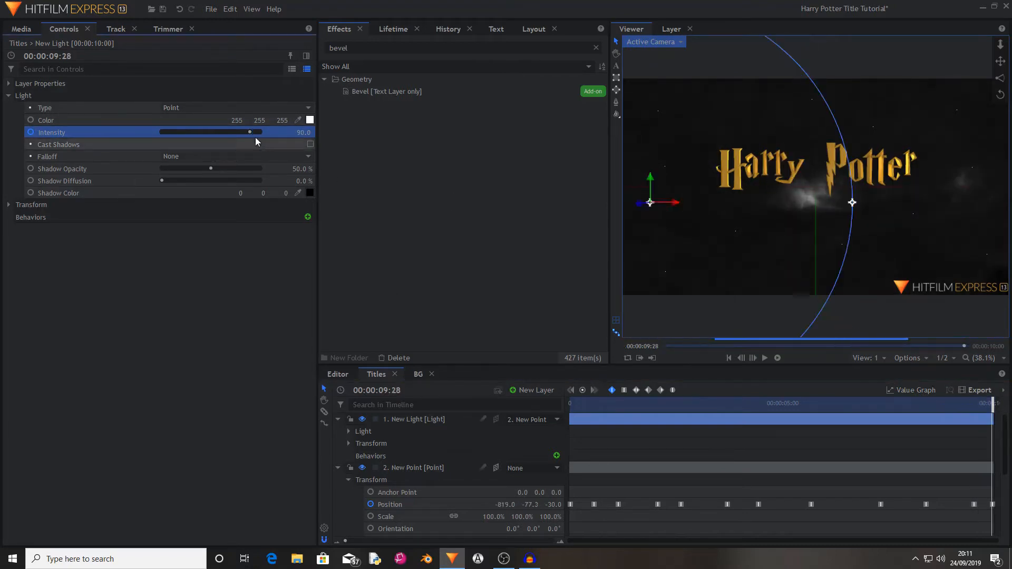
pyautogui.moveTo(248, 132); pyautogui.dragTo(260, 131)
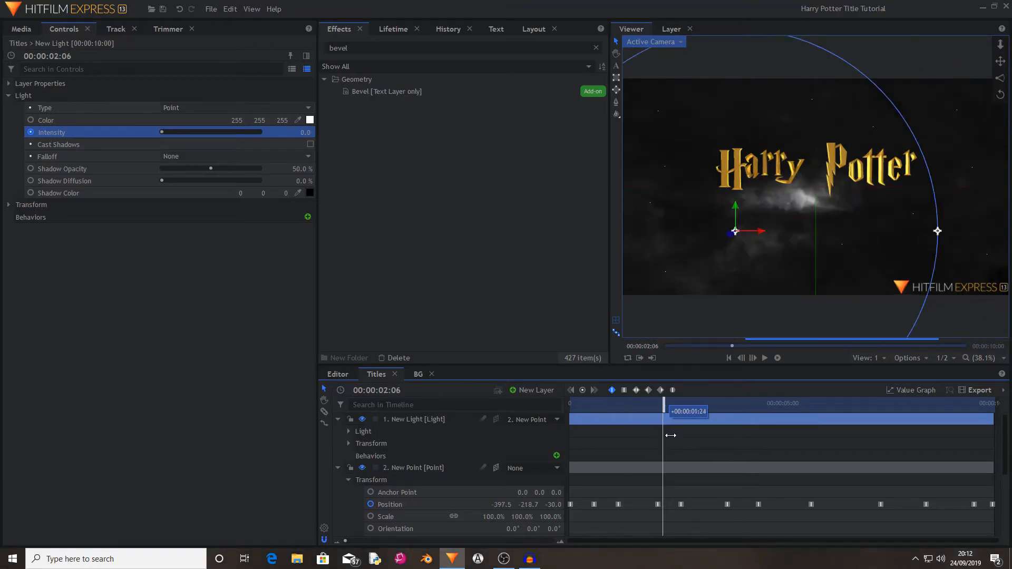
# Step: Enable Scale keyframing on the New Text layer's Transform, trying a larger scale near the end
pyautogui.click(411, 479)
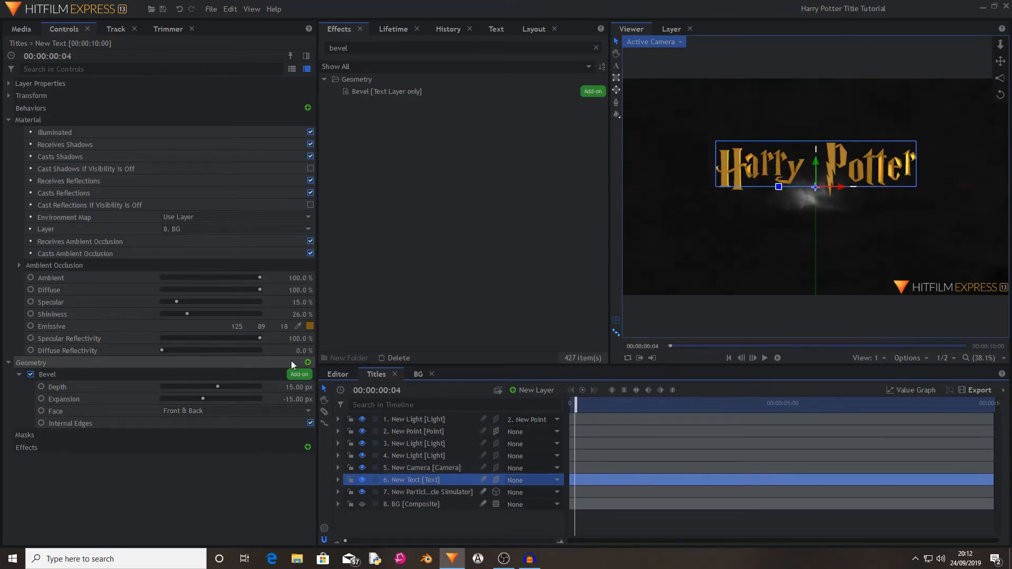
pyautogui.click(8, 361)
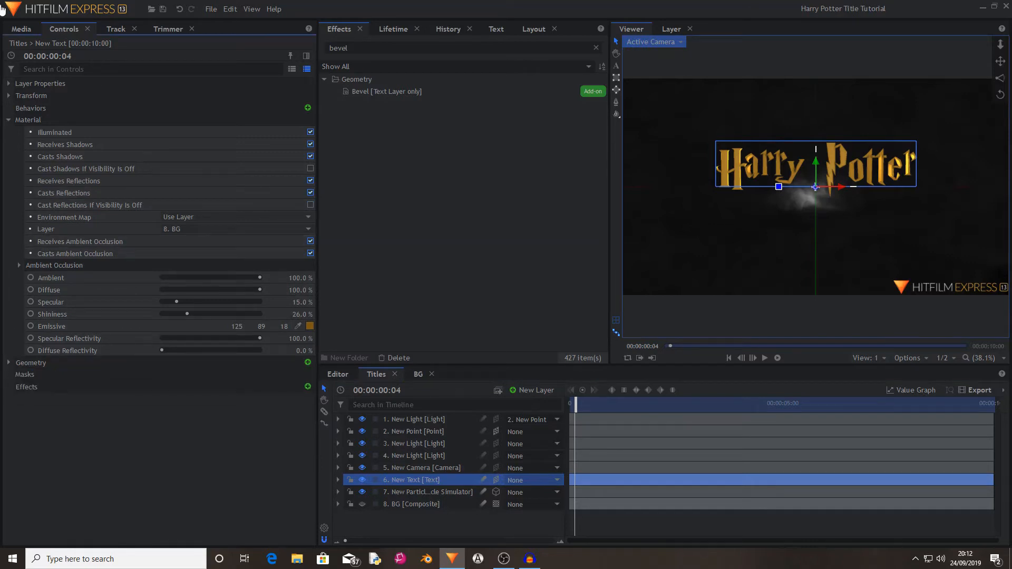
pyautogui.click(9, 96)
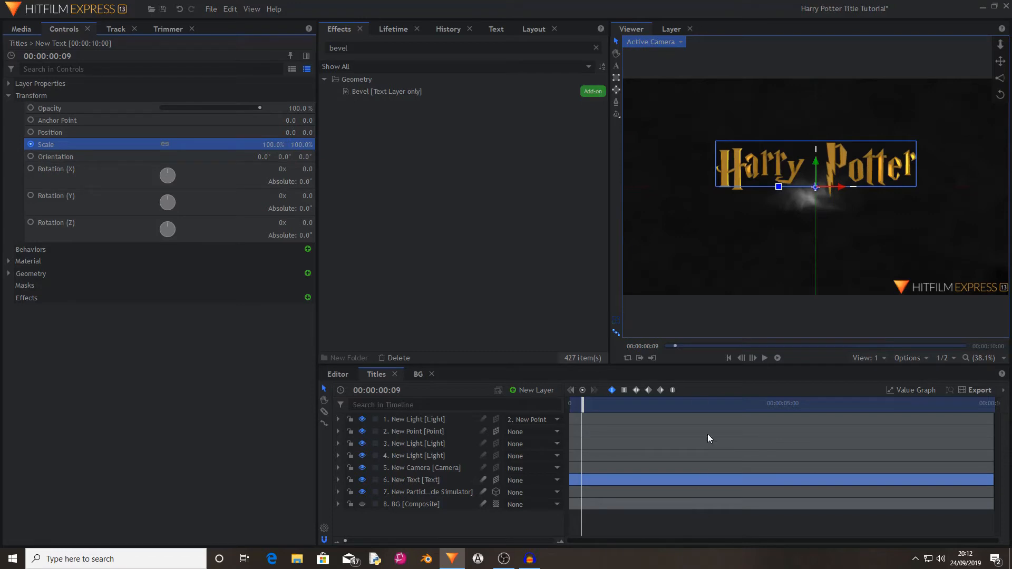
pyautogui.moveTo(991, 413)
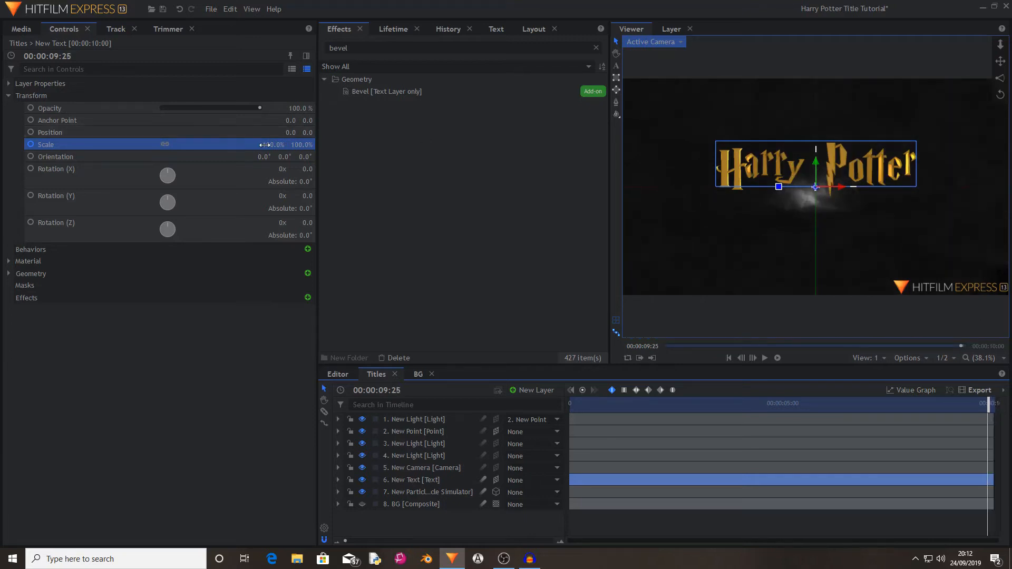
pyautogui.doubleClick(279, 145)
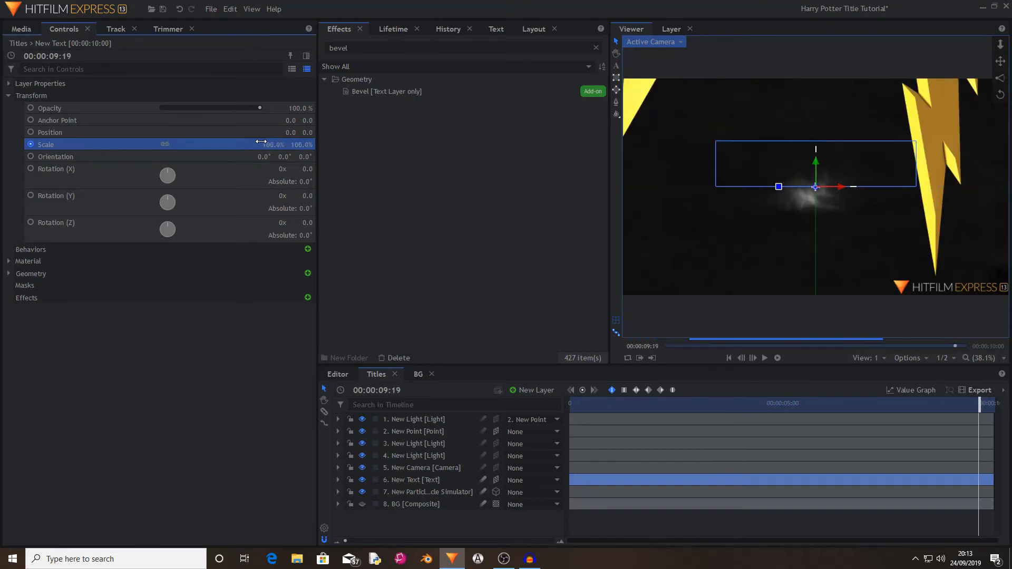
pyautogui.click(424, 467)
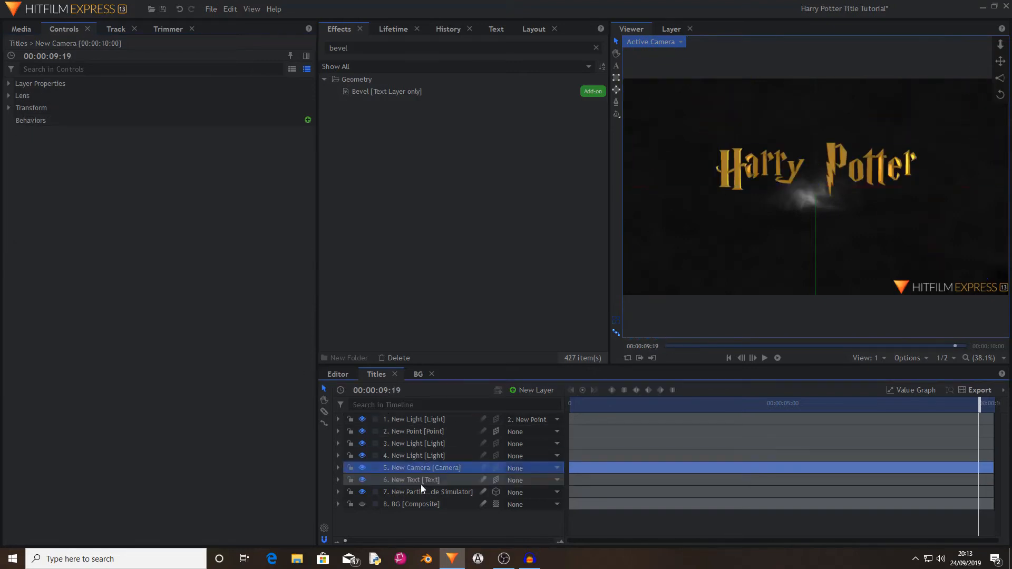
pyautogui.click(412, 479)
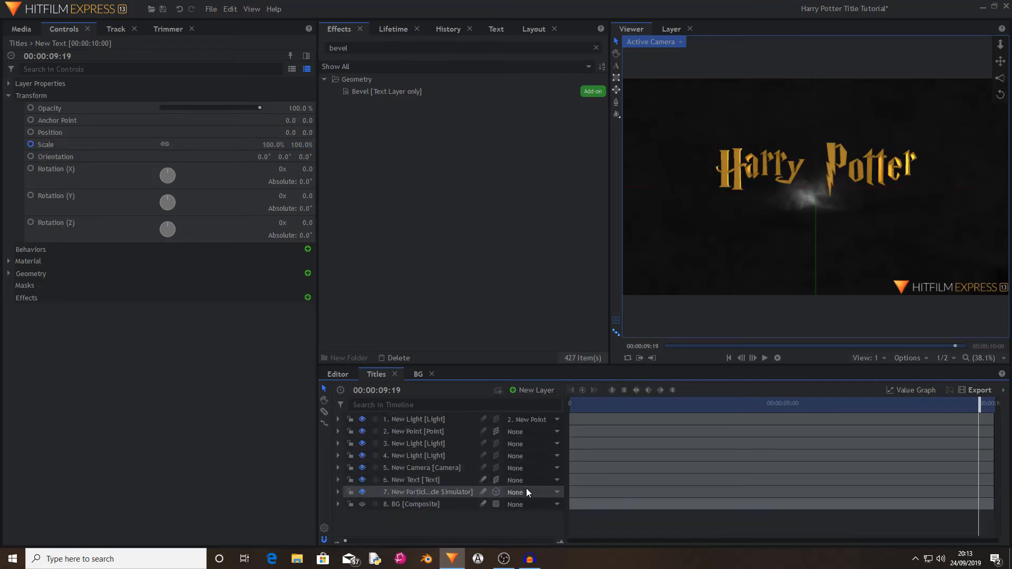
pyautogui.moveTo(442, 479)
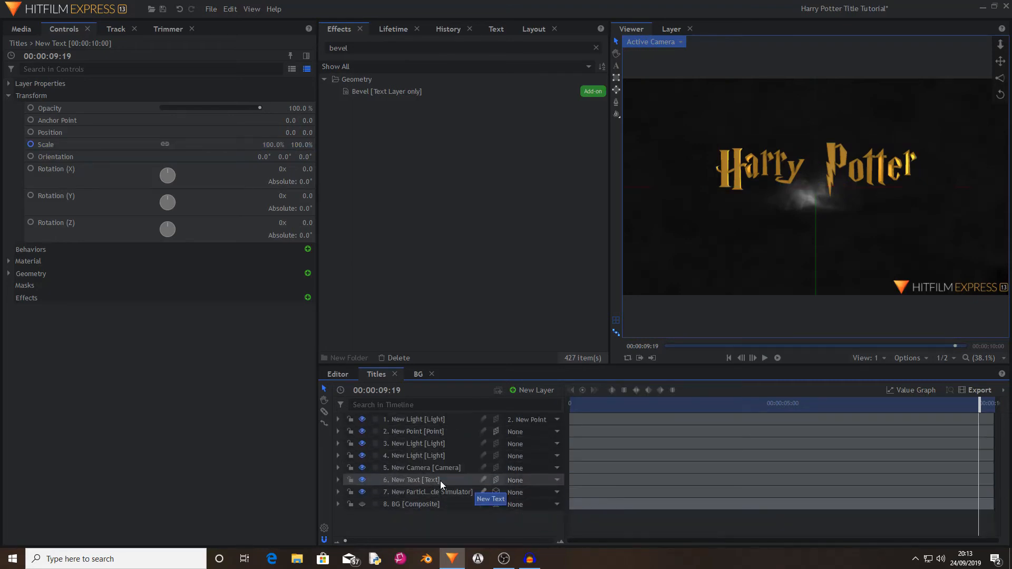
# Step: Apply a Blur effect to the title text with a 0.20 px radius and toggle it to compare
pyautogui.click(594, 47)
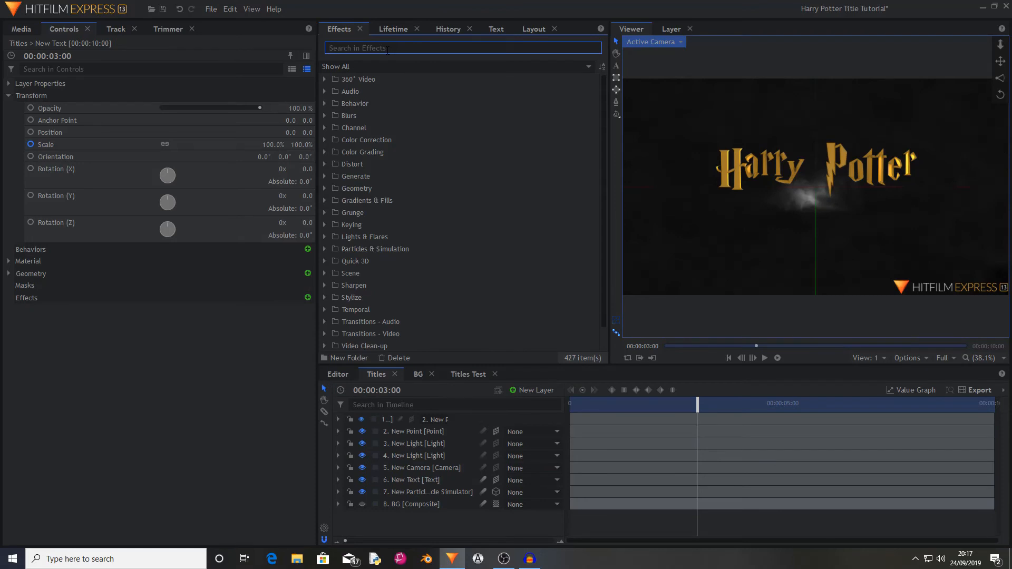
pyautogui.write('blur')
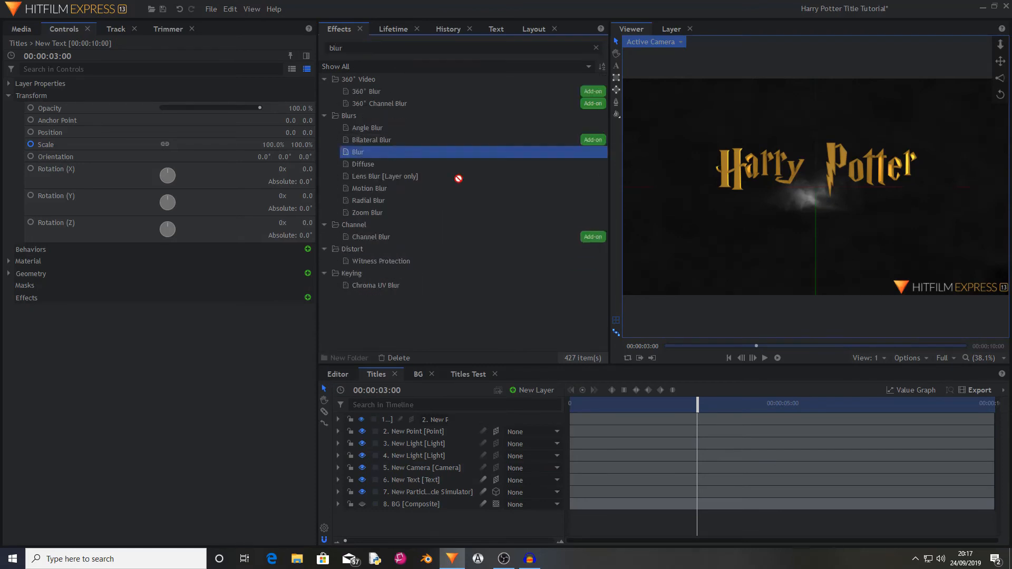
pyautogui.doubleClick(357, 152)
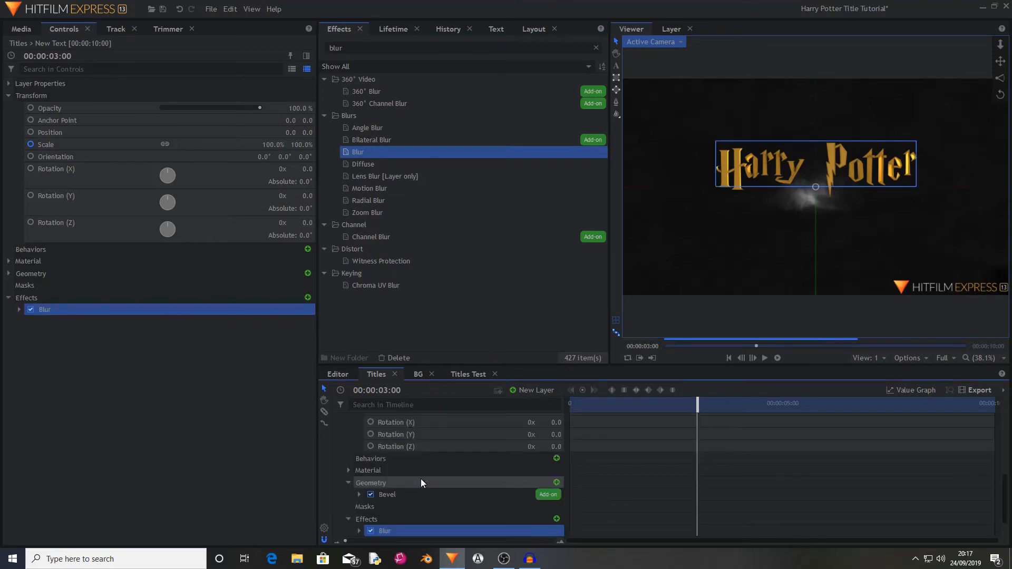
pyautogui.click(19, 309)
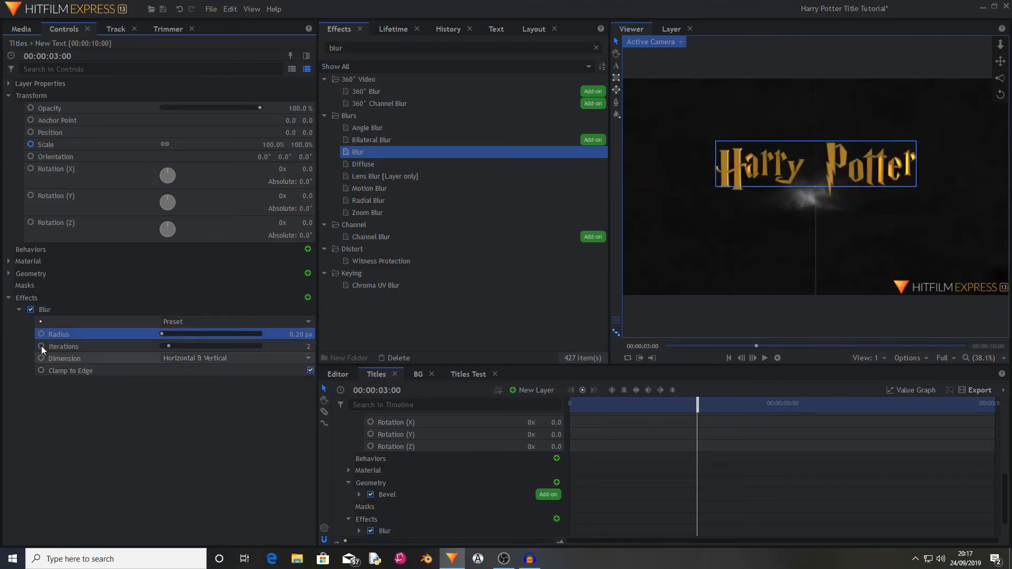
pyautogui.click(29, 310)
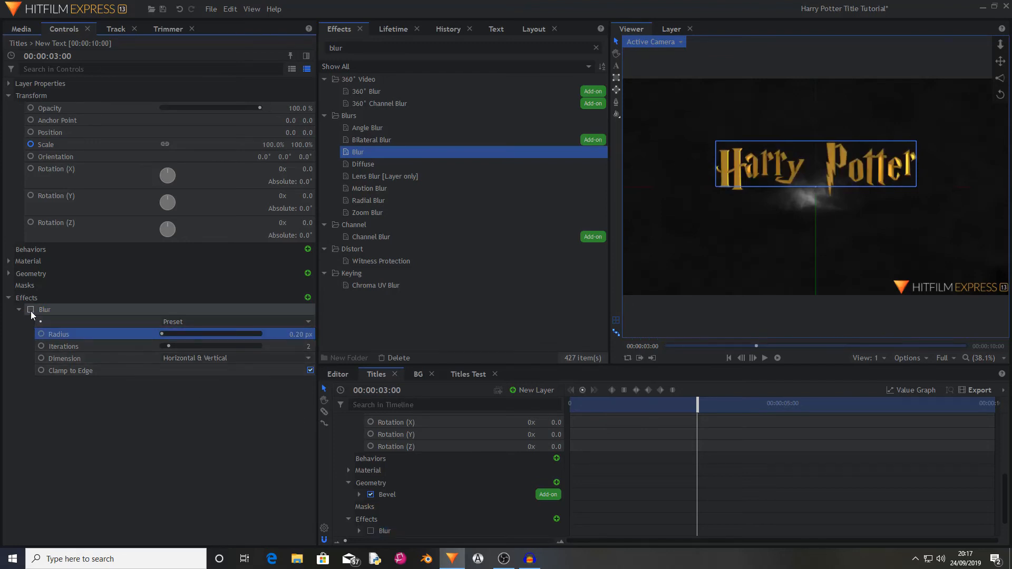
pyautogui.click(30, 310)
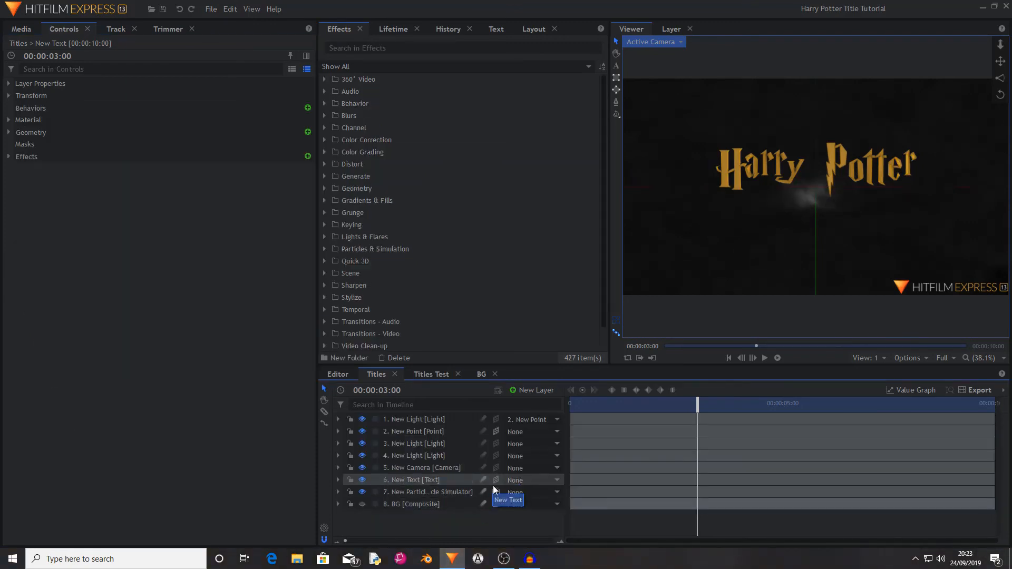
pyautogui.moveTo(460, 462)
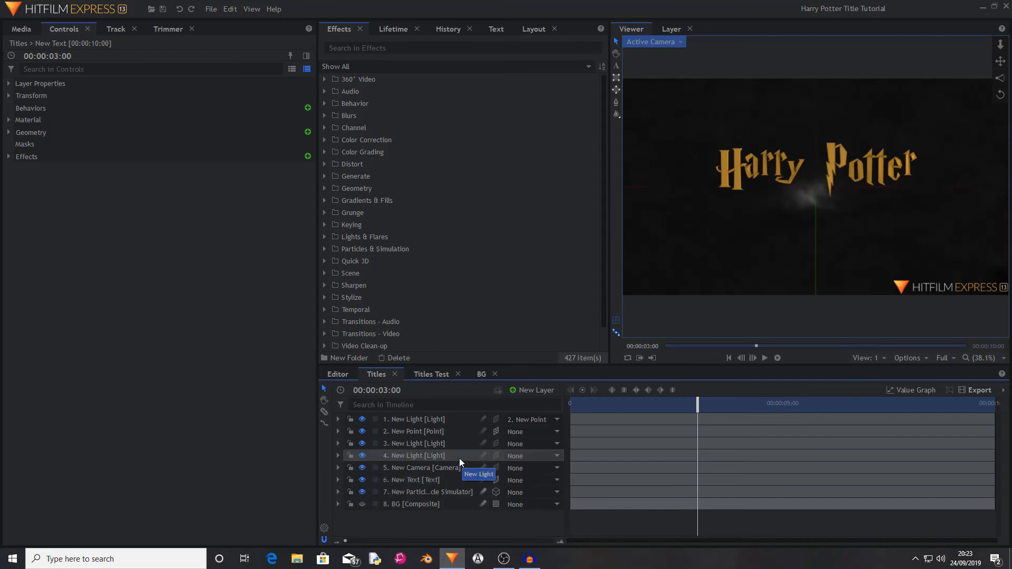